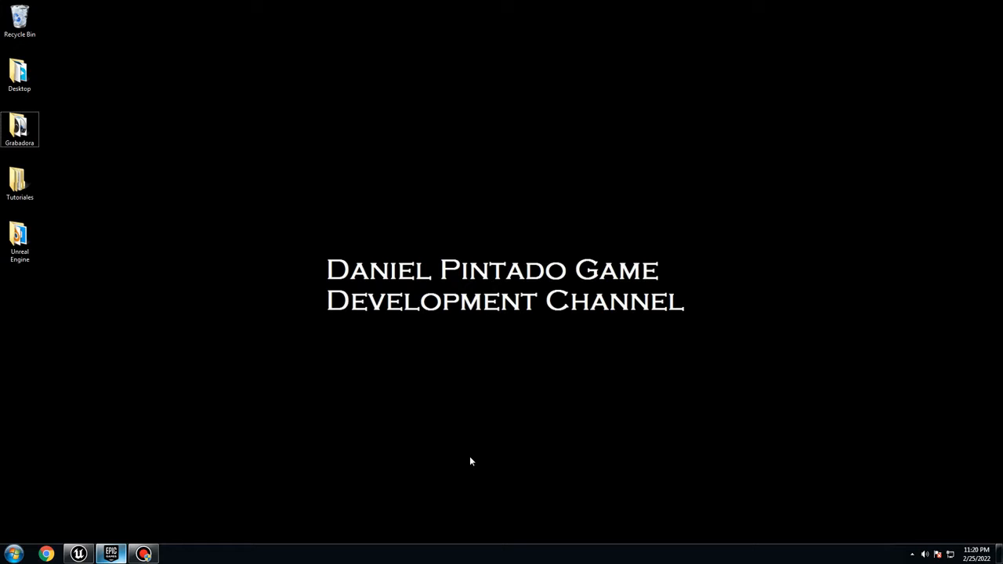
mouse_move(149, 488)
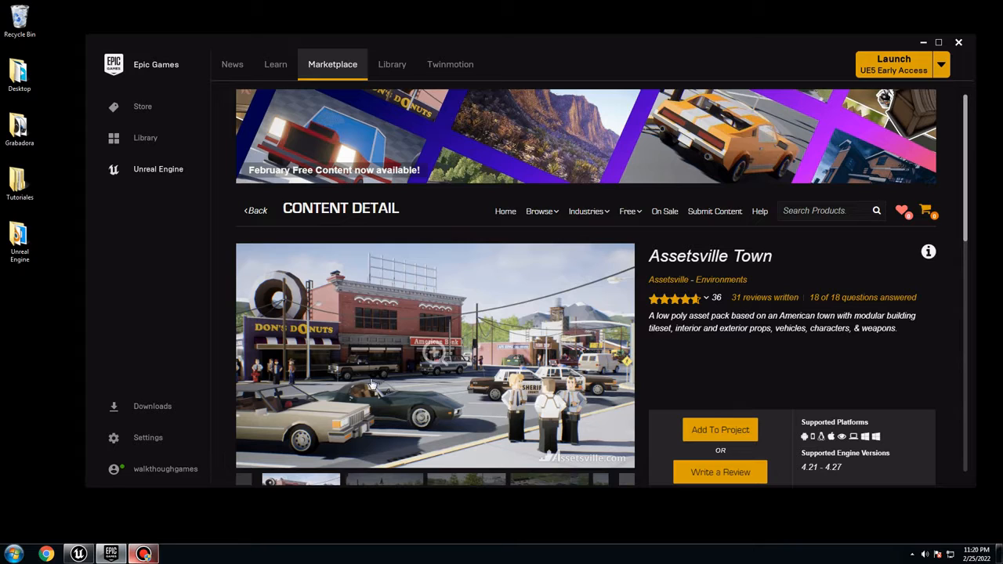
mouse_move(767, 357)
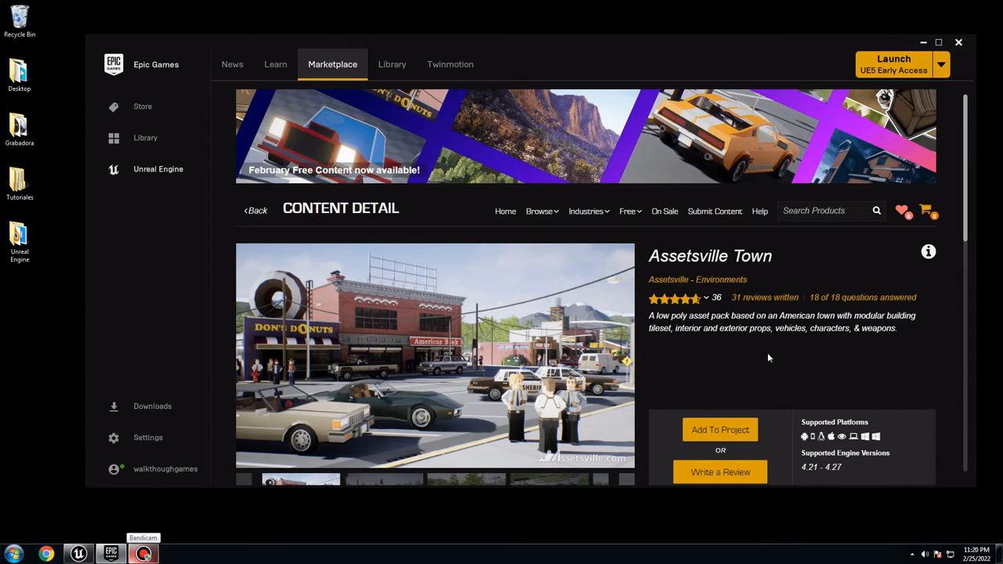
mouse_move(665, 370)
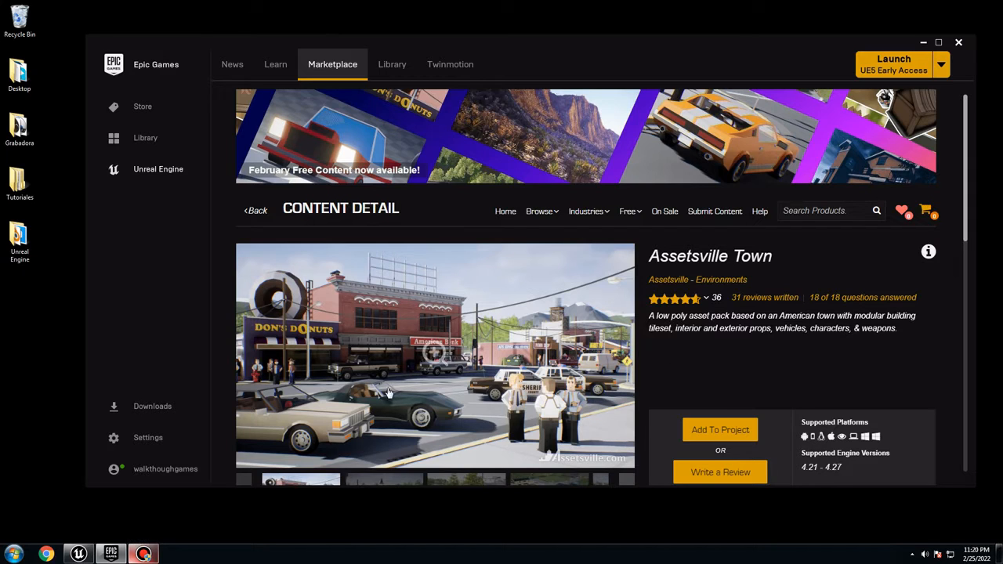
mouse_move(508, 421)
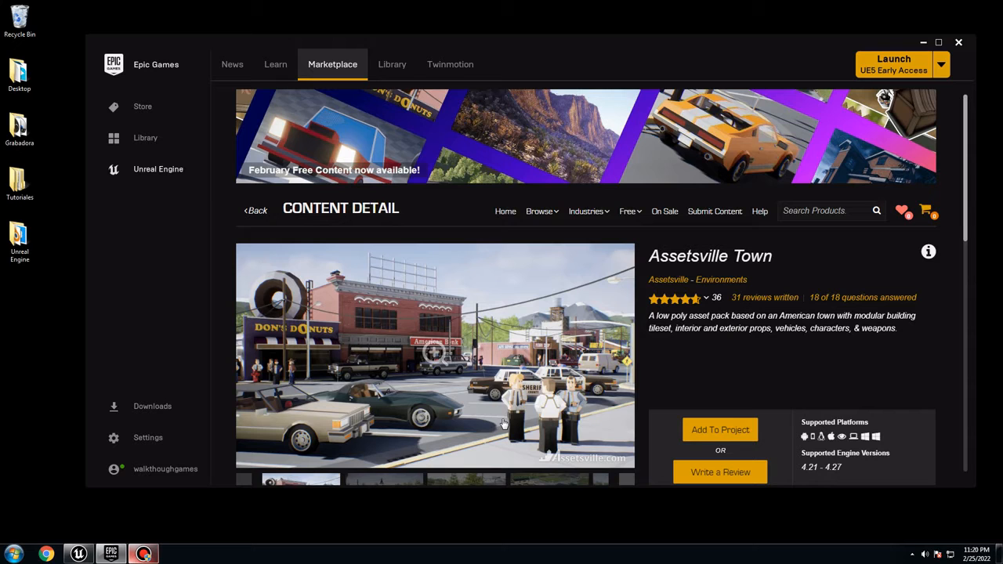
mouse_move(449, 429)
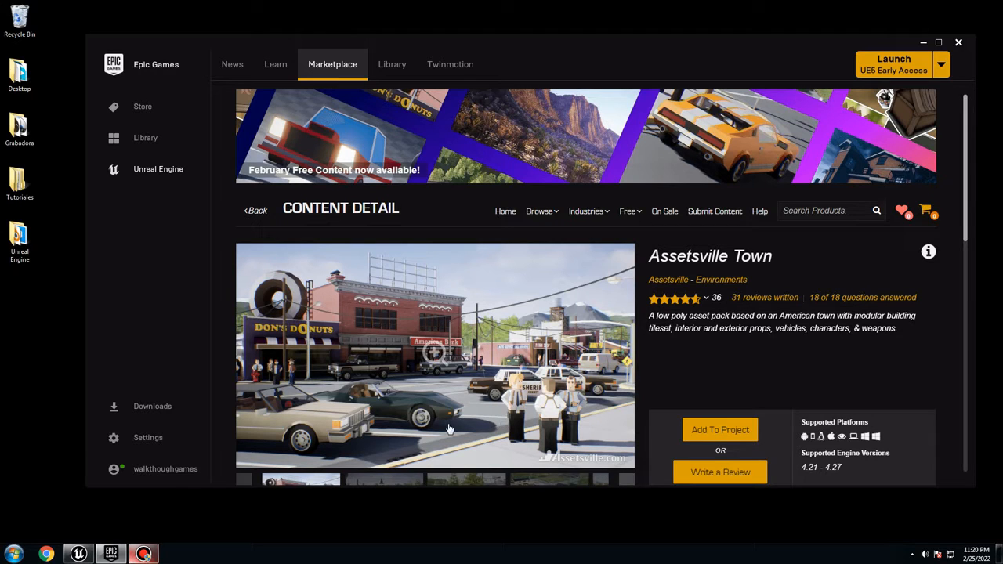
mouse_move(505, 392)
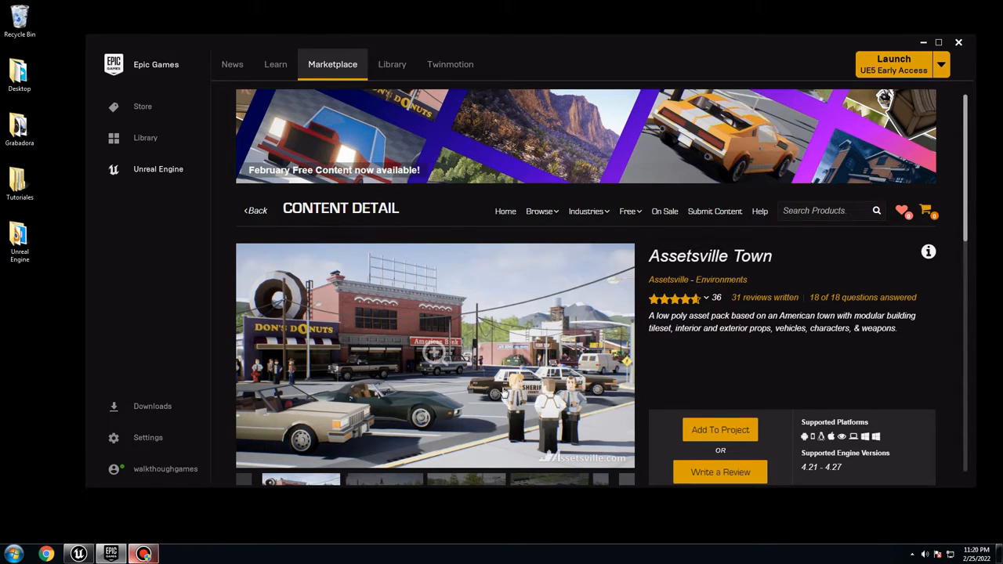
mouse_move(554, 399)
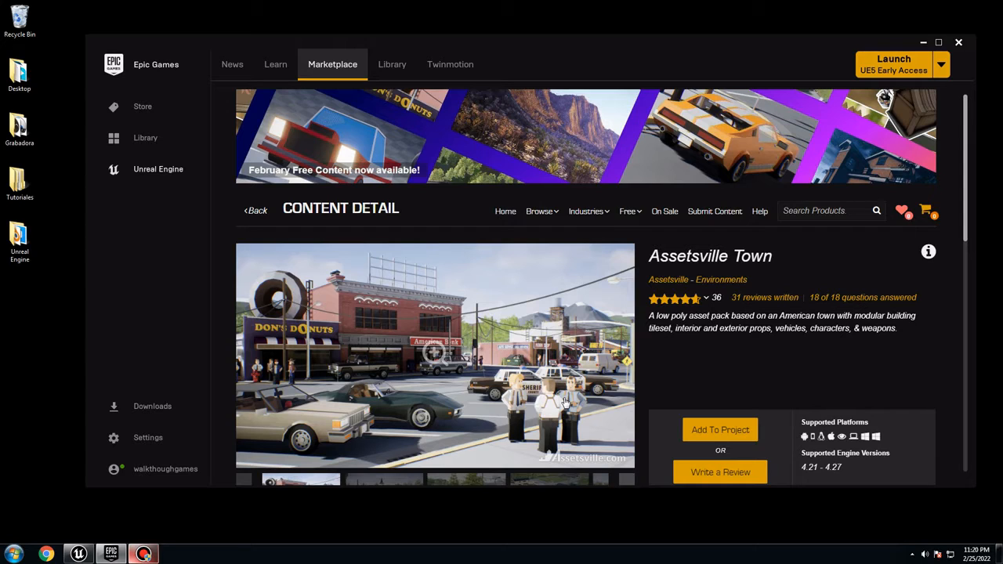
mouse_move(813, 257)
text(s)
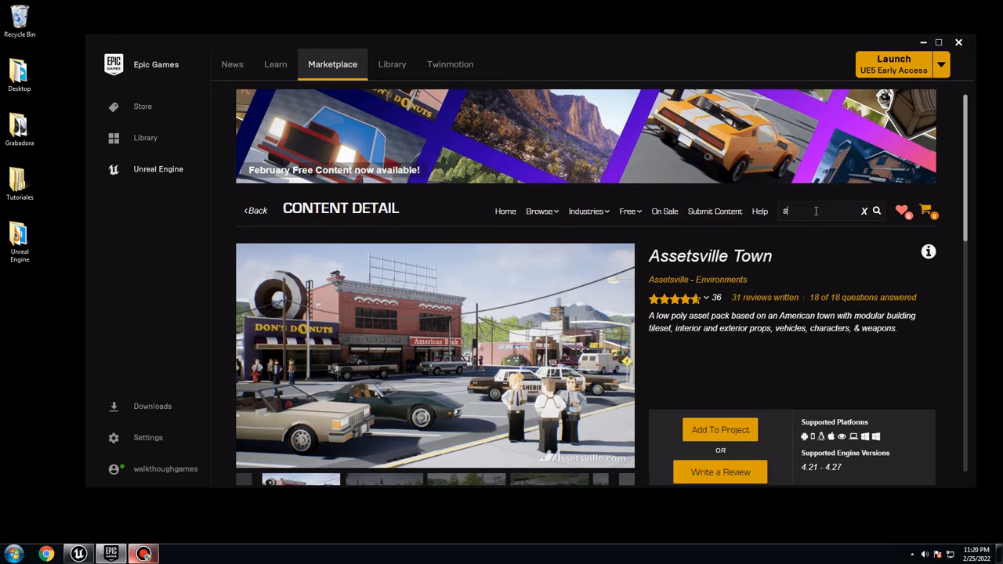
Search the Marketplace for 'styli' and filter the results to free products.
text(tyli)
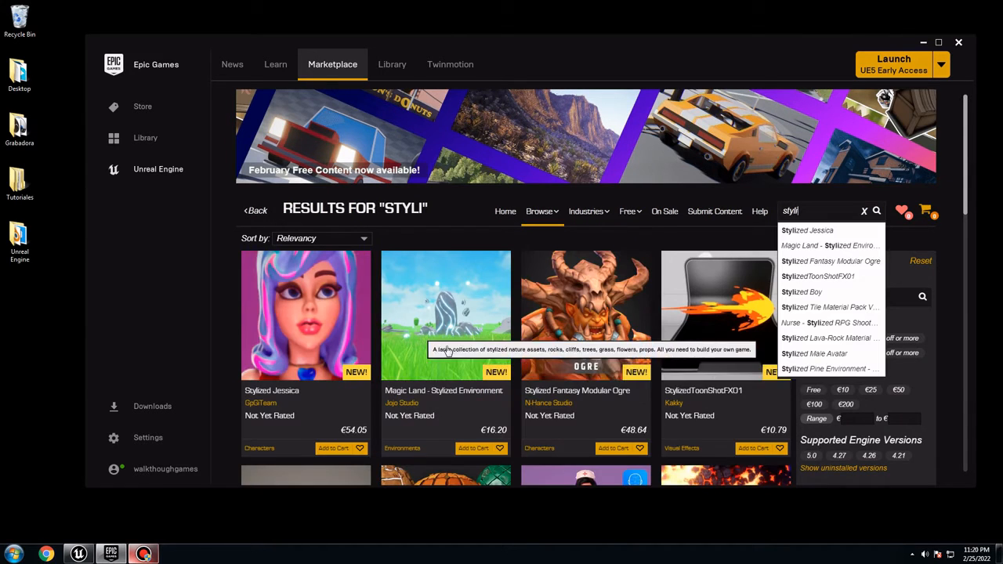
click(813, 388)
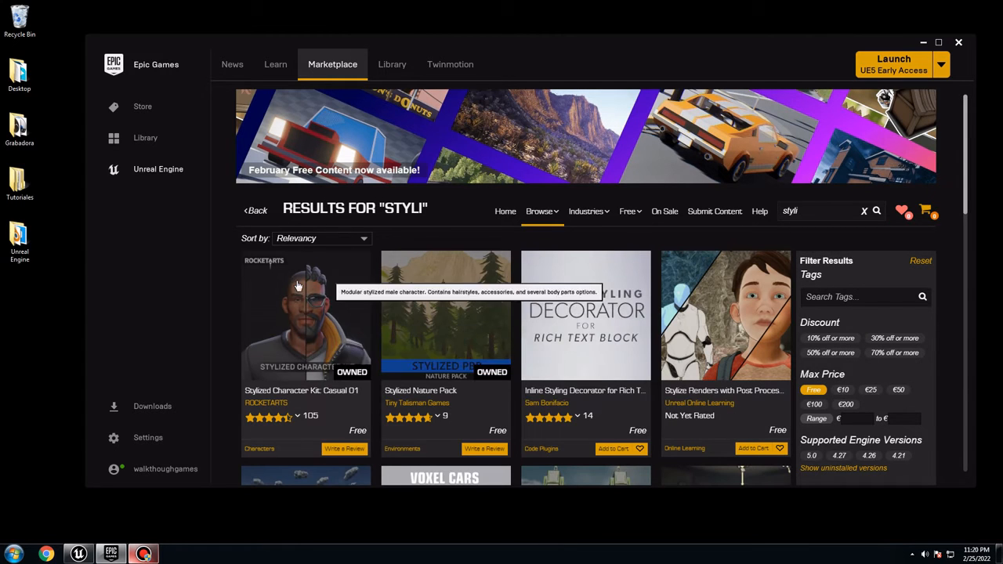
mouse_move(307, 329)
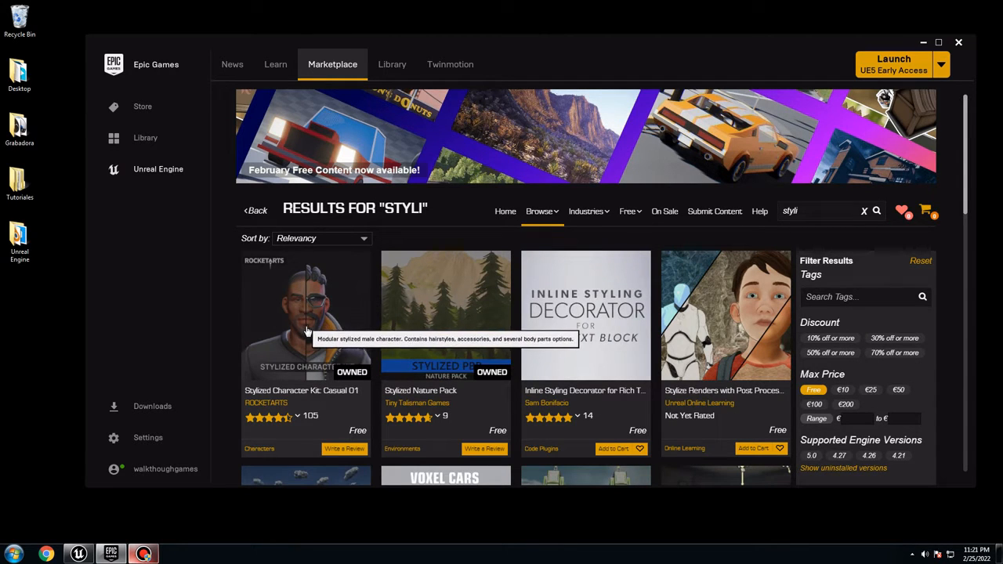
mouse_move(462, 383)
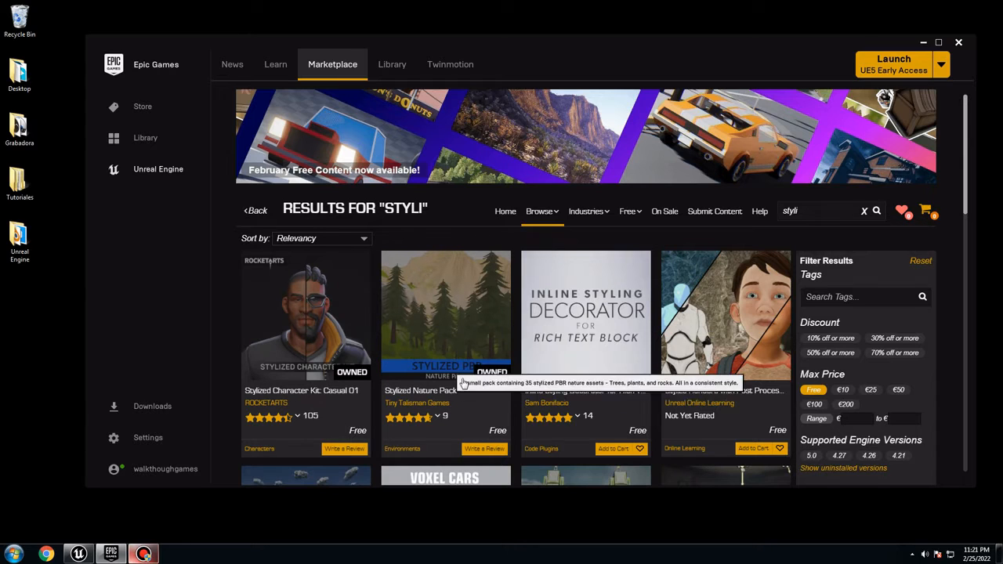
mouse_move(470, 388)
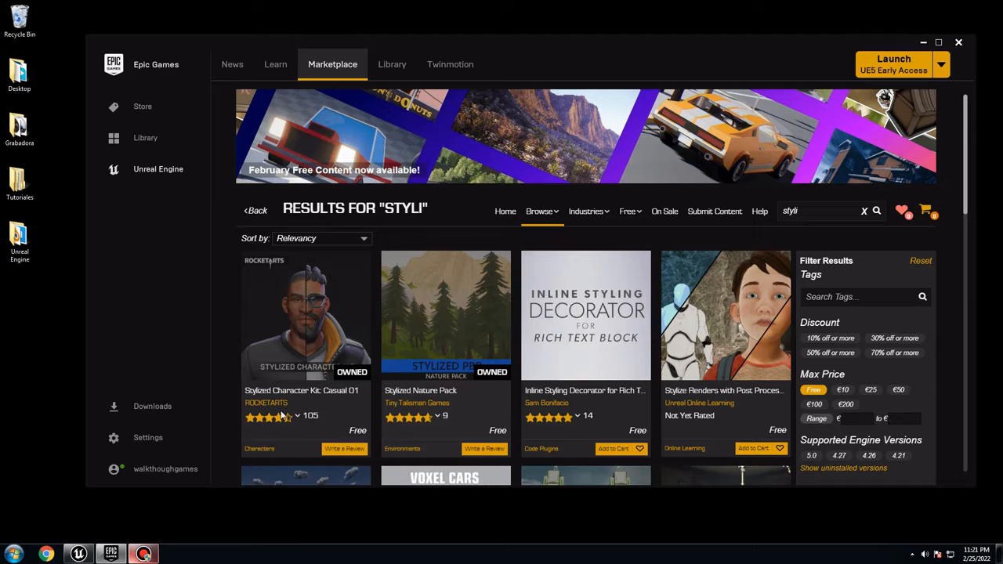
mouse_move(455, 402)
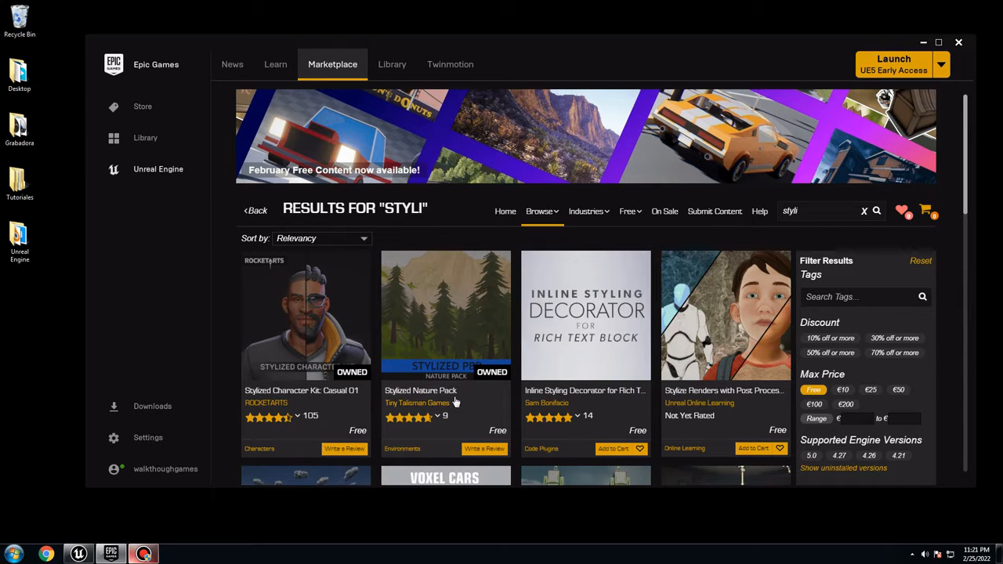
mouse_move(451, 400)
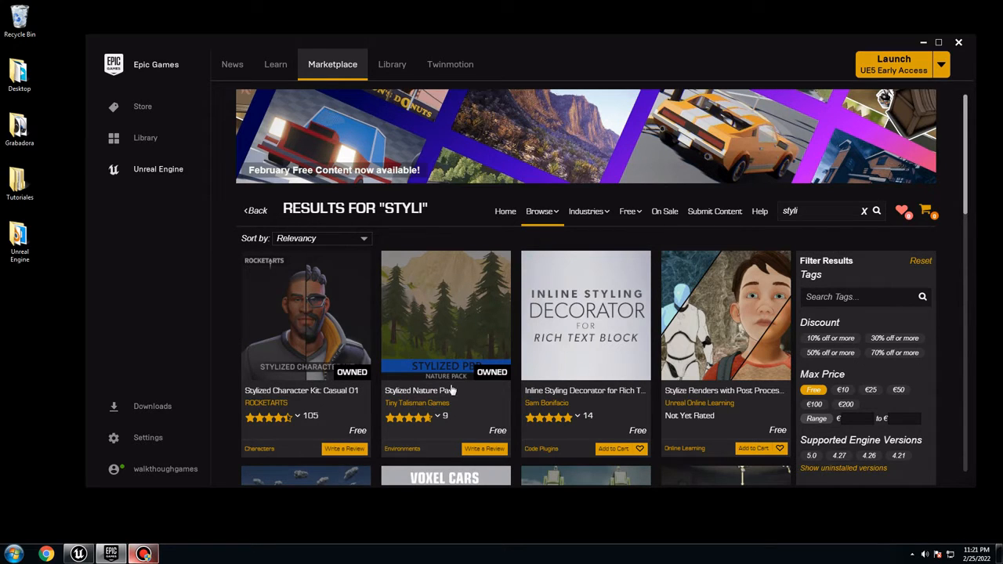
mouse_move(445, 390)
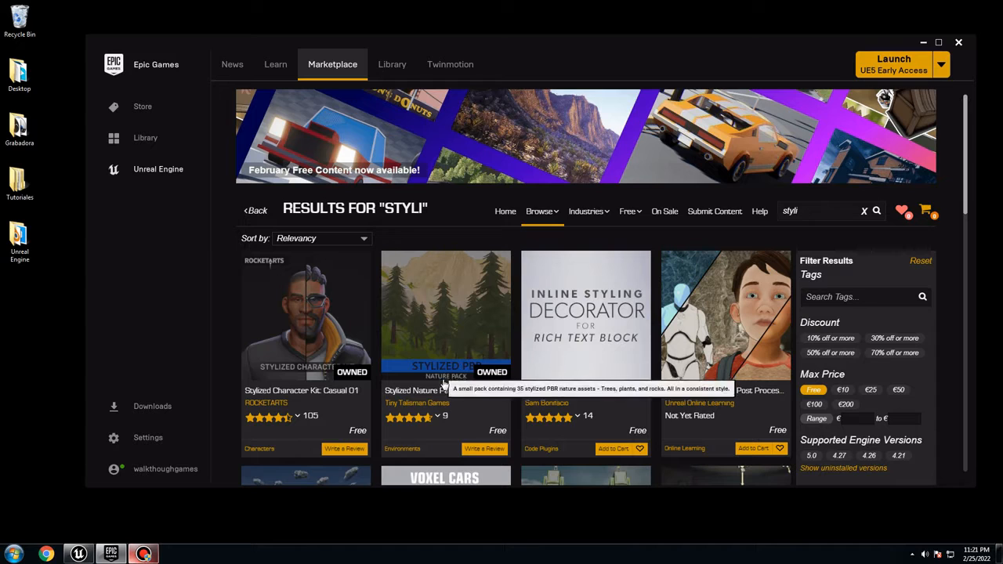
mouse_move(486, 351)
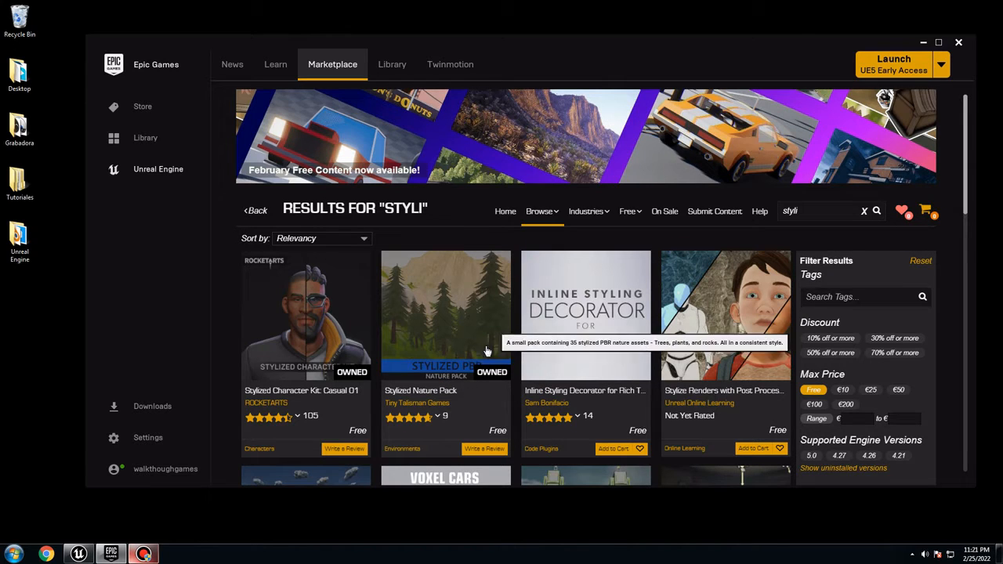
mouse_move(302, 333)
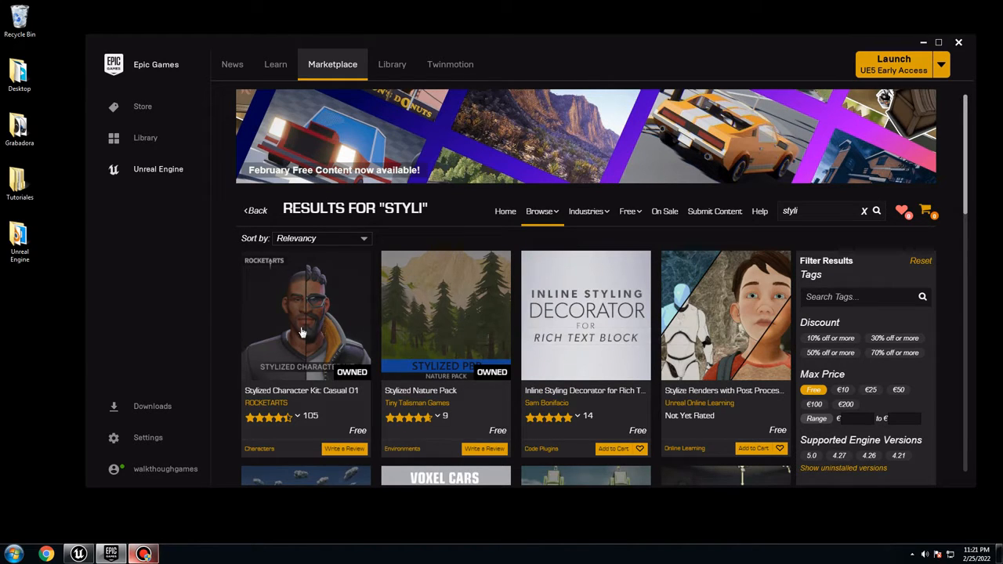
mouse_move(640, 407)
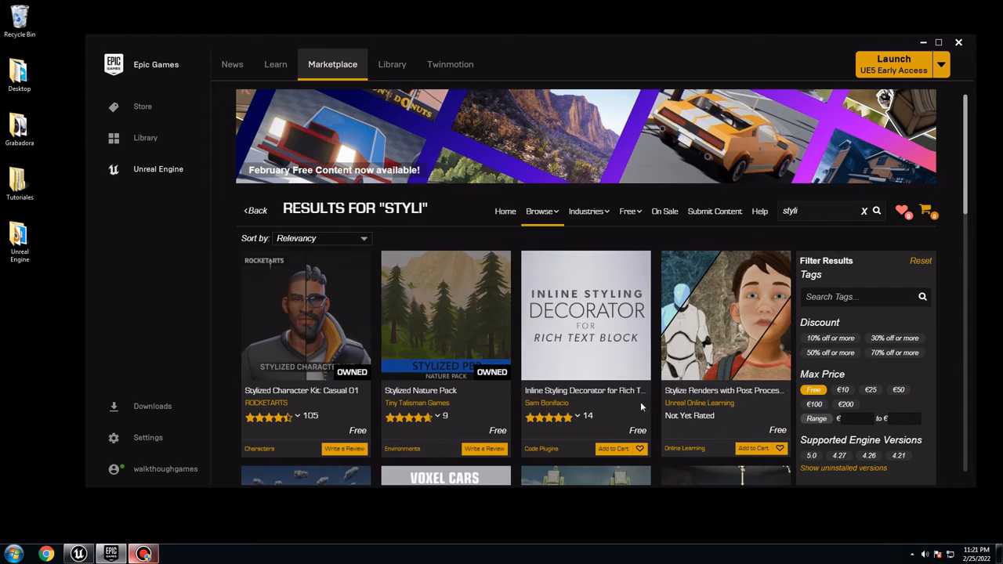
mouse_move(290, 324)
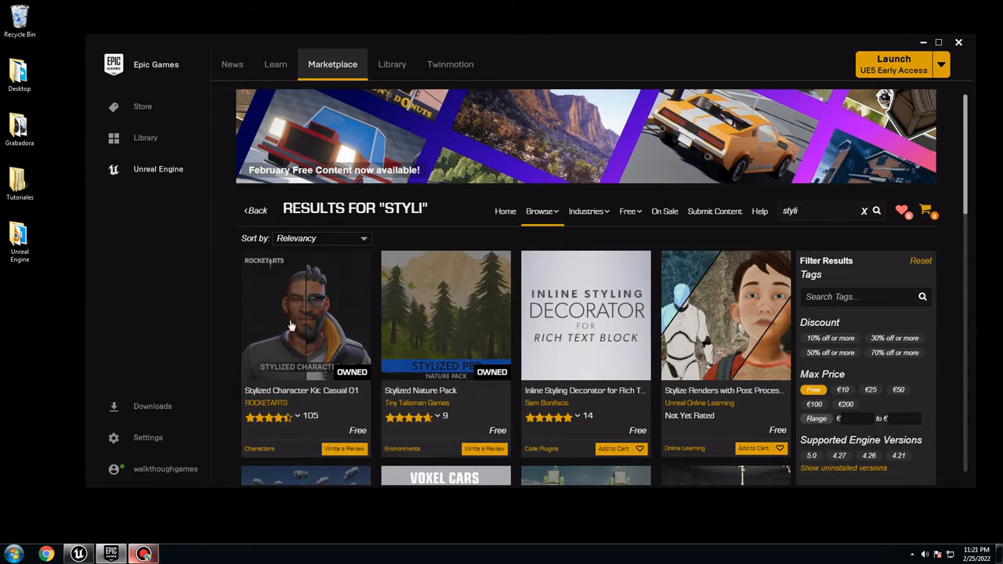
mouse_move(296, 373)
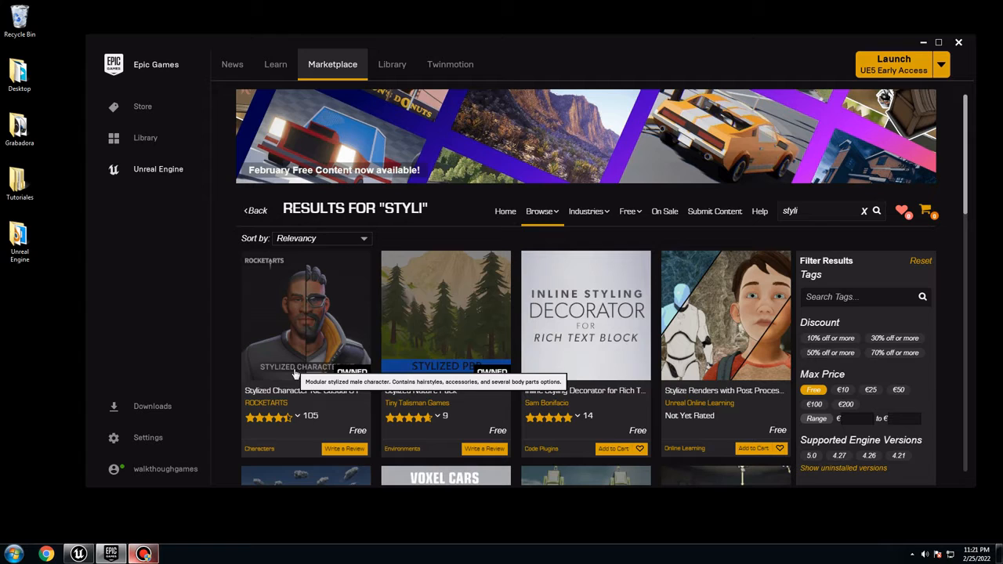
mouse_move(351, 148)
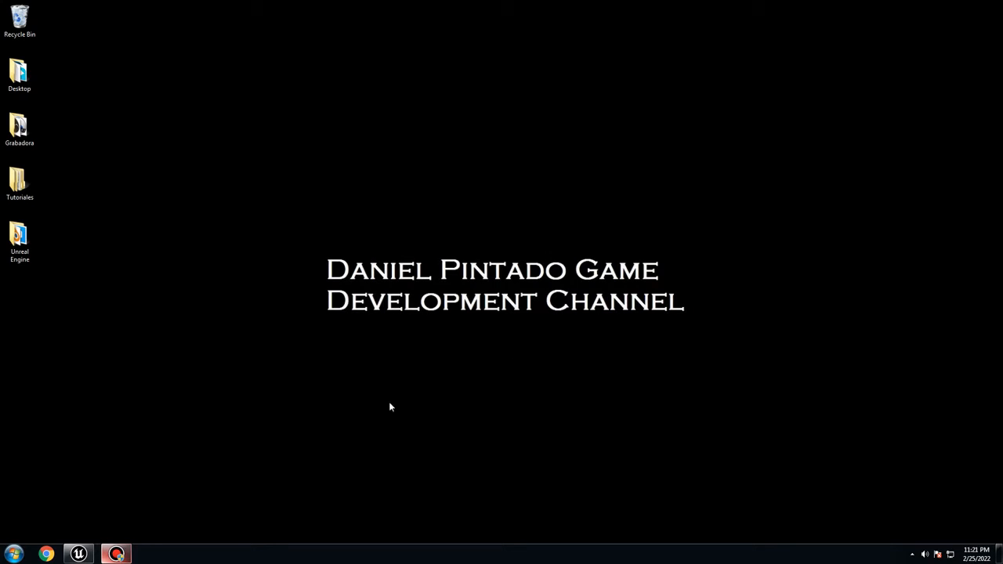
Launch Unreal Engine 4 from the desktop to open the town project.
click(79, 555)
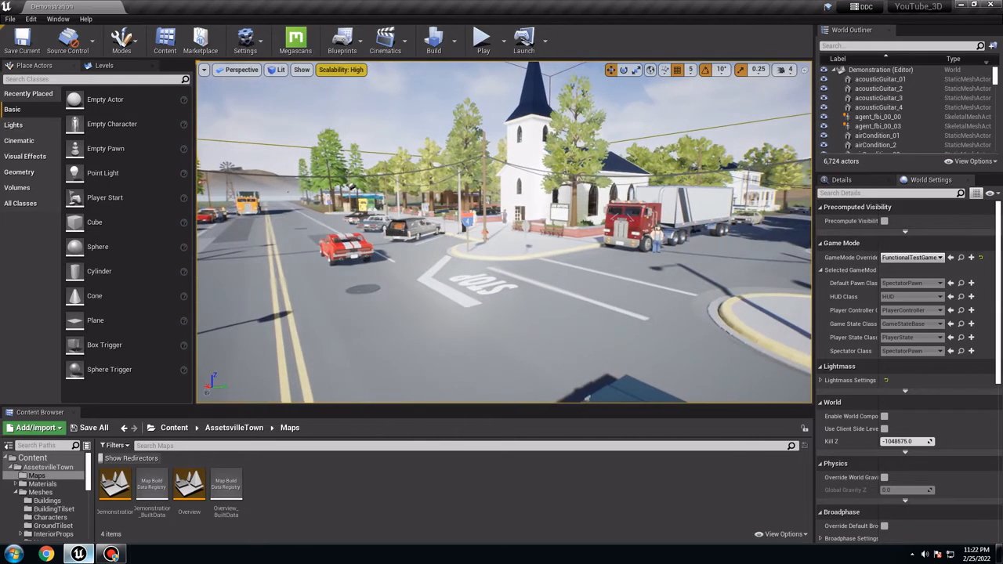
Set the level's World Settings GameMode override to DP_GameMode.
drag(501, 235, 501, 157)
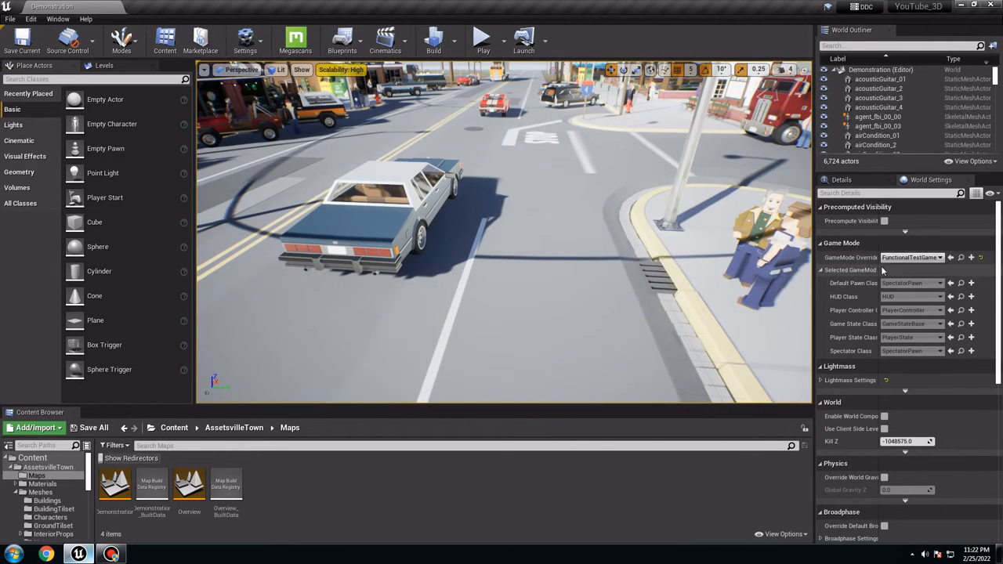
click(912, 257)
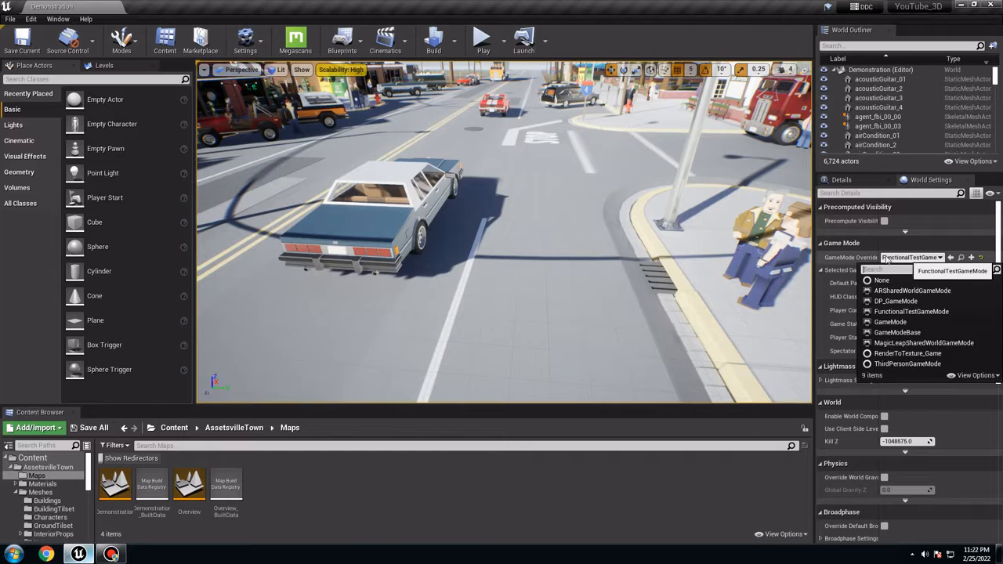
mouse_move(894, 301)
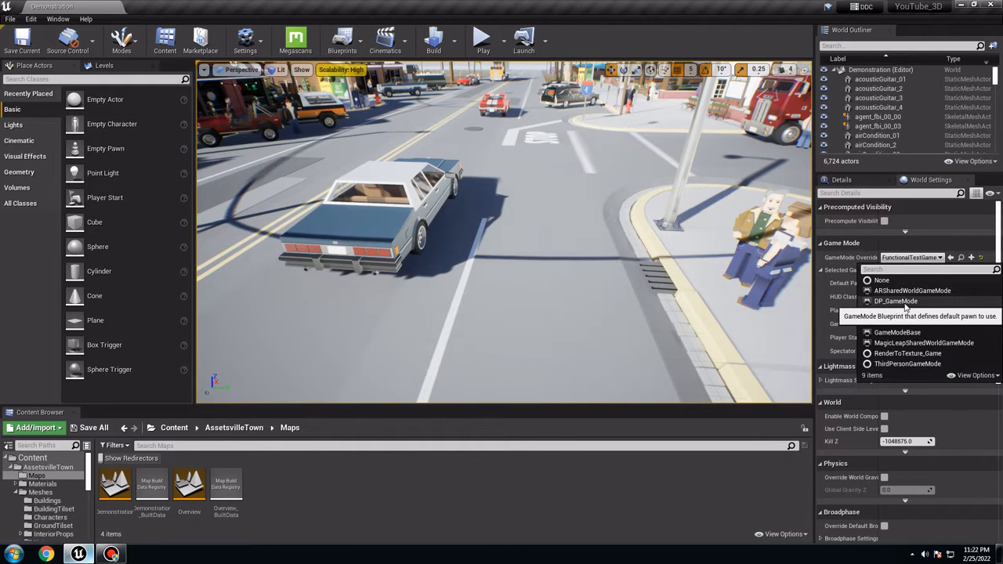
click(894, 301)
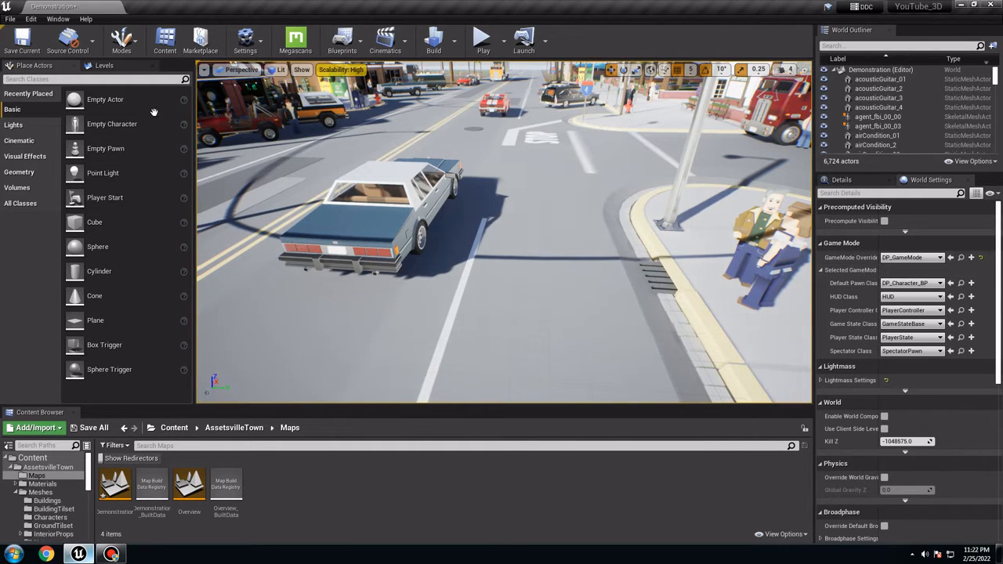
mouse_move(483, 37)
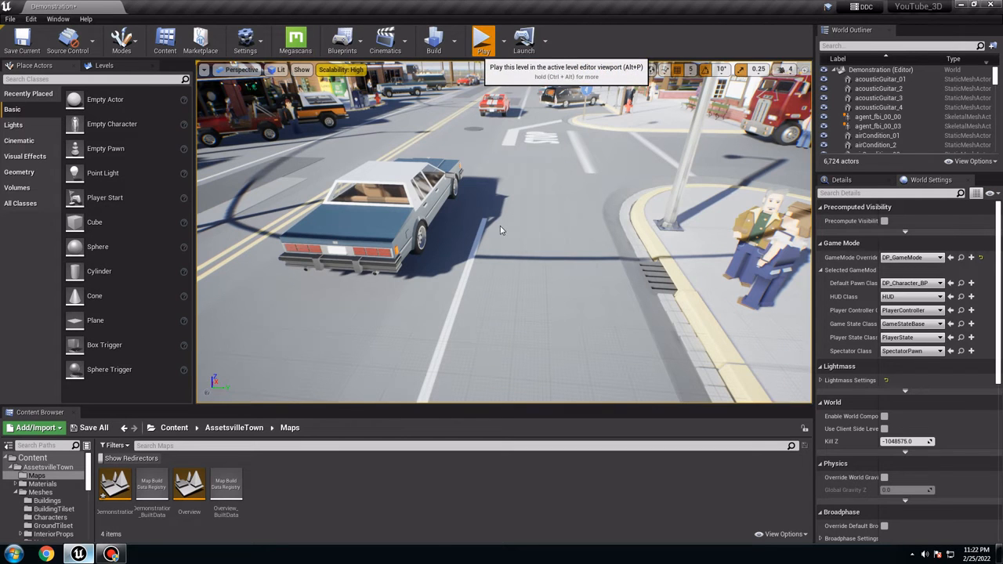
click(483, 38)
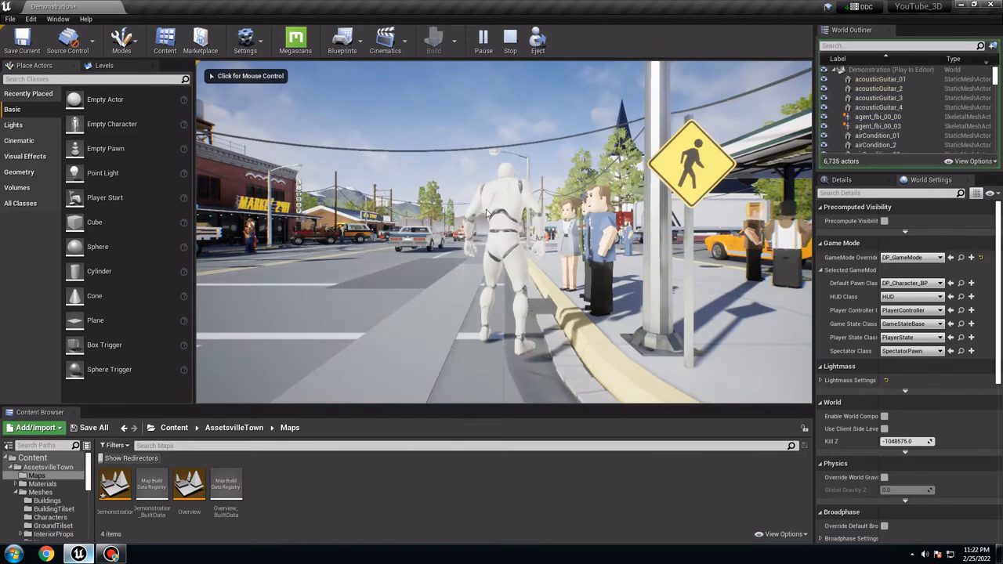
click(502, 235)
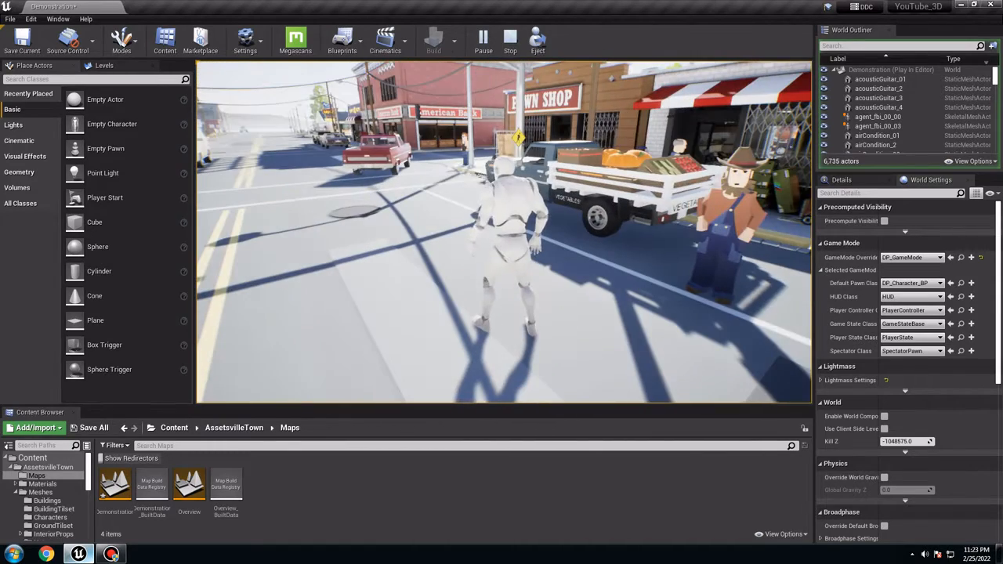
click(509, 37)
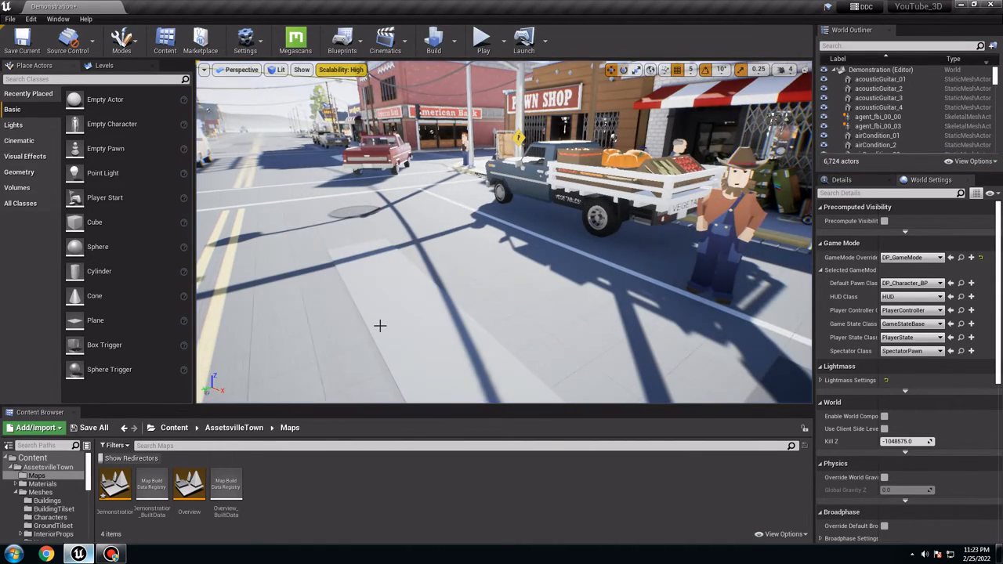
Assign UE4_Mannequin_Skeleton to a town citizen mesh in Meshes > Characters and accept.
click(174, 426)
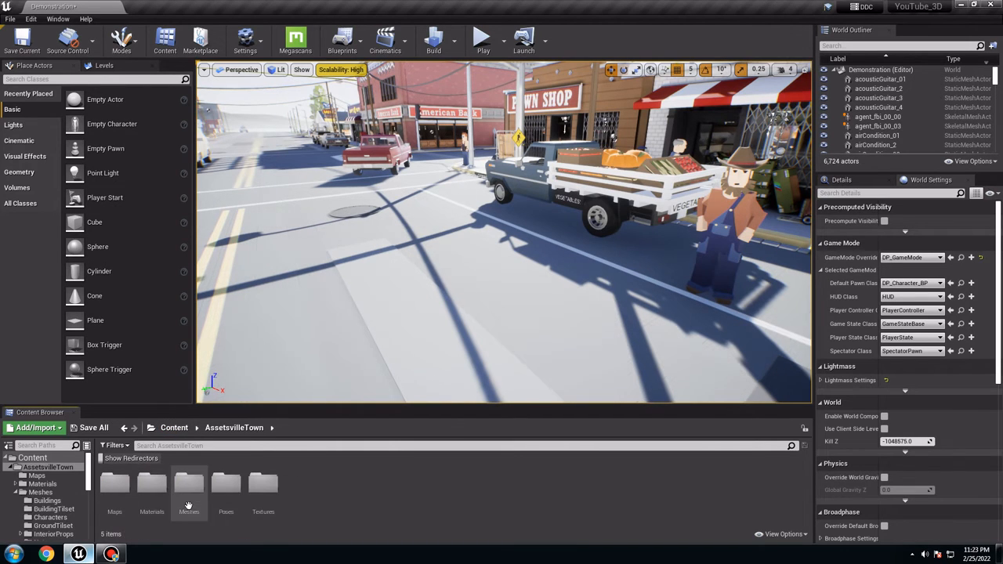
double_click(188, 485)
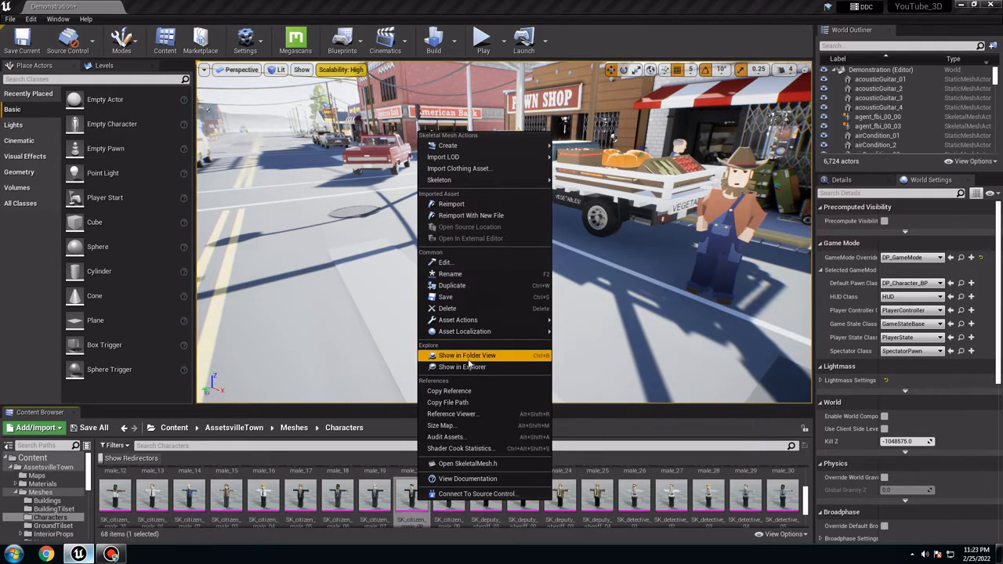
mouse_move(439, 179)
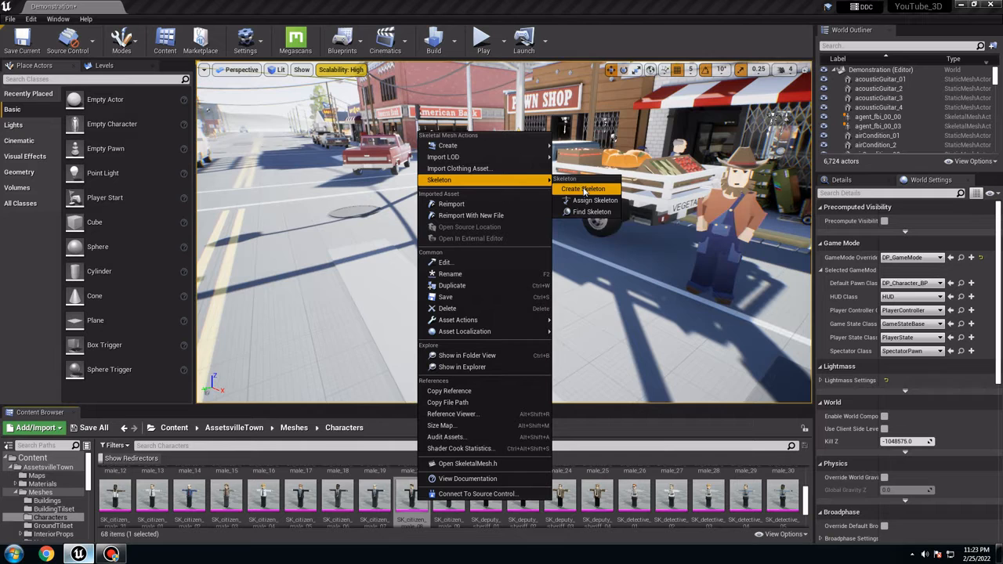
click(595, 200)
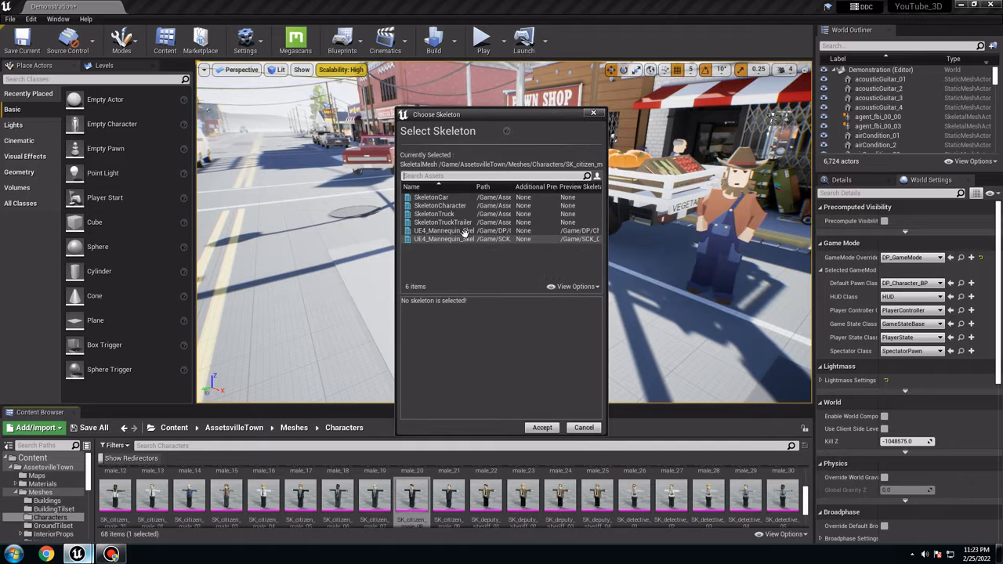
click(445, 230)
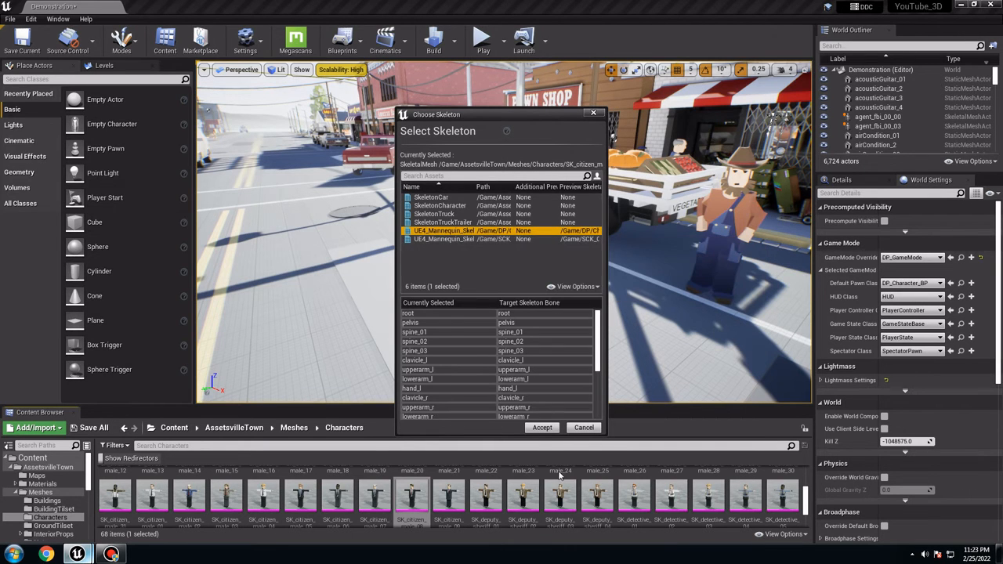
click(543, 426)
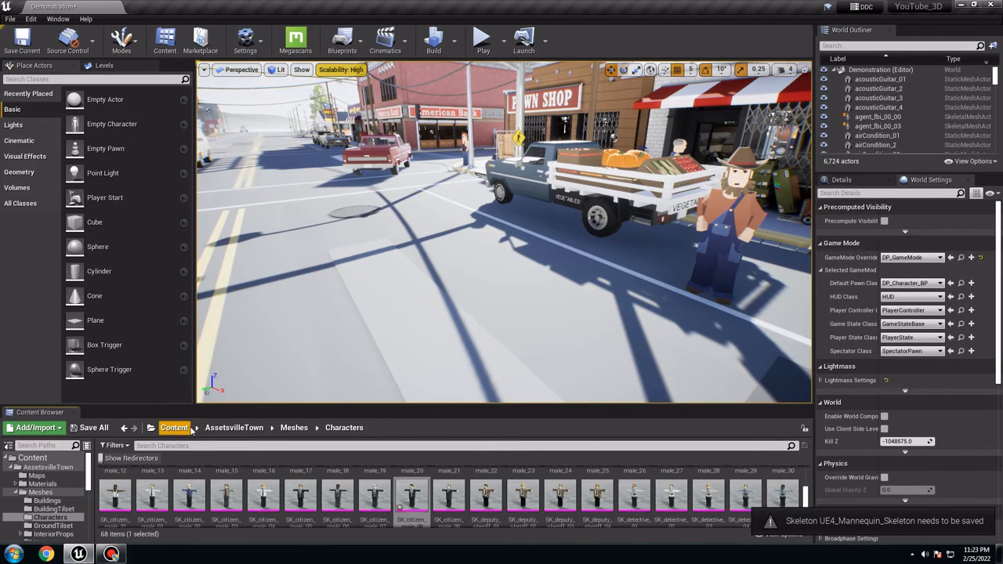
Swap DP_Character_BP's skeletal mesh from the mannequin to the suited town citizen mesh.
click(173, 426)
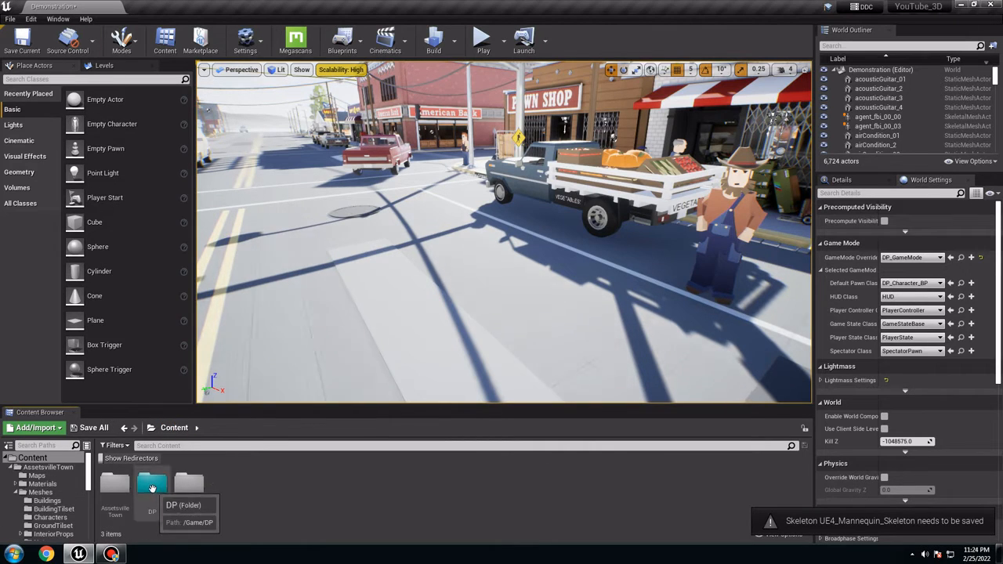
double_click(152, 484)
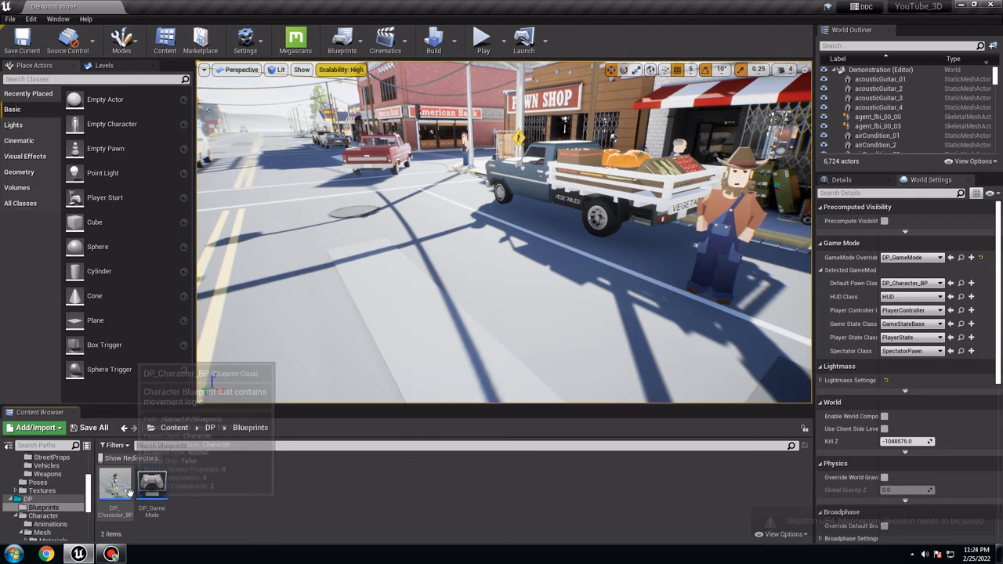
double_click(116, 482)
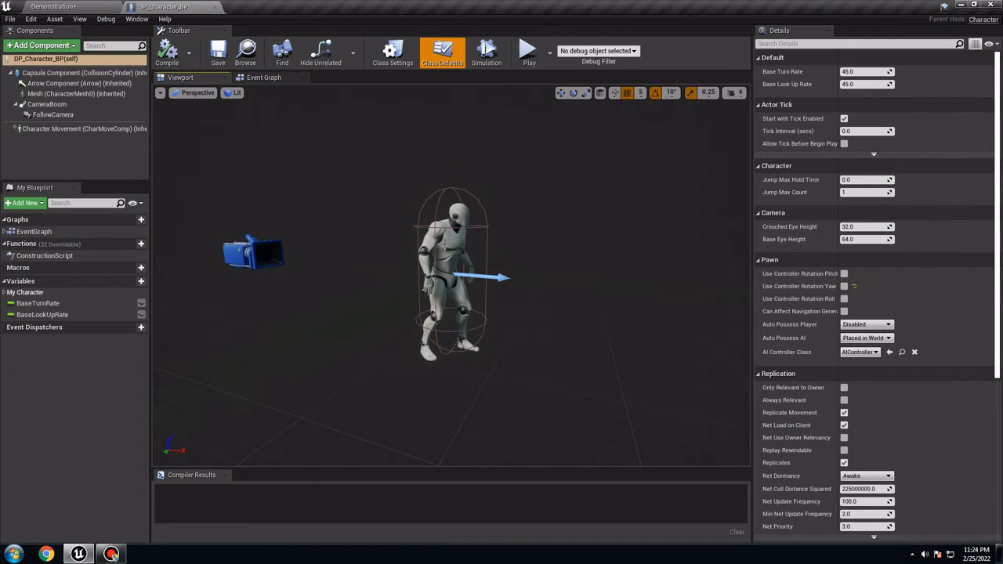
click(75, 94)
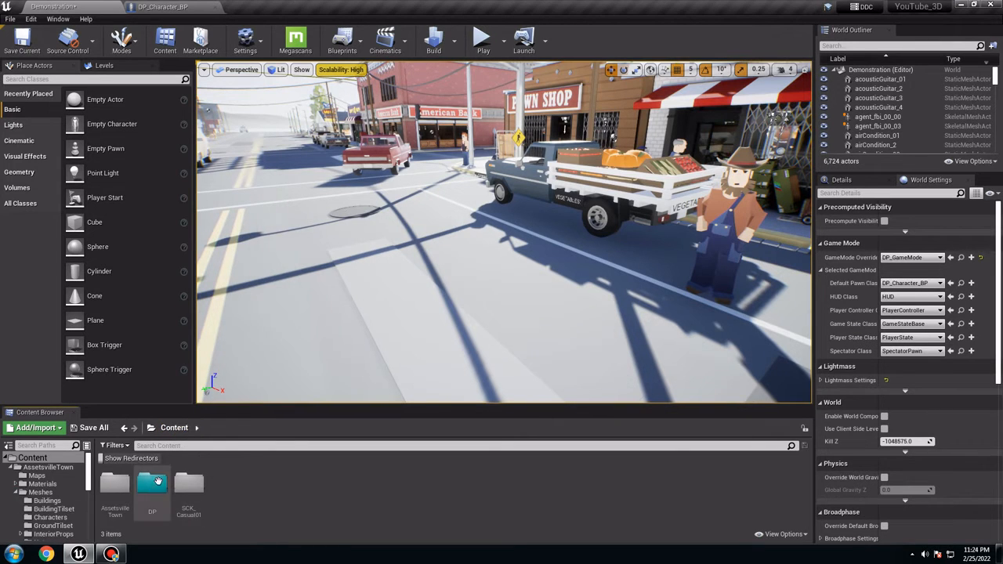
double_click(114, 484)
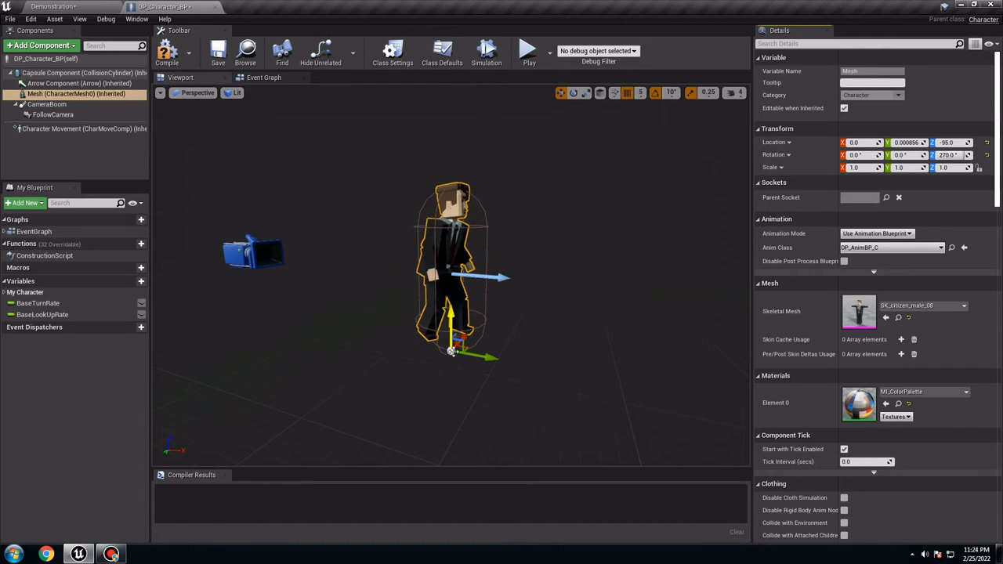
Compile DP_Character_BP and test-play the level as the suited citizen.
click(218, 53)
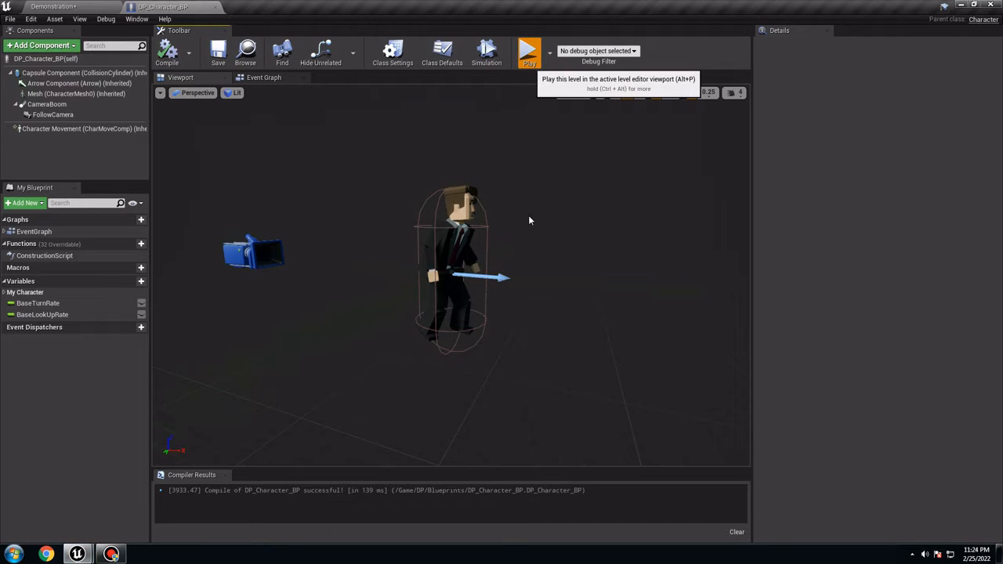
click(529, 51)
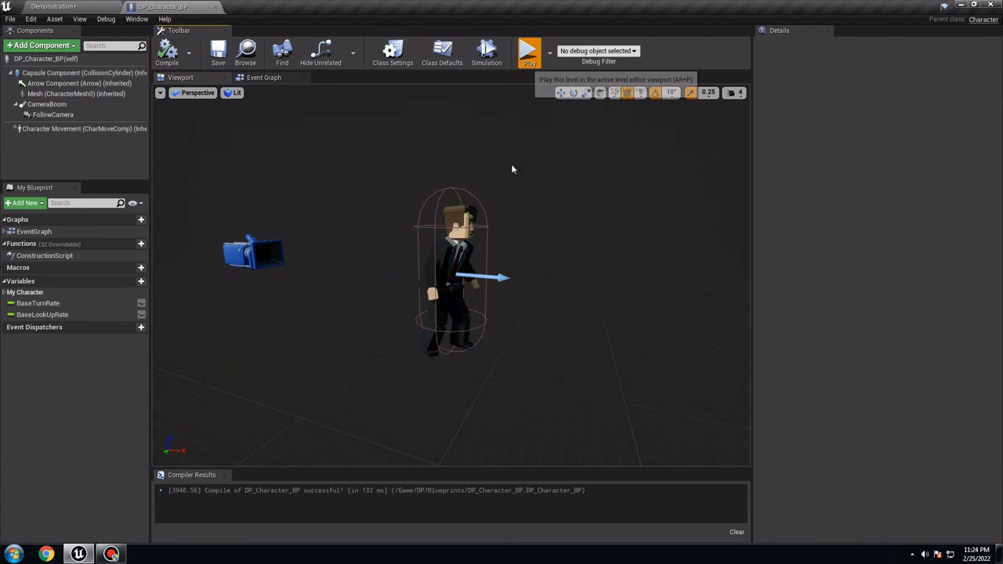
click(530, 50)
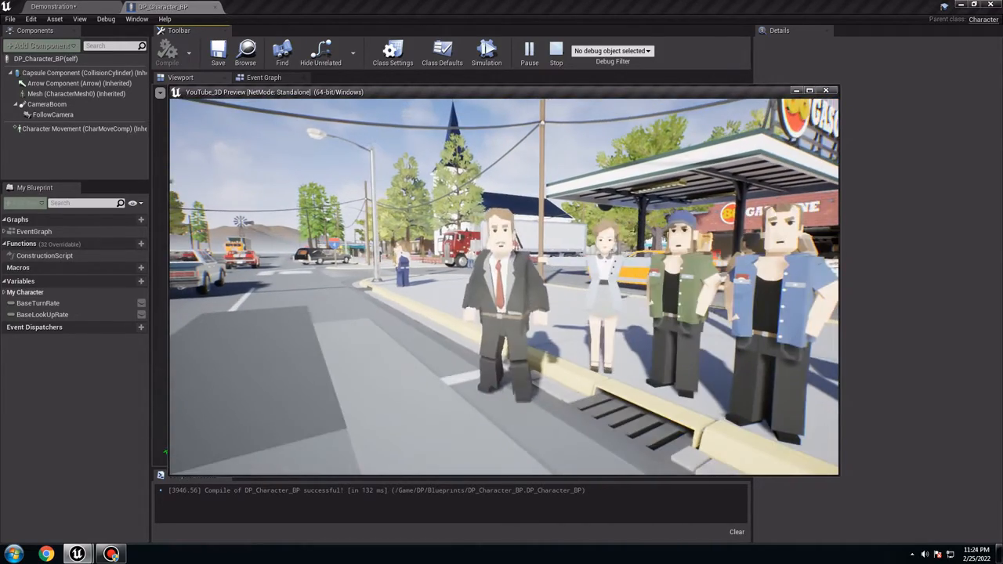
click(555, 48)
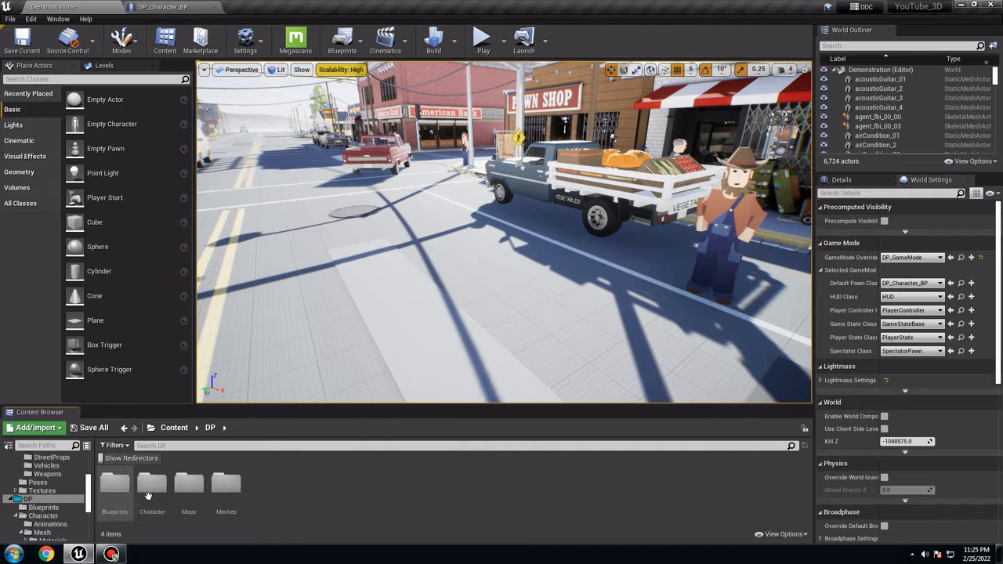
Show per-bone translation retargeting options on UE4_Mannequin_Skeleton.
double_click(152, 486)
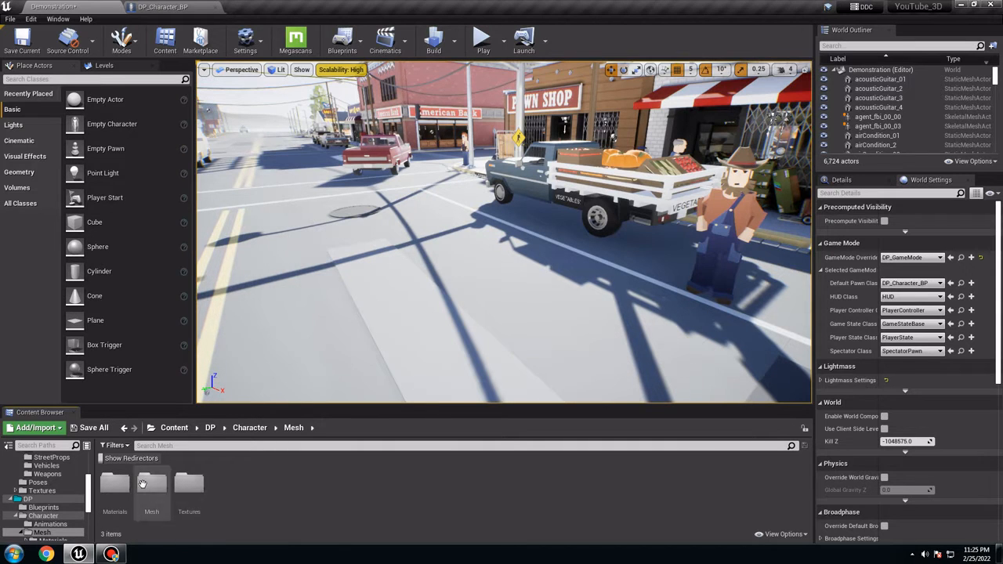
double_click(150, 485)
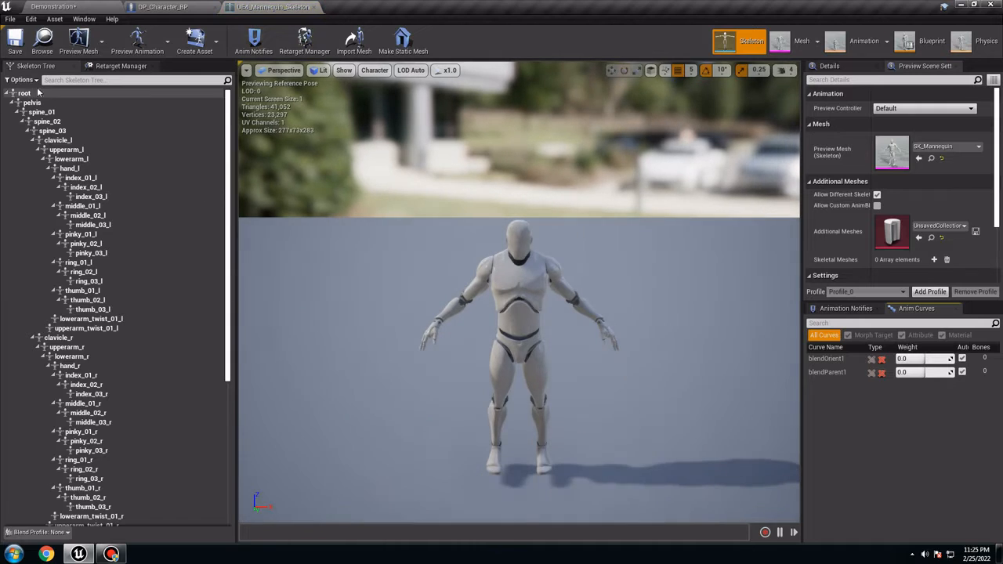
click(22, 78)
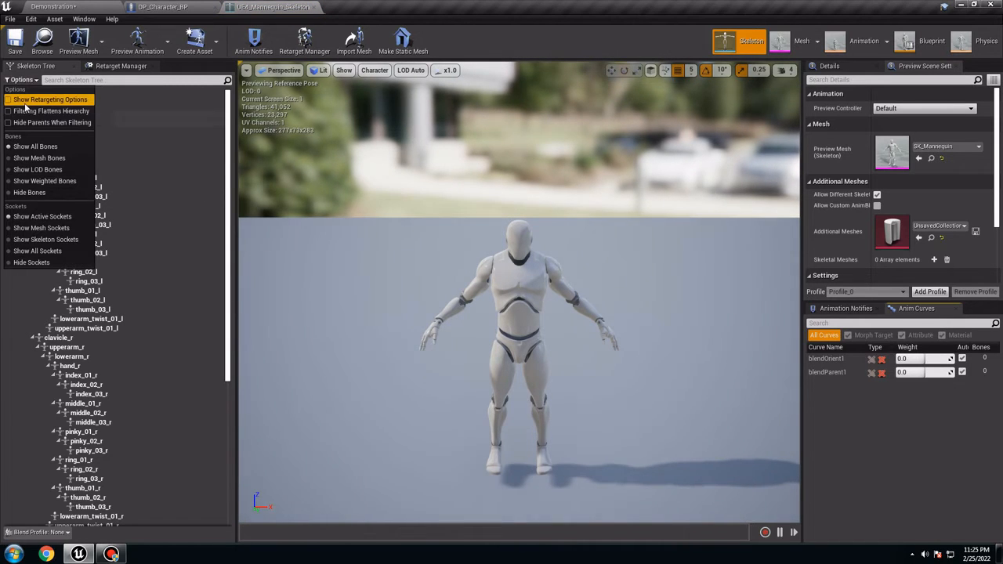
click(50, 100)
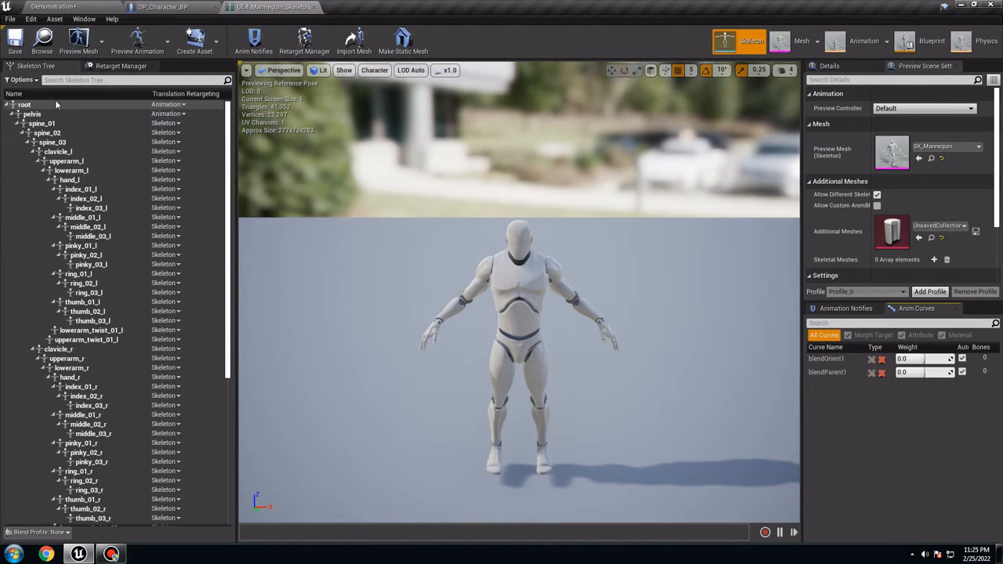
mouse_move(166, 113)
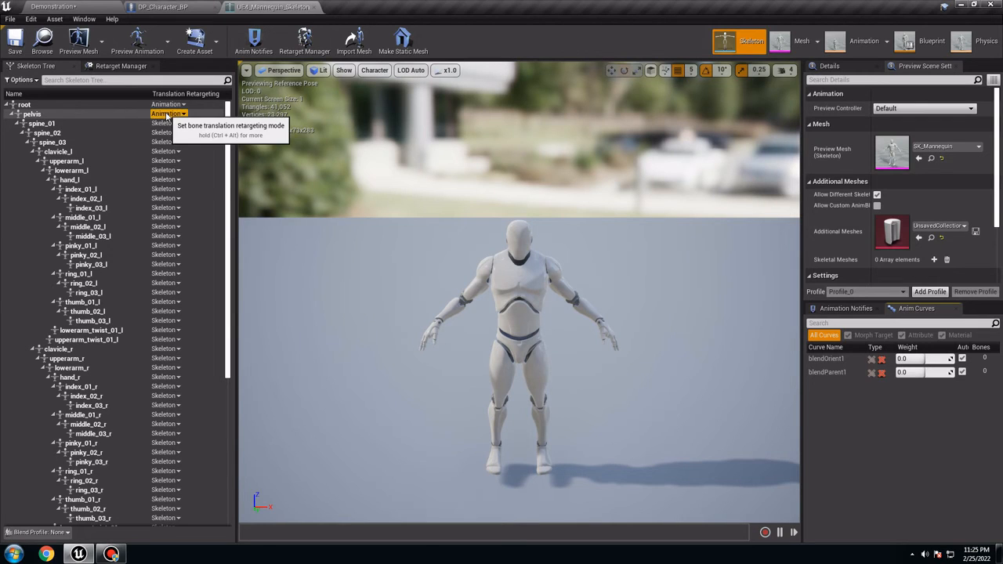
Set the pelvis bone to take translation from Animation and return to the character blueprint.
click(166, 113)
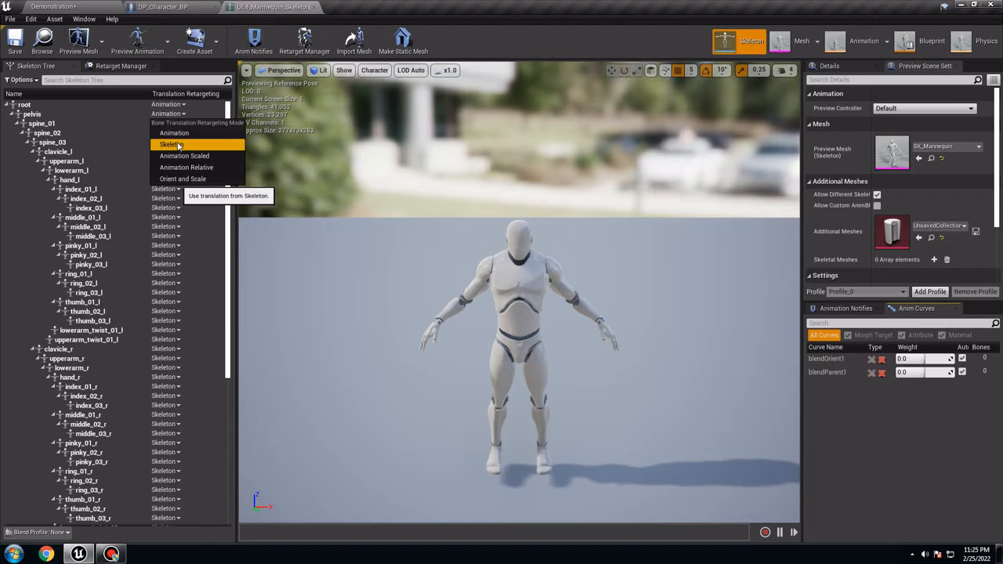
click(169, 144)
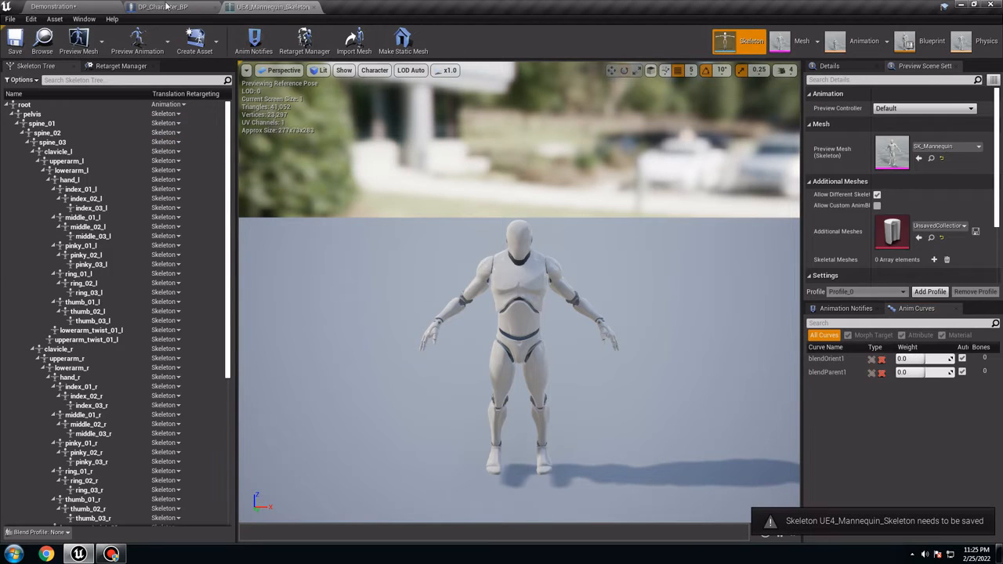
click(163, 7)
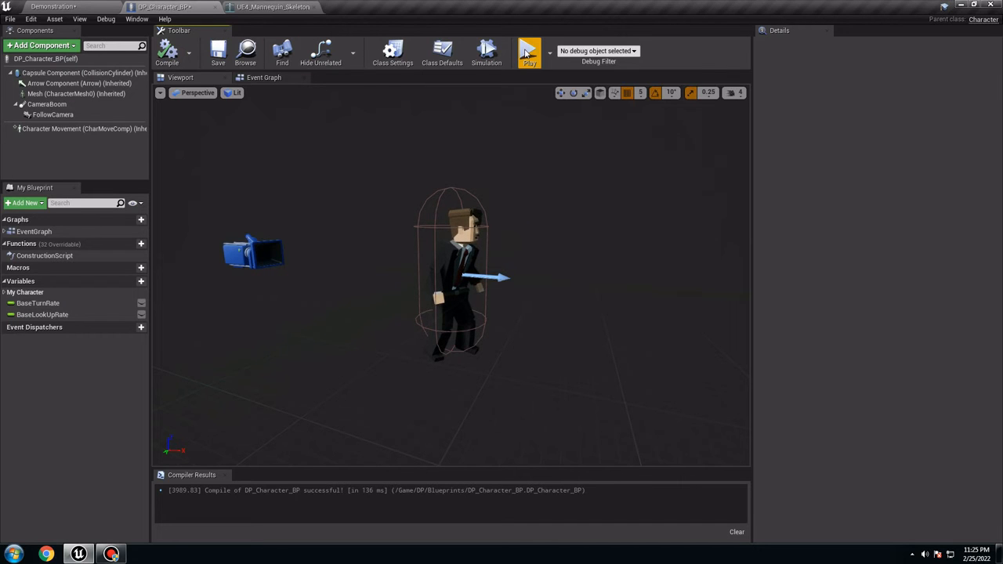
mouse_move(493, 312)
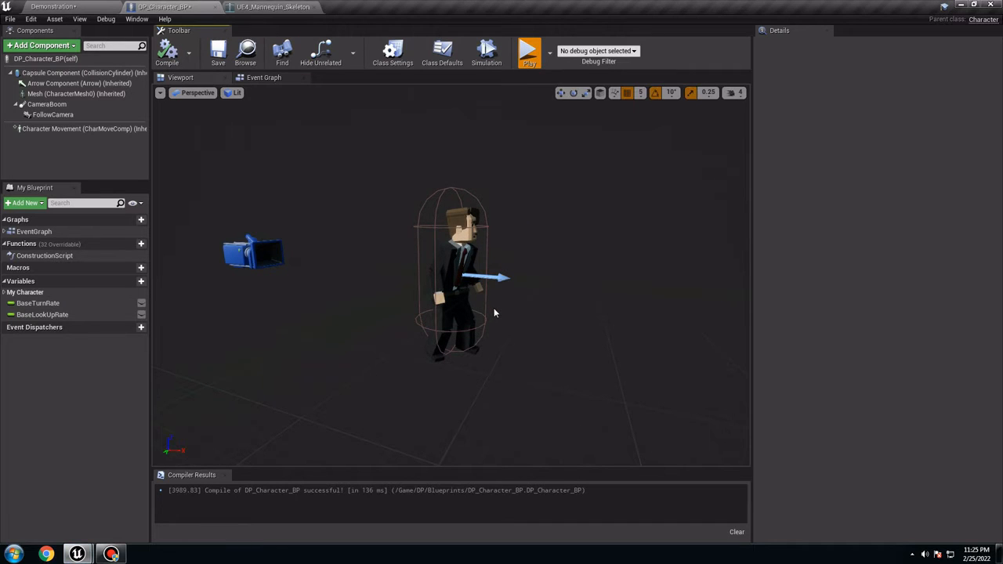
Simulate DP_Character_BP in the preview, then bring the mannequin skeleton editor back up.
click(529, 50)
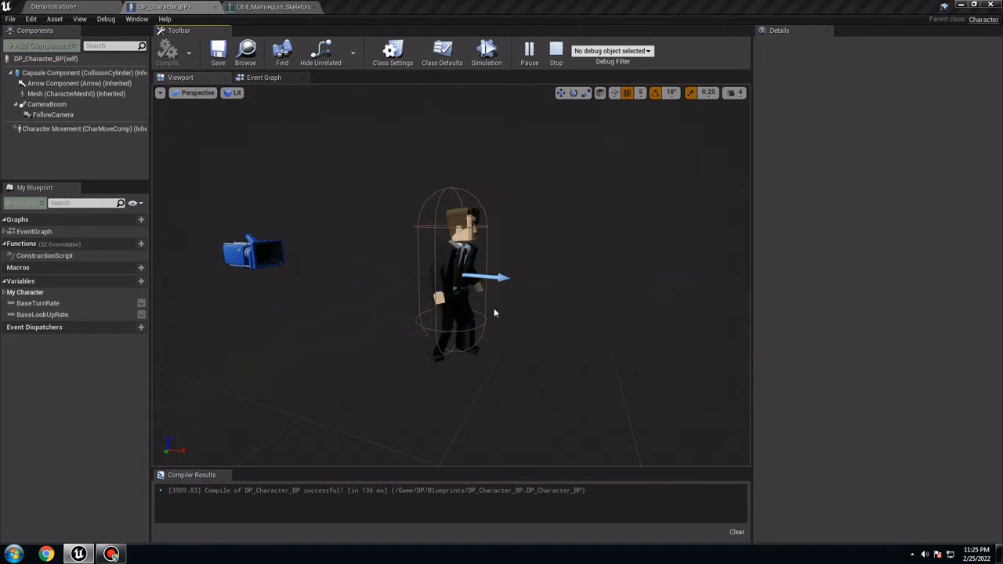
click(555, 50)
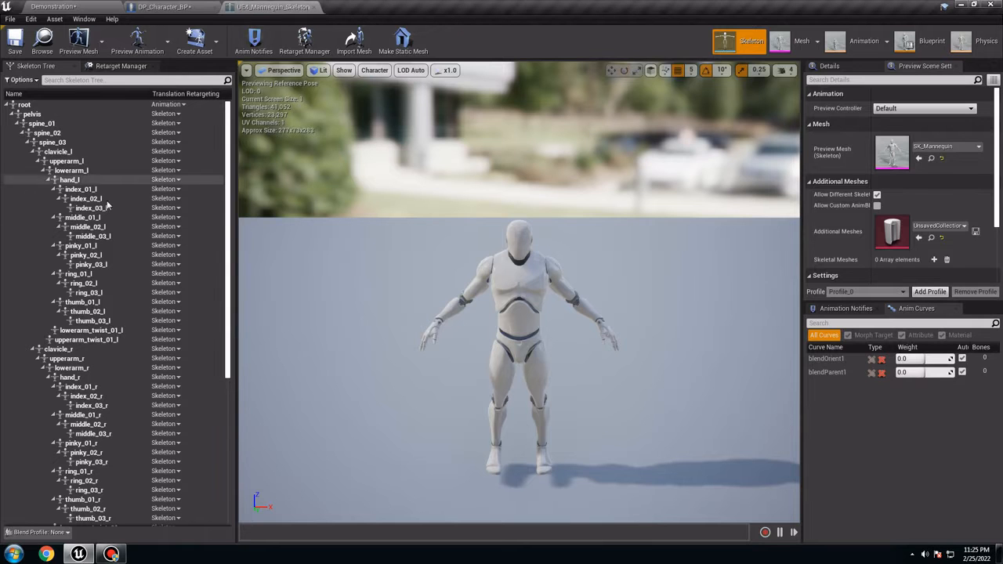
Set the pelvis bone to Skeleton translation retargeting and close the skeleton editor.
click(166, 113)
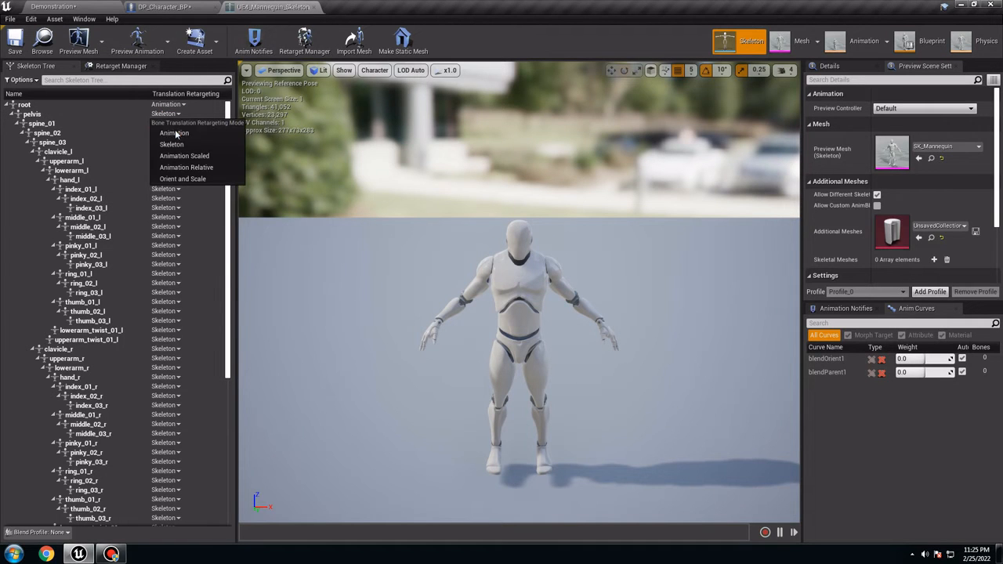
click(172, 131)
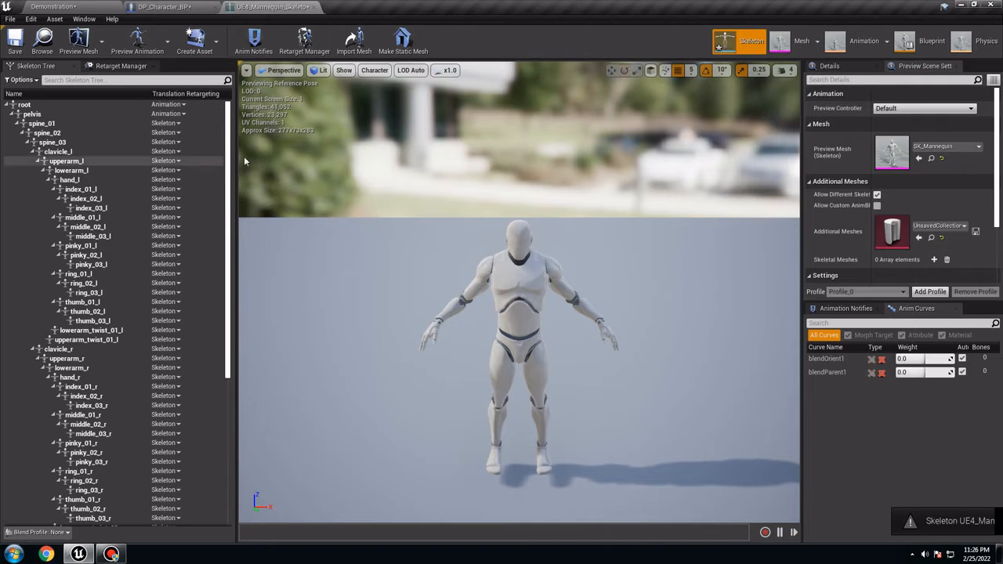
mouse_move(314, 13)
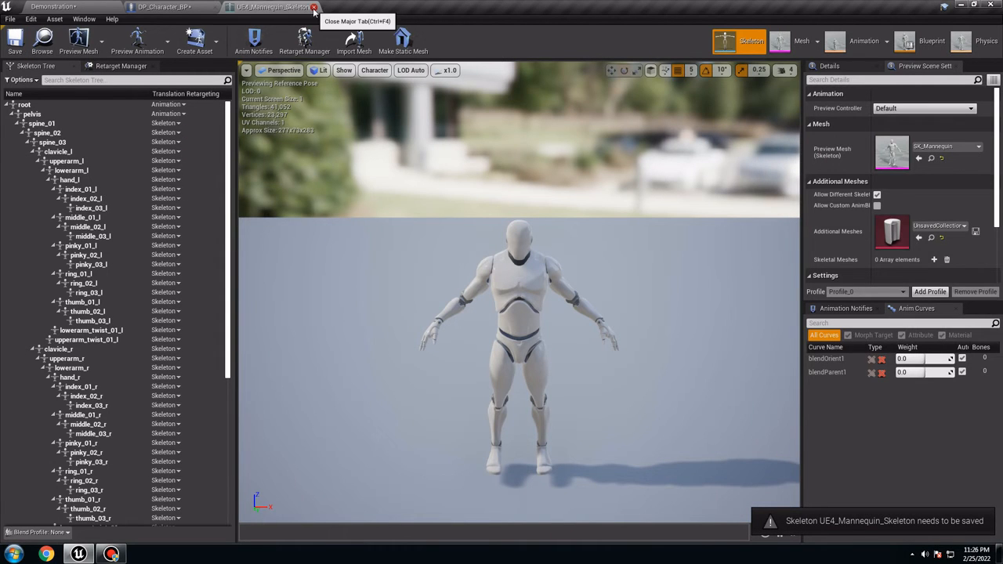
click(315, 6)
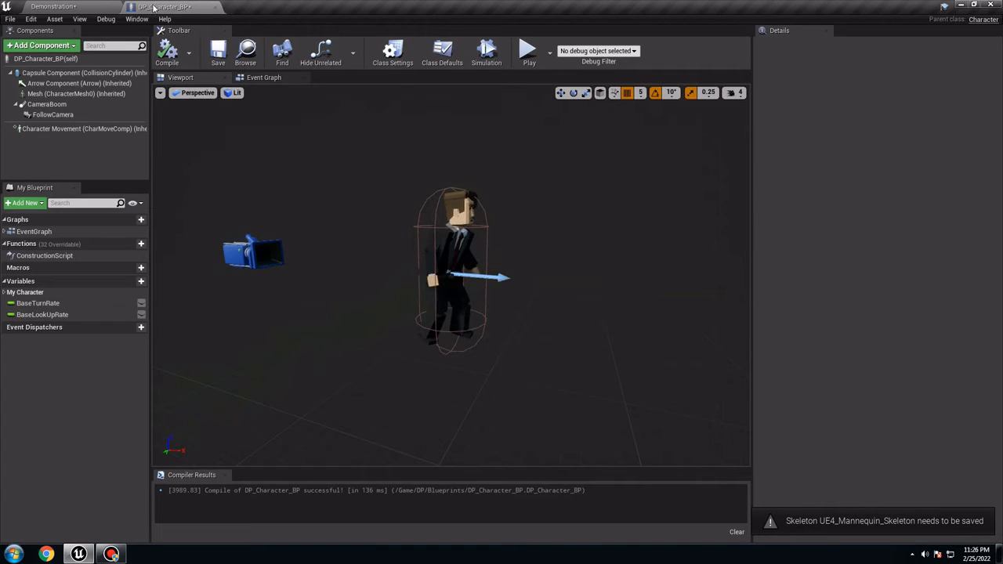
Navigate to SCK_Casual01 > Mannequin > Character > Mesh and select its duplicate mannequin skeleton.
click(55, 7)
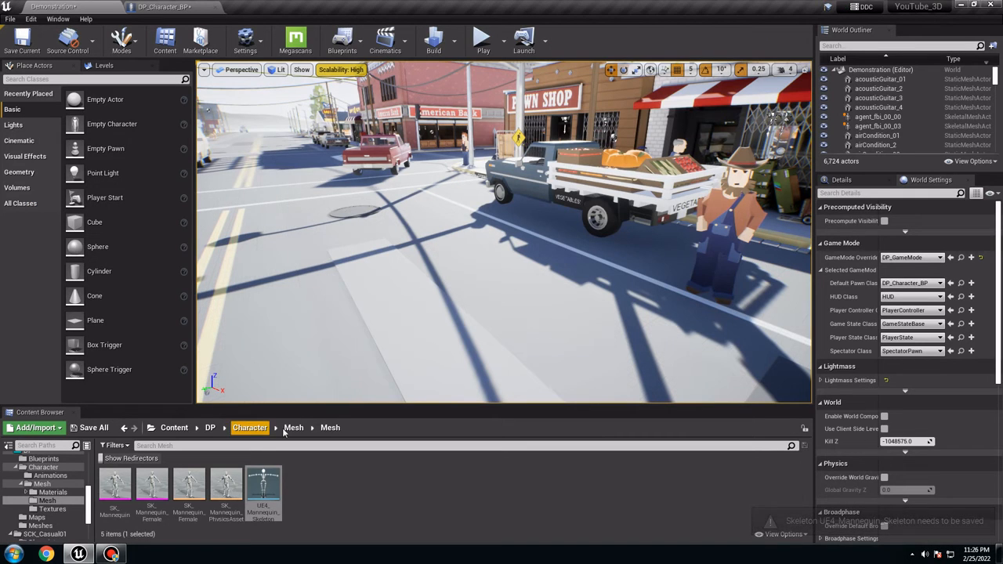
click(210, 426)
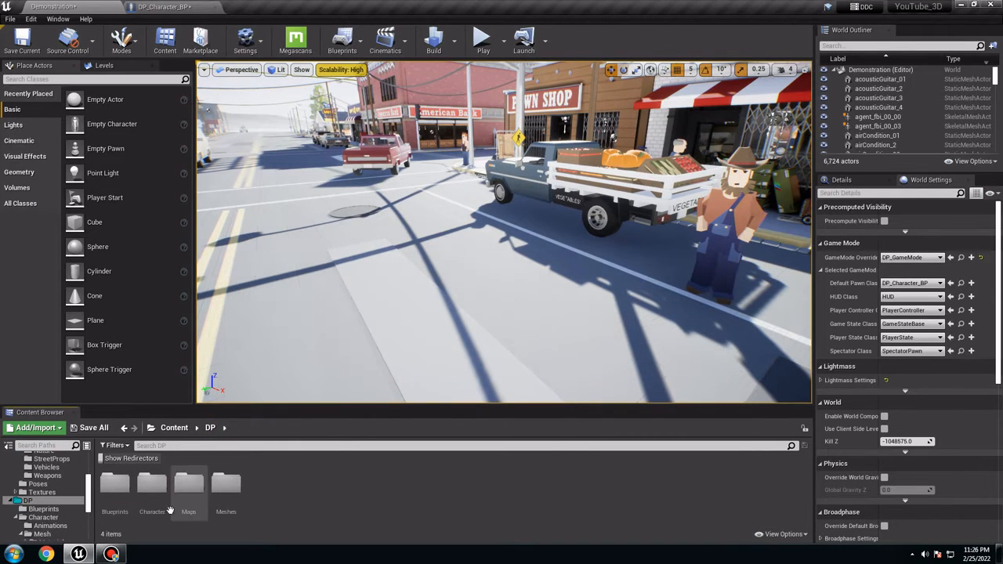
click(173, 426)
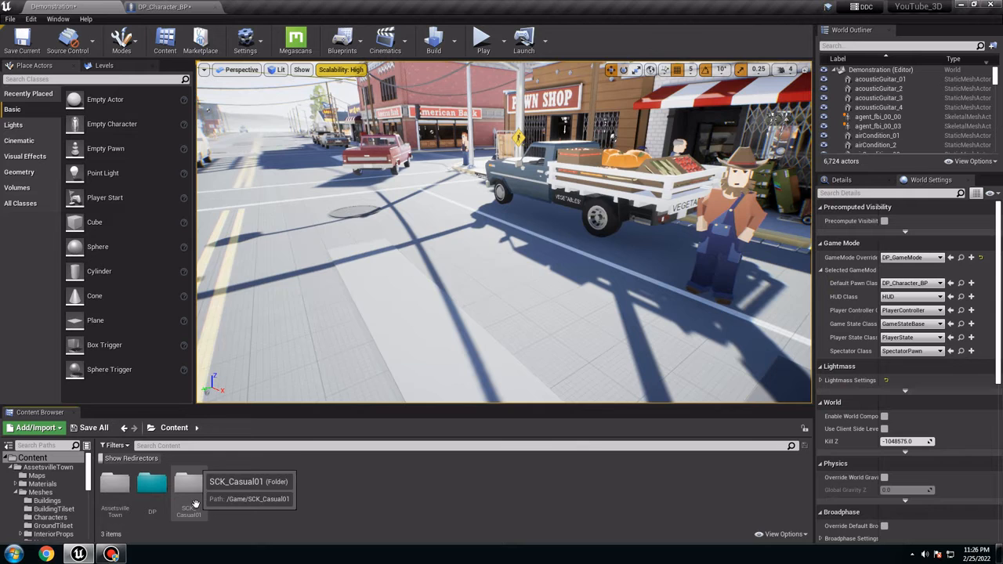
double_click(188, 486)
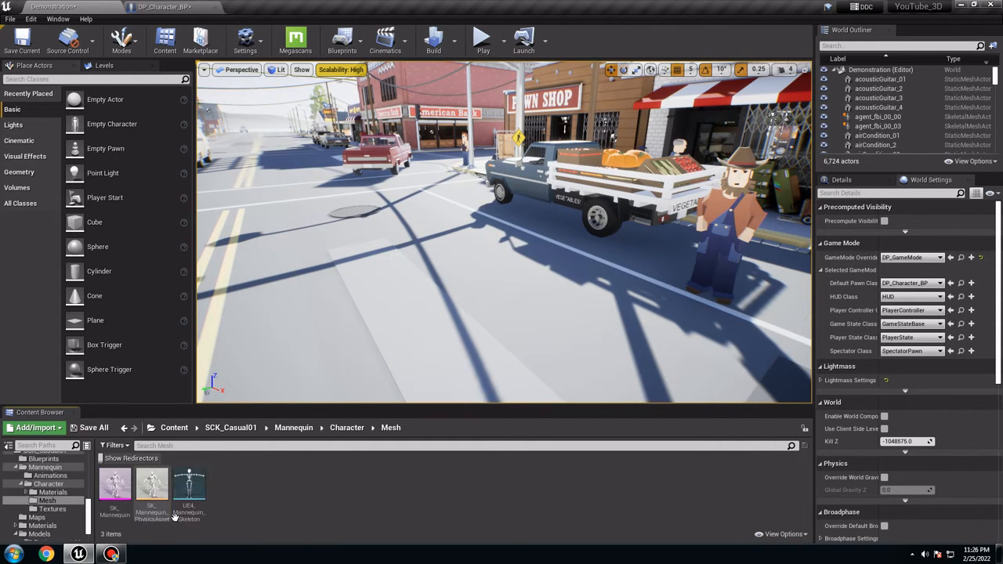
click(188, 488)
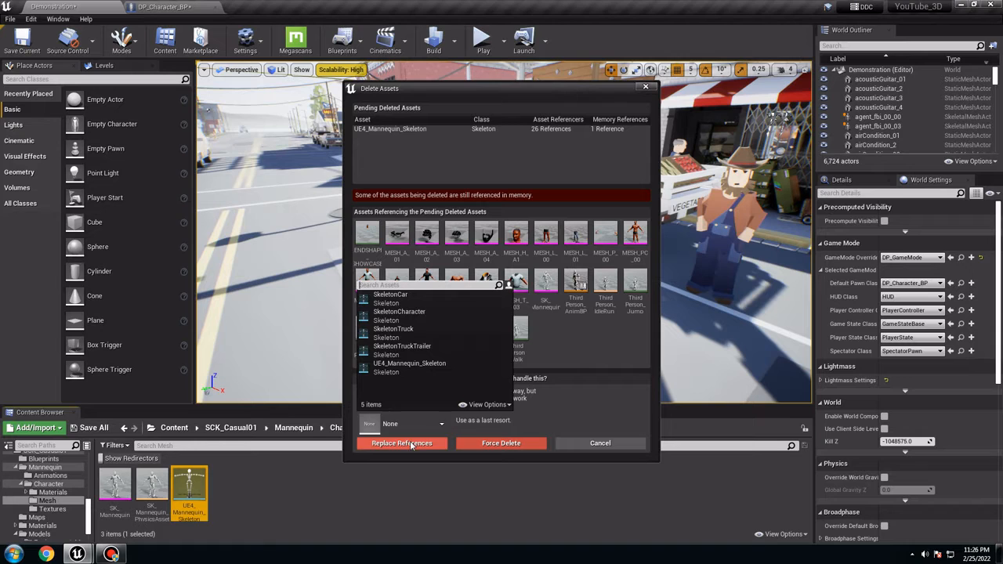
mouse_move(398, 310)
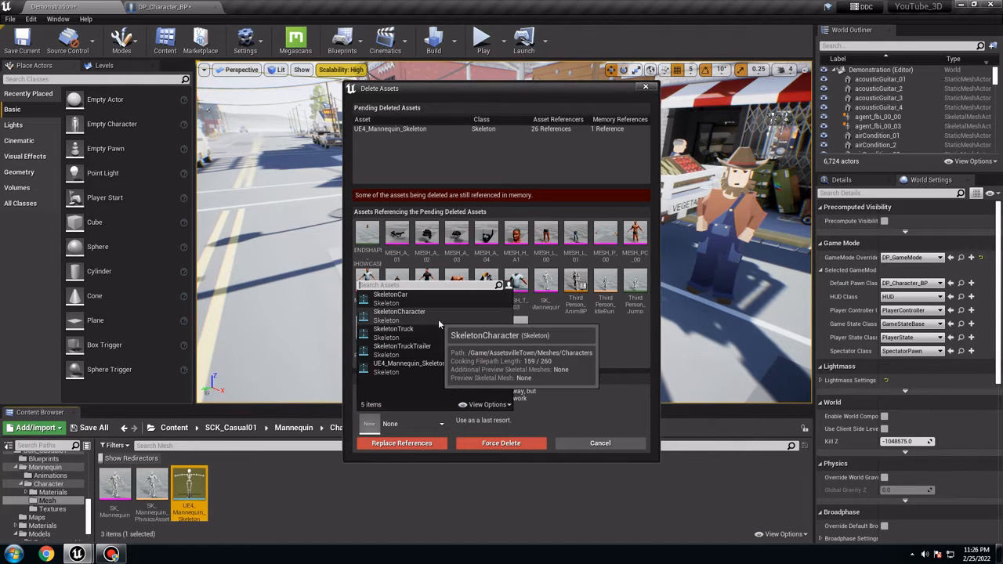
mouse_move(409, 364)
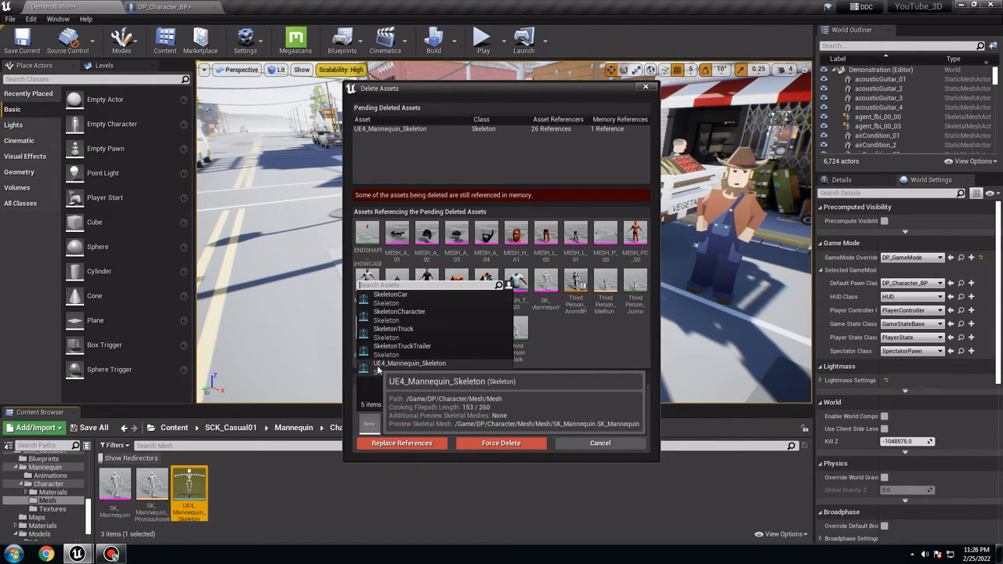
Replace SCK_Casual01 skeleton references with DP's UE4_Mannequin_Skeleton and confirm the deletion.
click(409, 363)
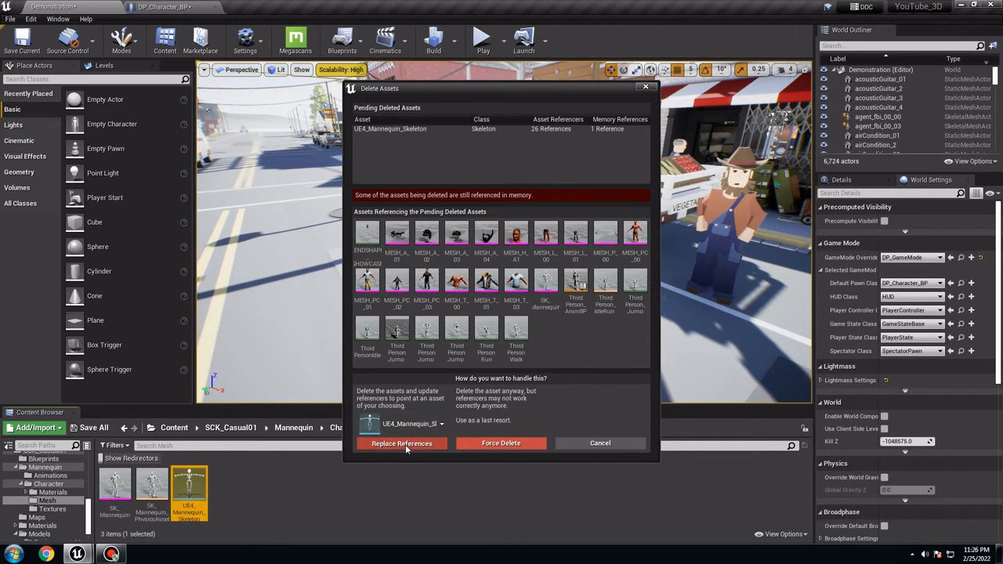
click(401, 441)
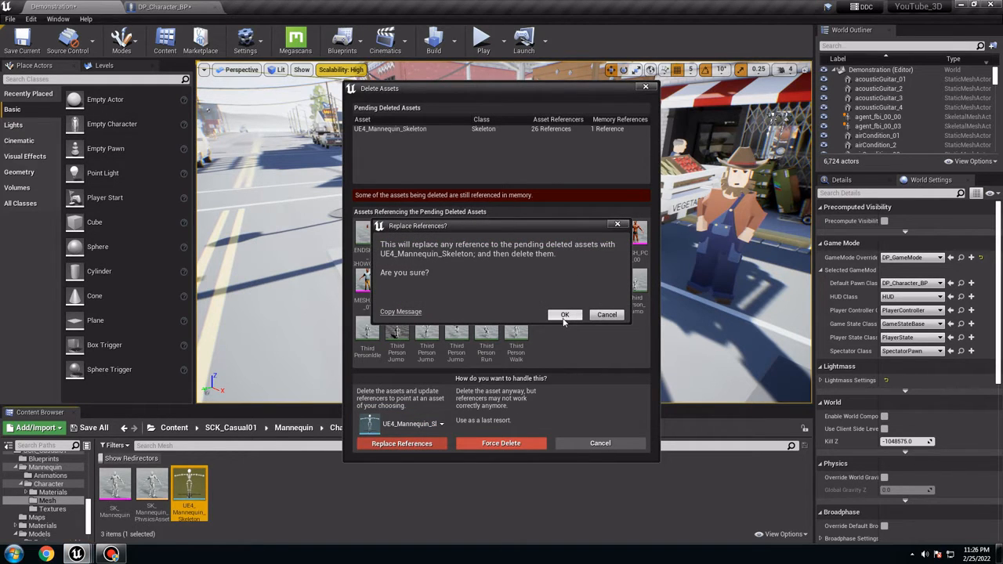
click(564, 313)
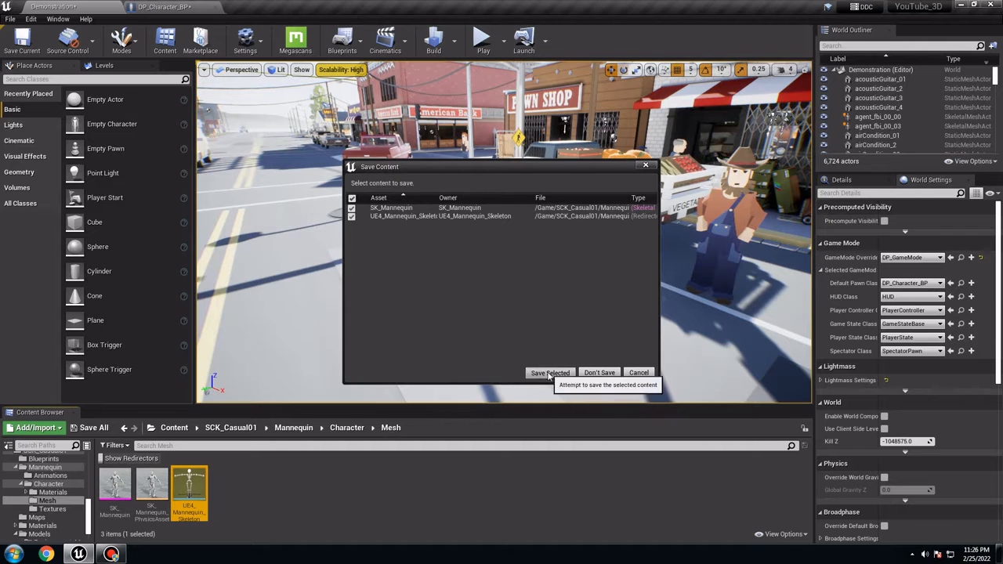
Save the selected mannequin assets affected by the skeleton replacement.
click(549, 373)
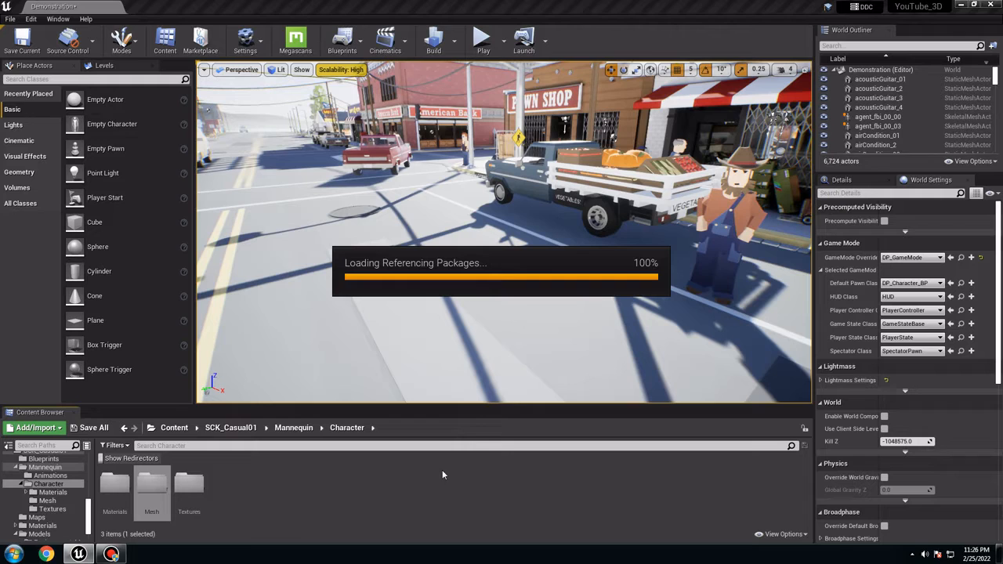
mouse_move(489, 417)
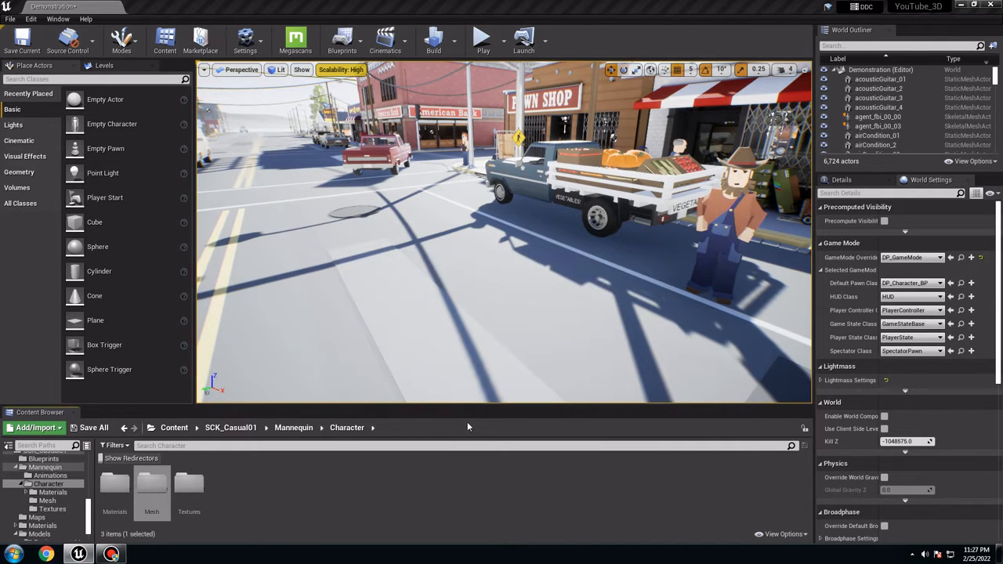
click(94, 426)
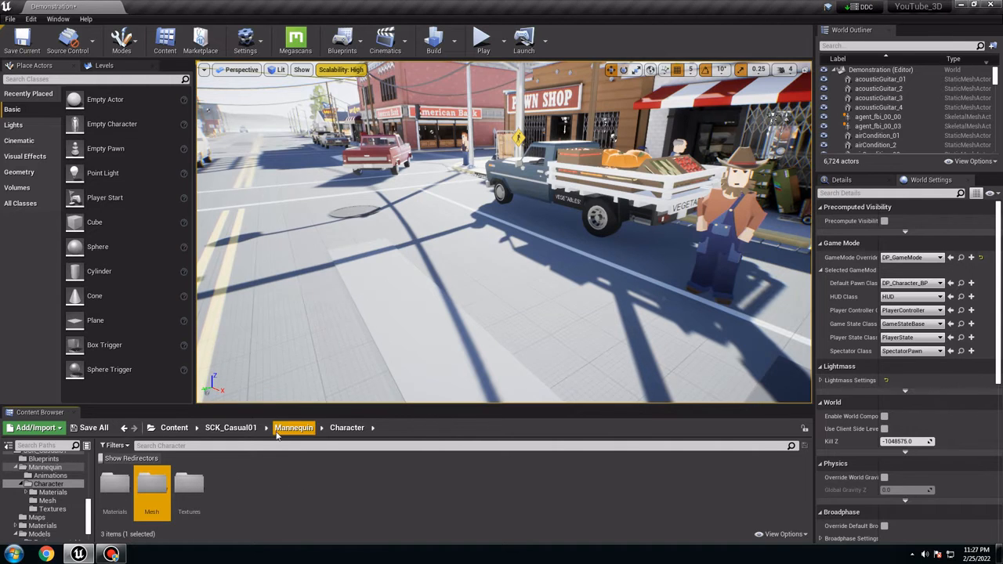
Browse SCK_Casual01 > Models > Premade_Characters and pick a premade character mesh.
click(174, 426)
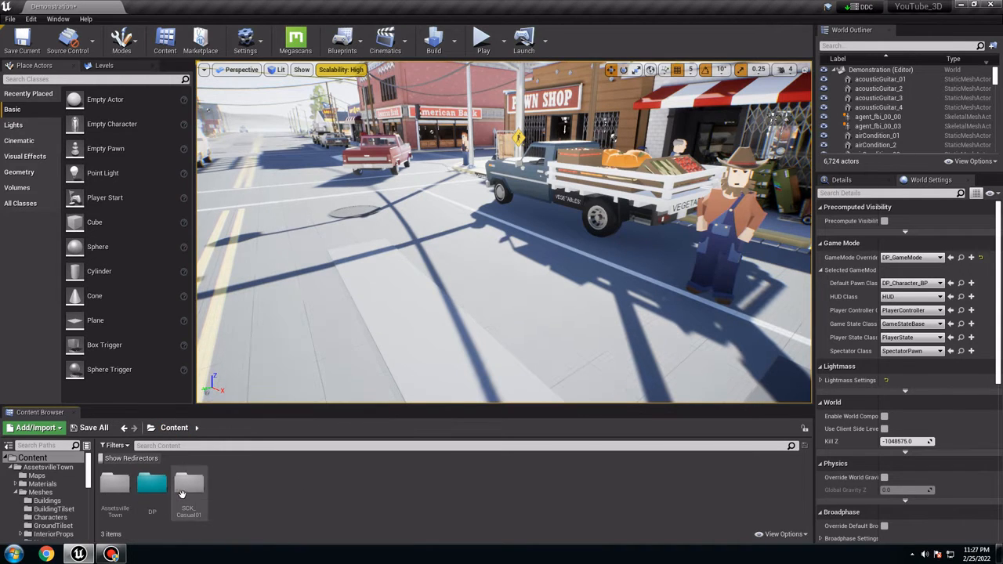
double_click(188, 485)
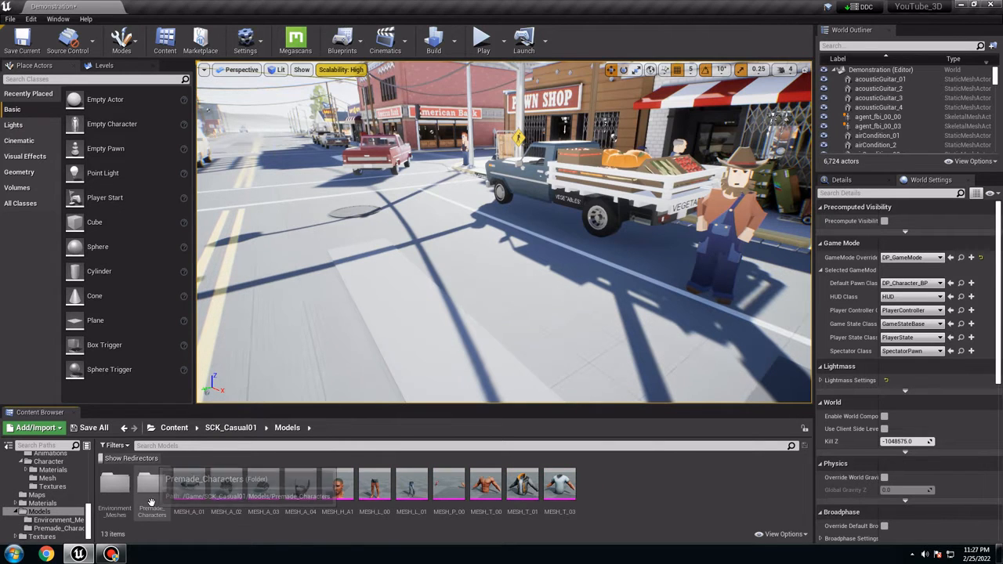
double_click(152, 486)
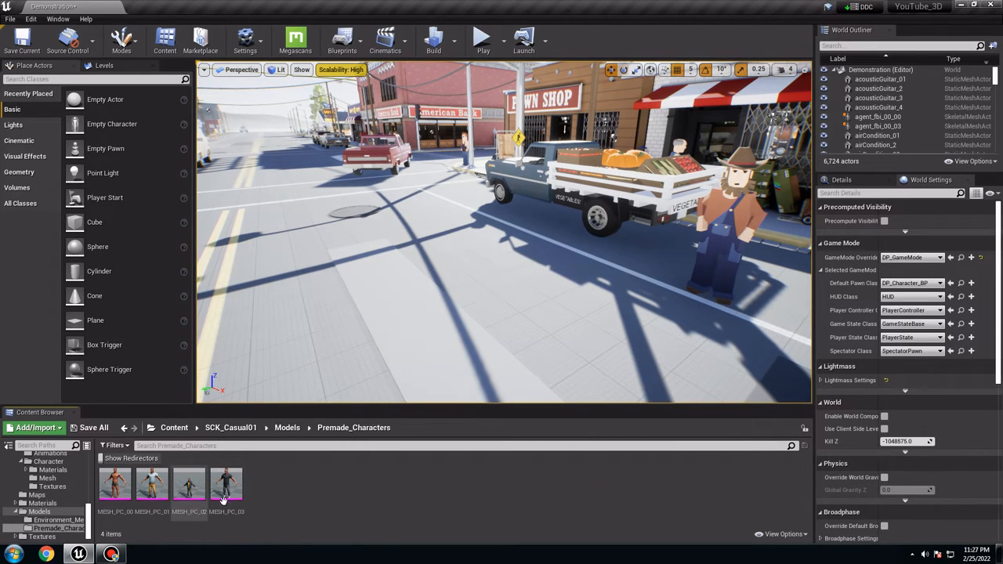
click(226, 484)
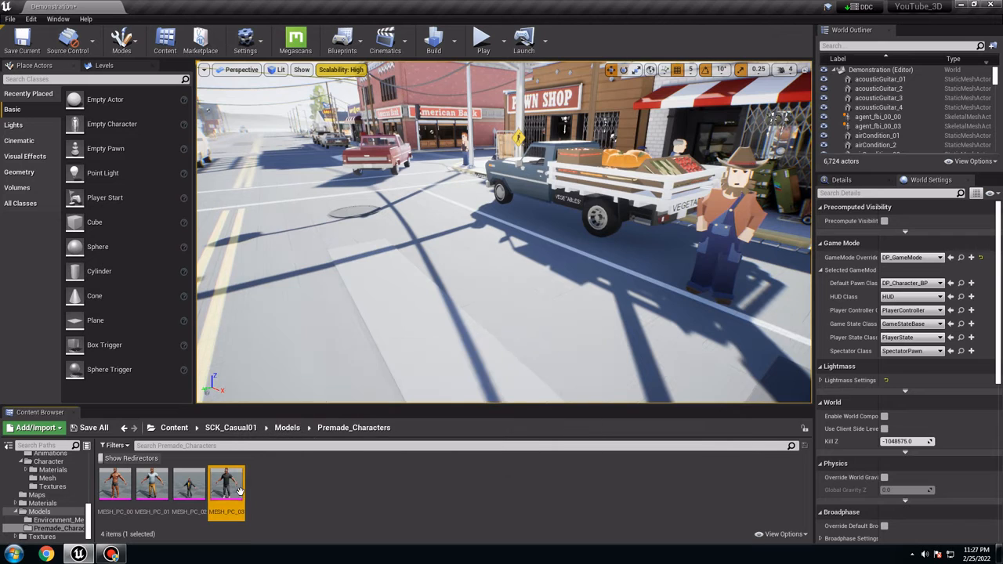
click(174, 426)
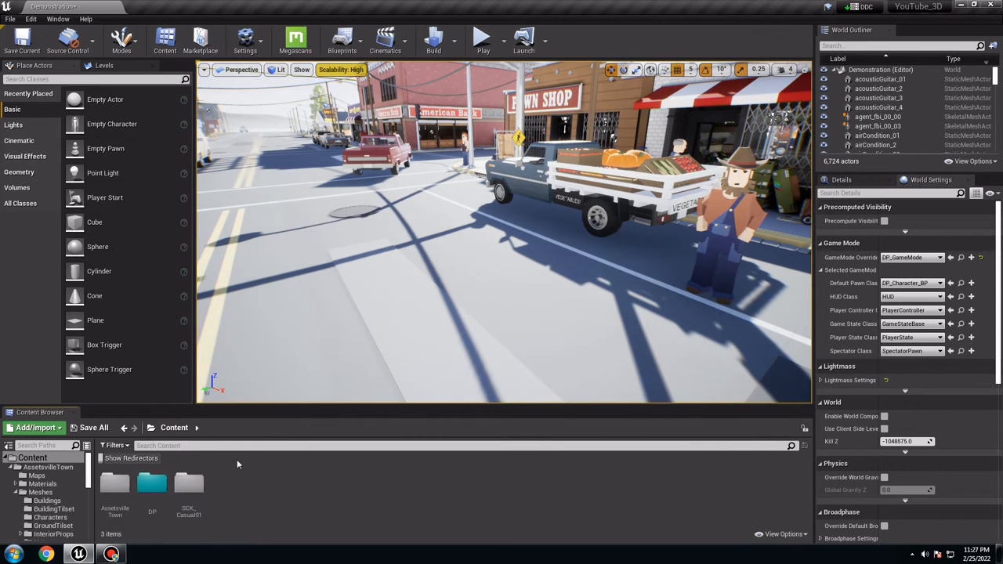
Browse DP > Blueprints and reopen the DP_Character_BP character blueprint.
double_click(152, 486)
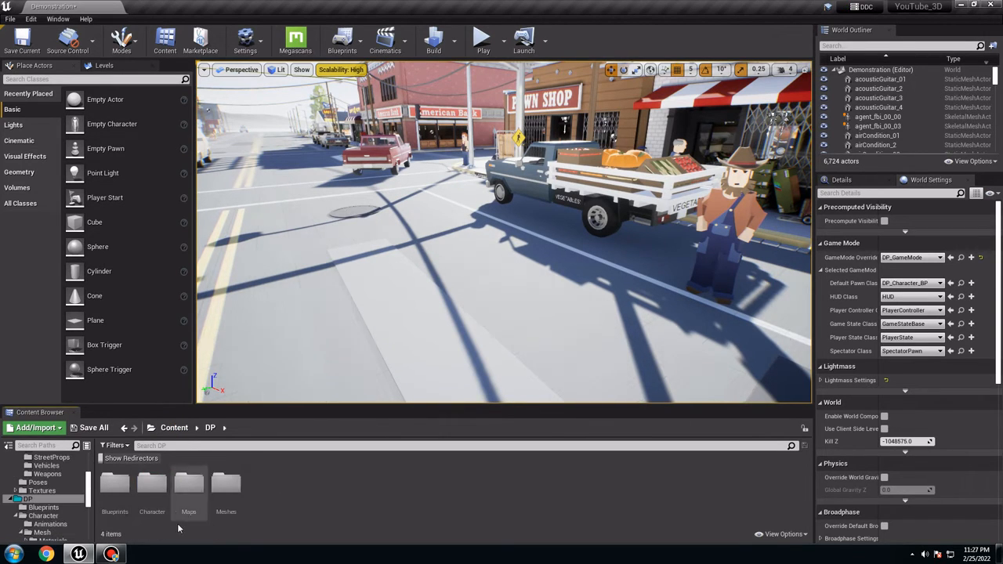
mouse_move(188, 486)
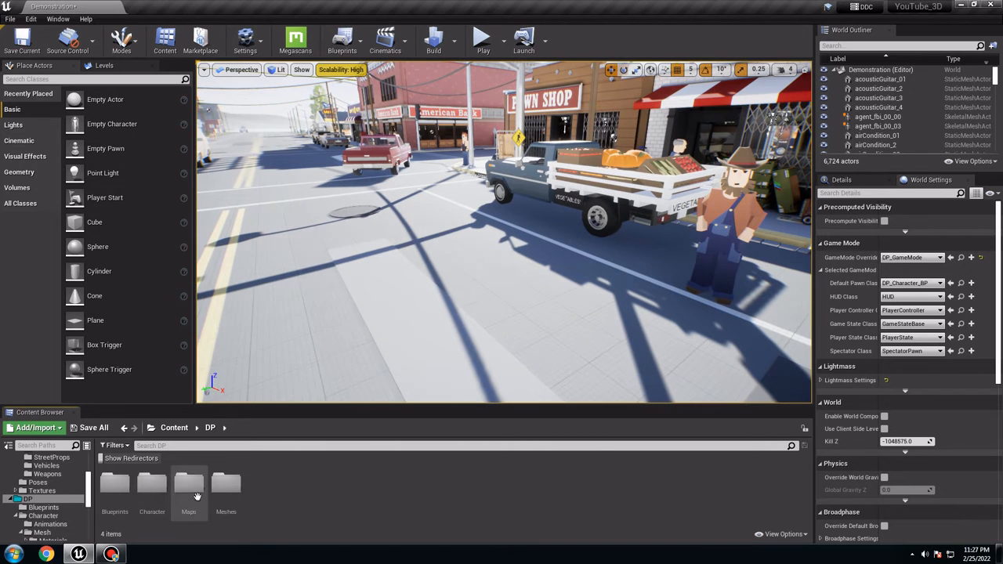
double_click(152, 484)
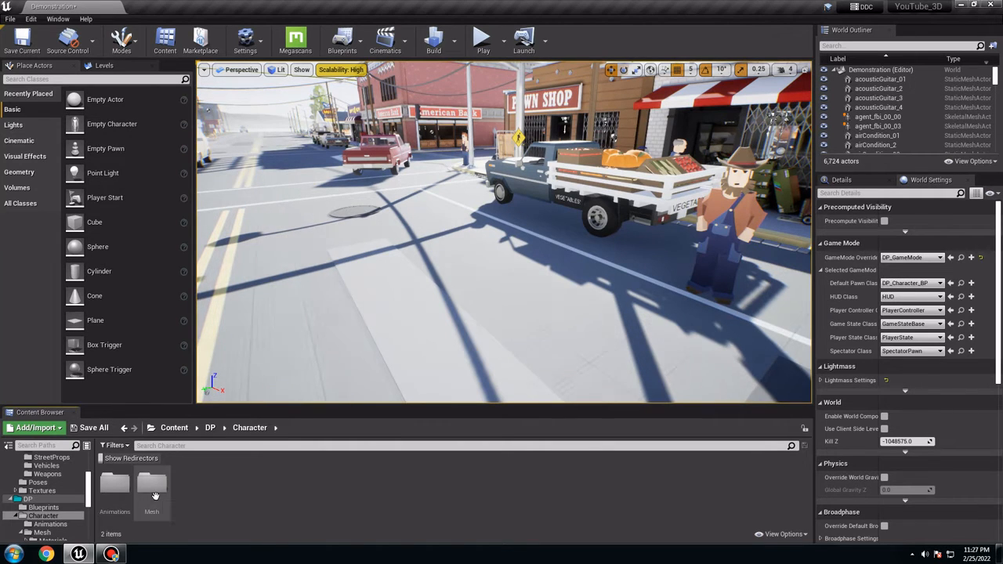
click(209, 426)
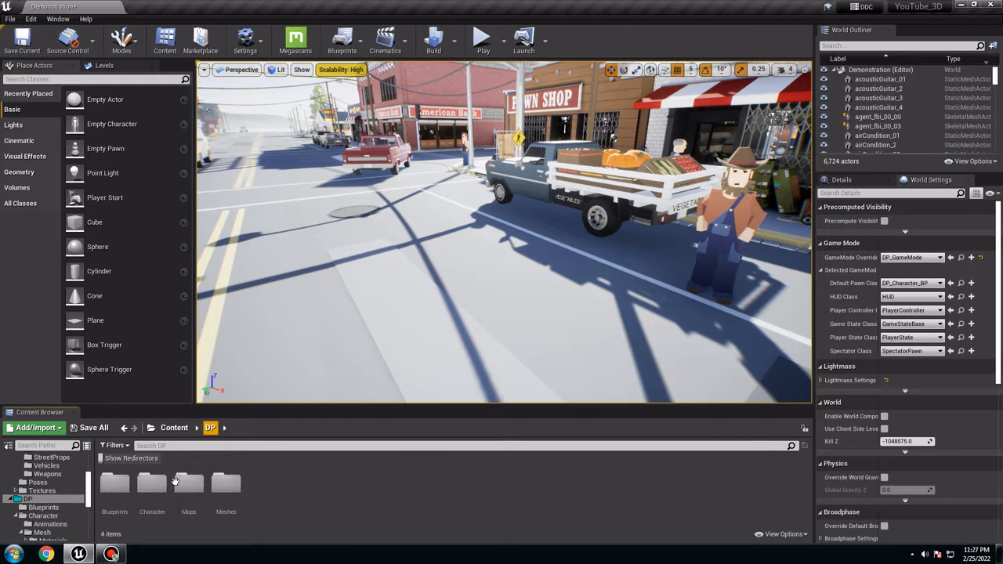
double_click(114, 486)
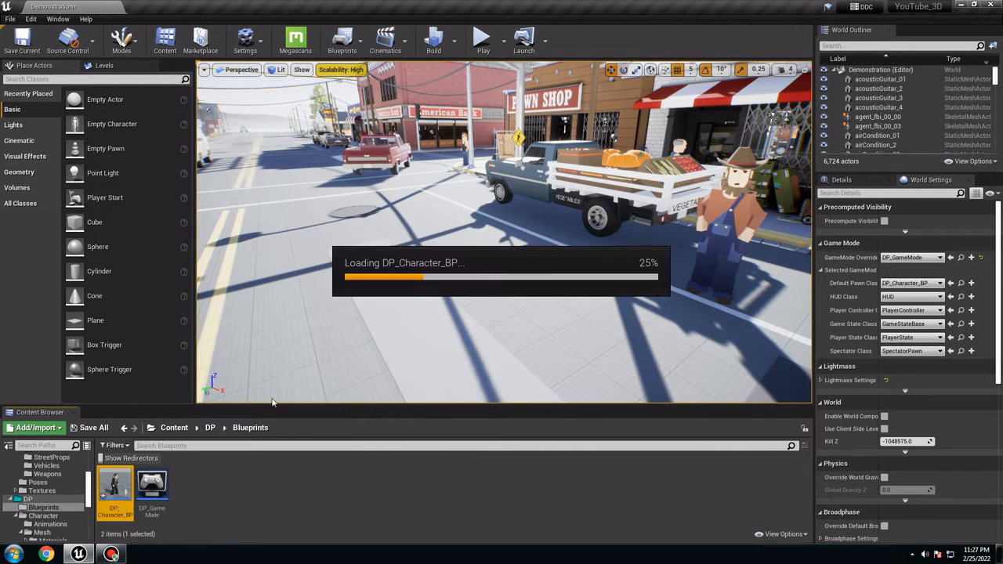
double_click(116, 484)
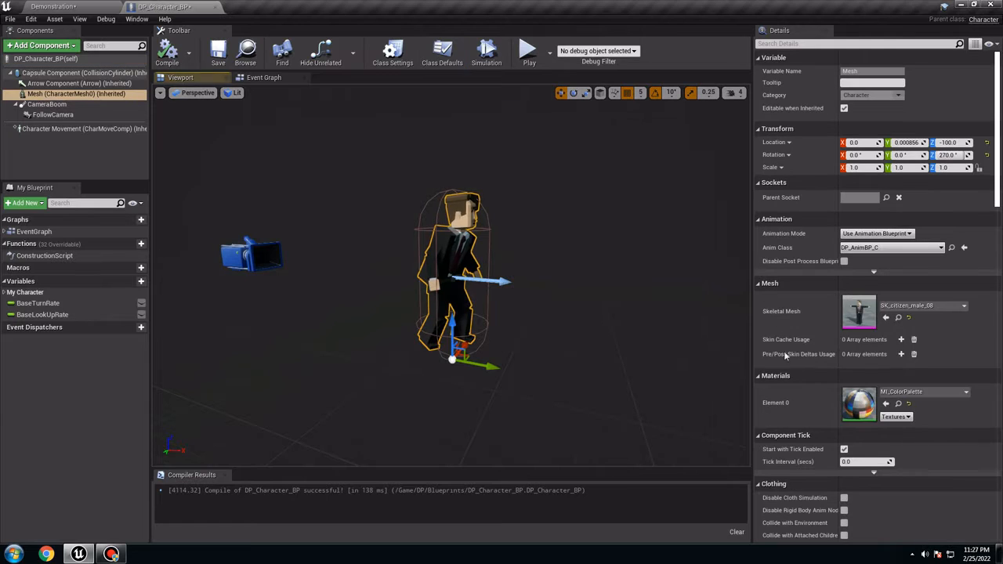
Select a premade casual SCK_Casual01 mesh as the DP character's body.
click(965, 305)
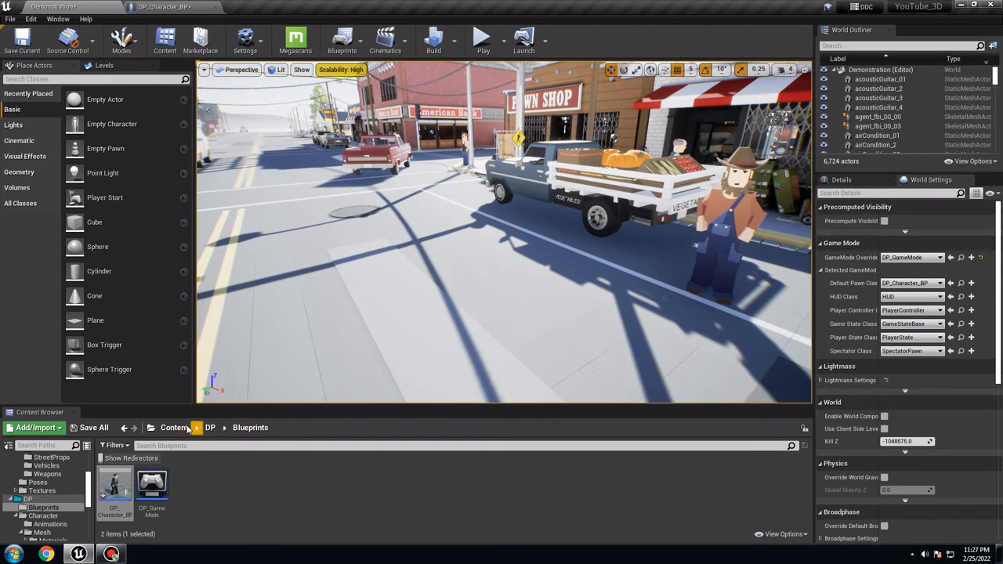
click(44, 498)
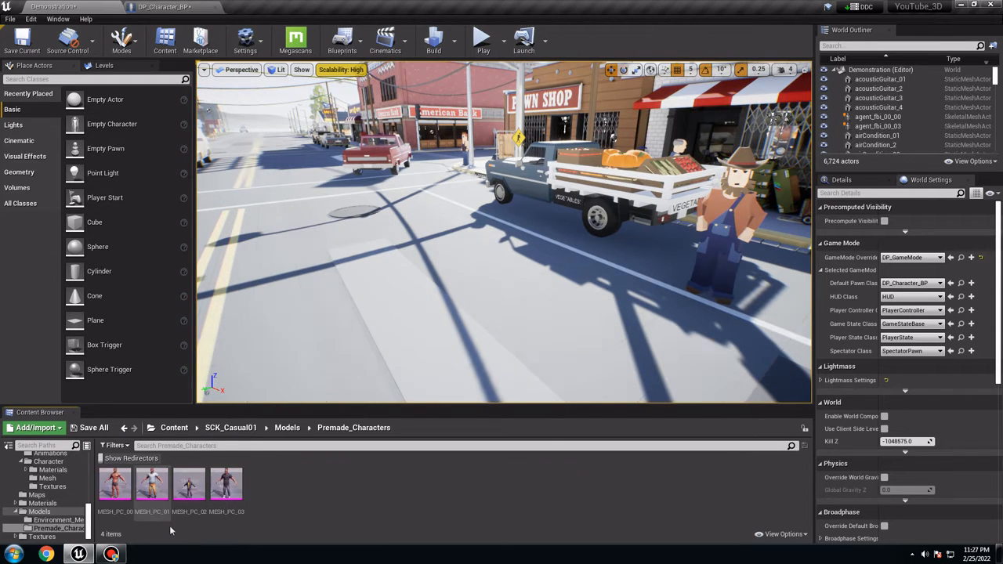
click(226, 482)
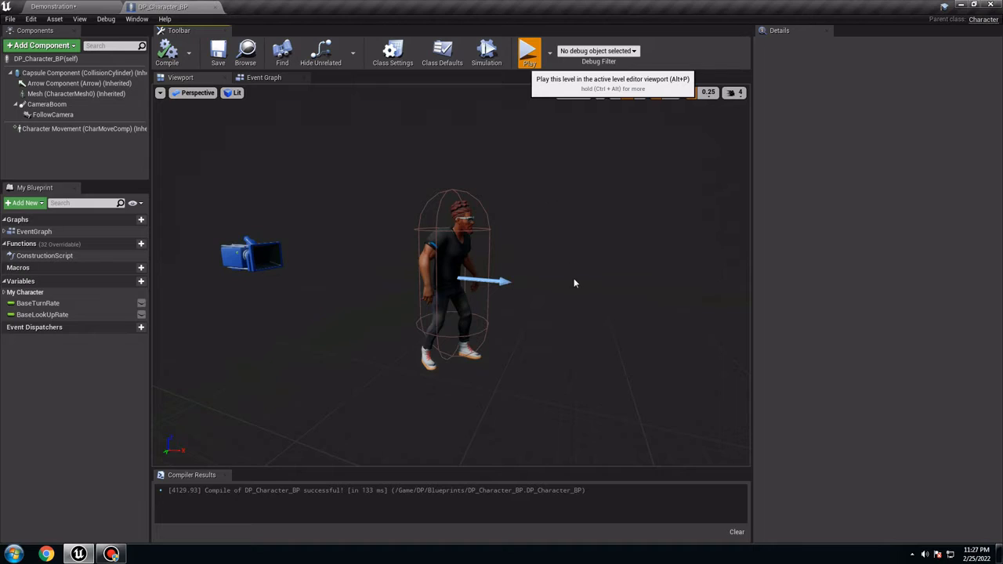
Edit CharacterMovement's Max Walk Speed, compile, and play-test the casual character in town.
click(530, 52)
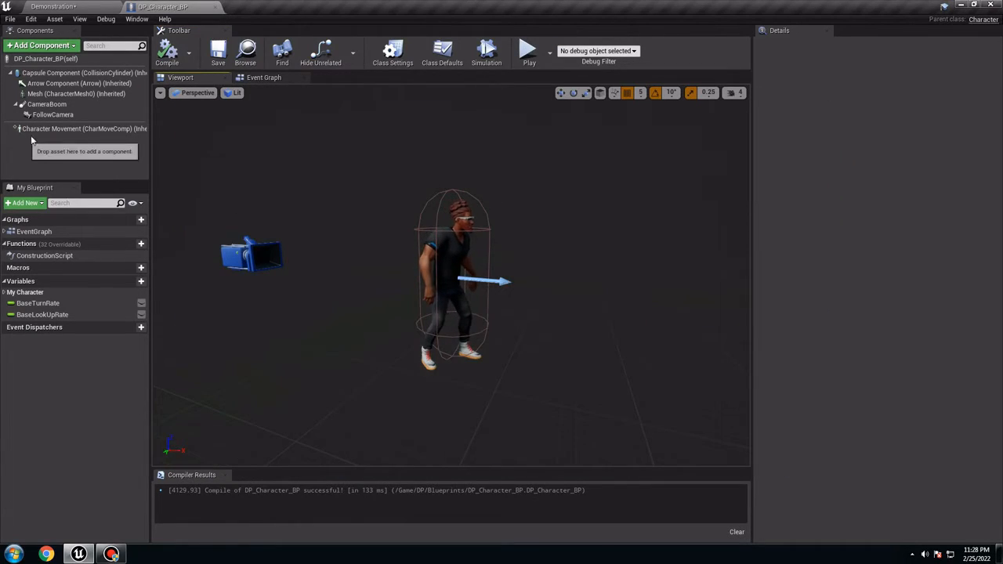
click(78, 128)
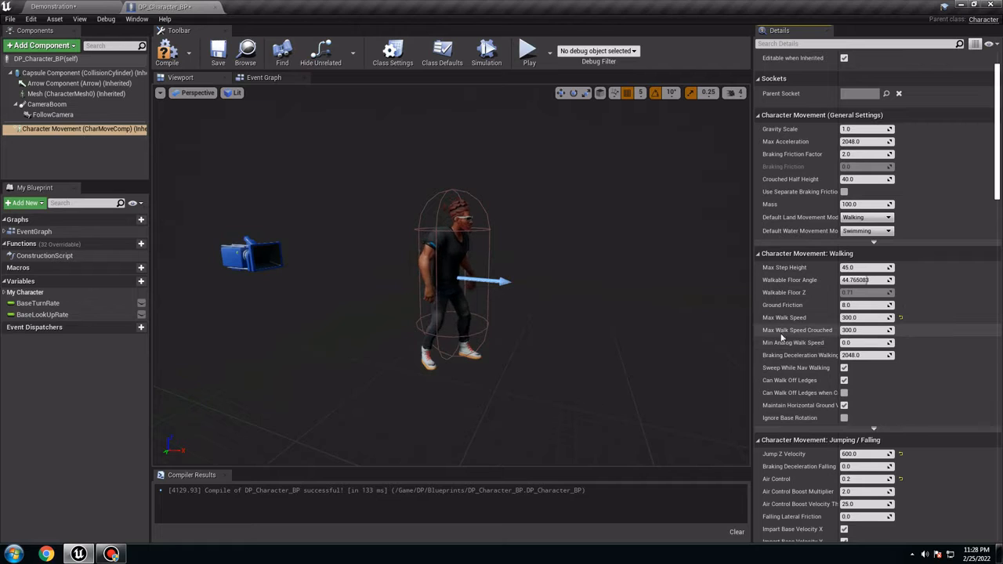
triple_click(861, 329)
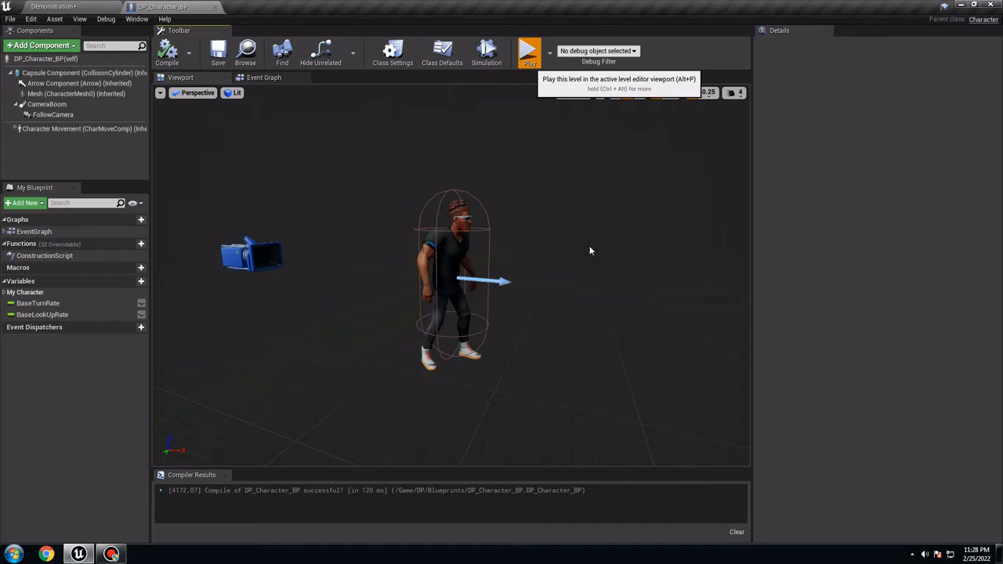
click(529, 50)
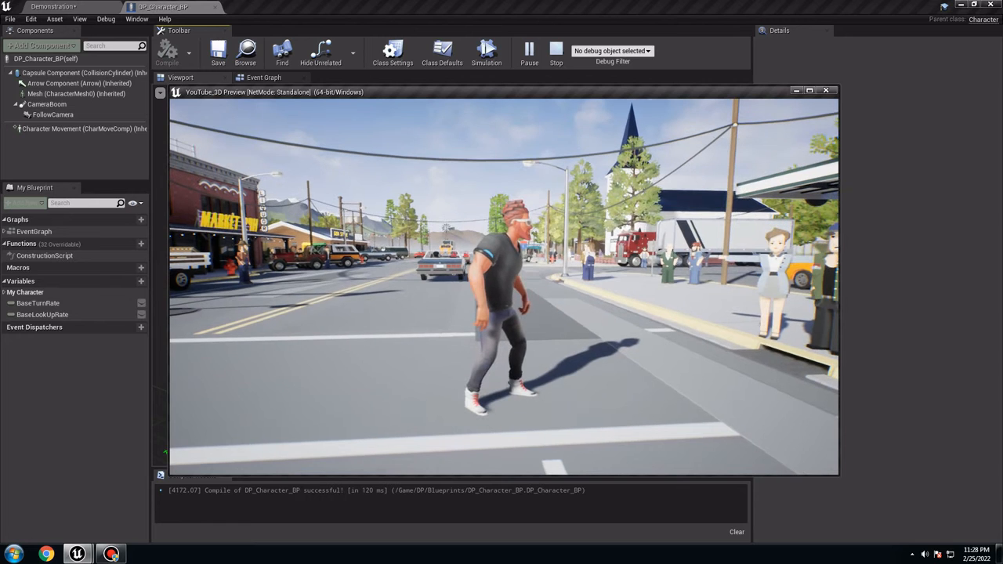
click(555, 50)
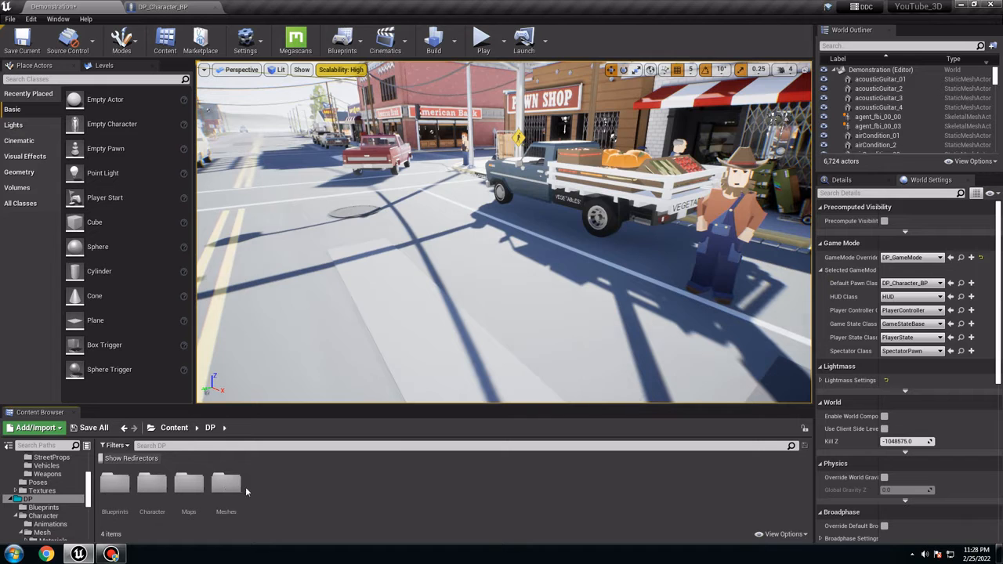
Set the blend space Speed axis maximum to 600 and respread the idle, walk and run samples.
click(152, 485)
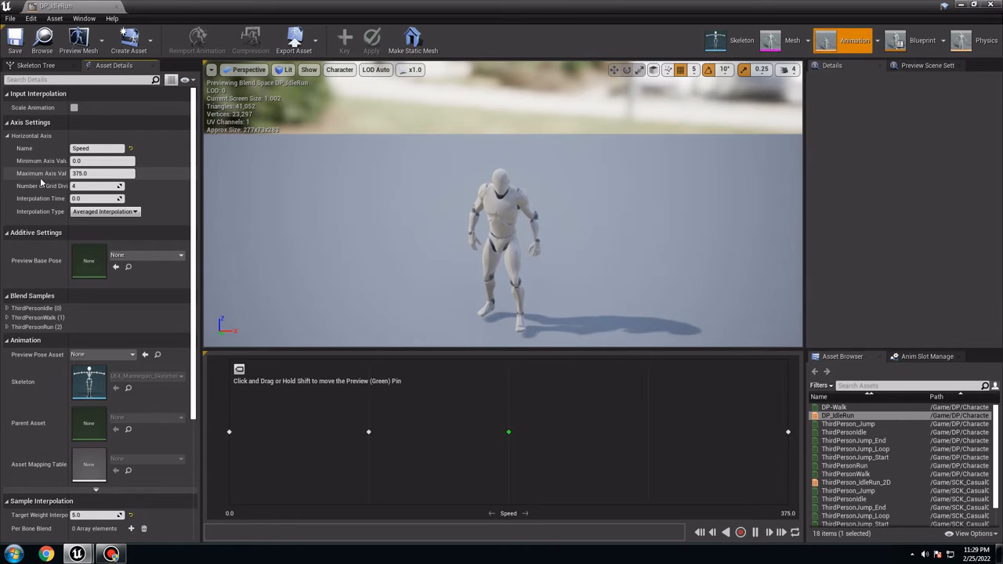
mouse_move(79, 172)
text(600)
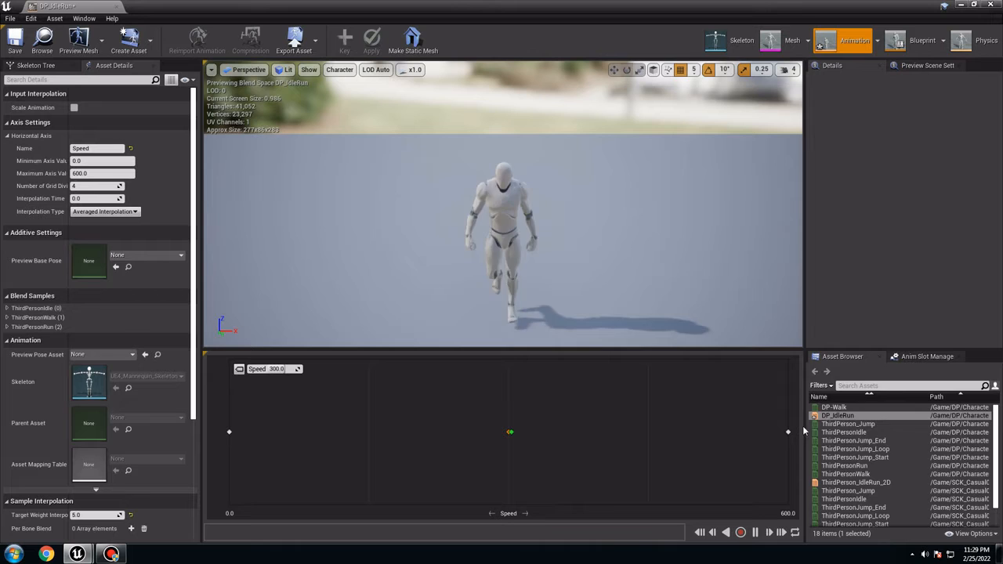
click(834, 408)
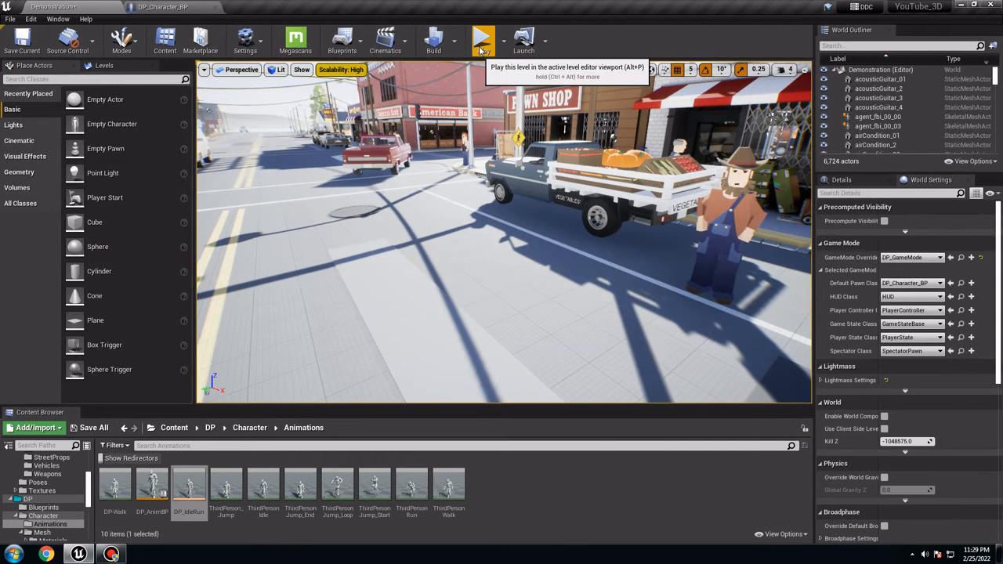
mouse_move(484, 213)
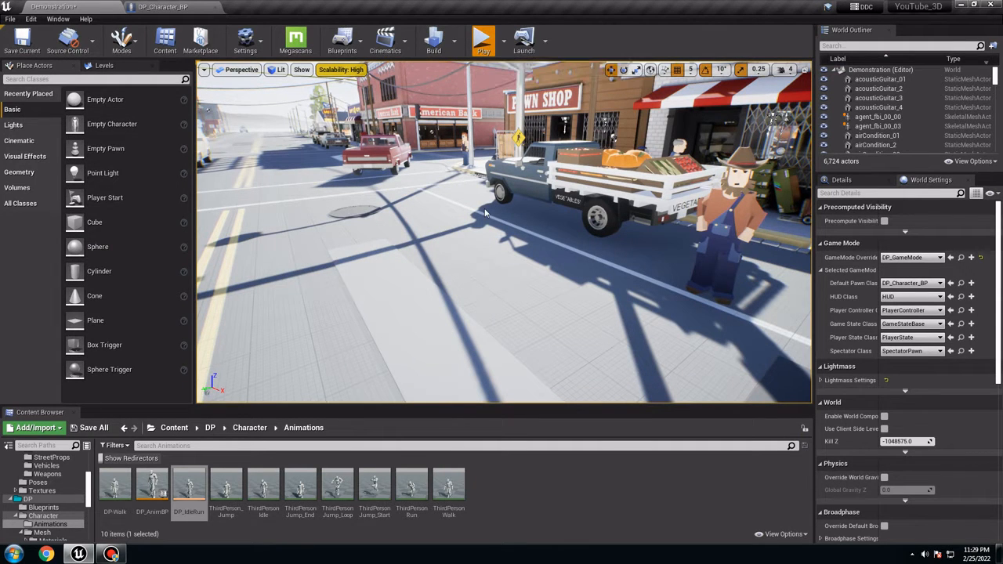
Play-test the character running through town, stop, and bring up Project Settings.
click(483, 37)
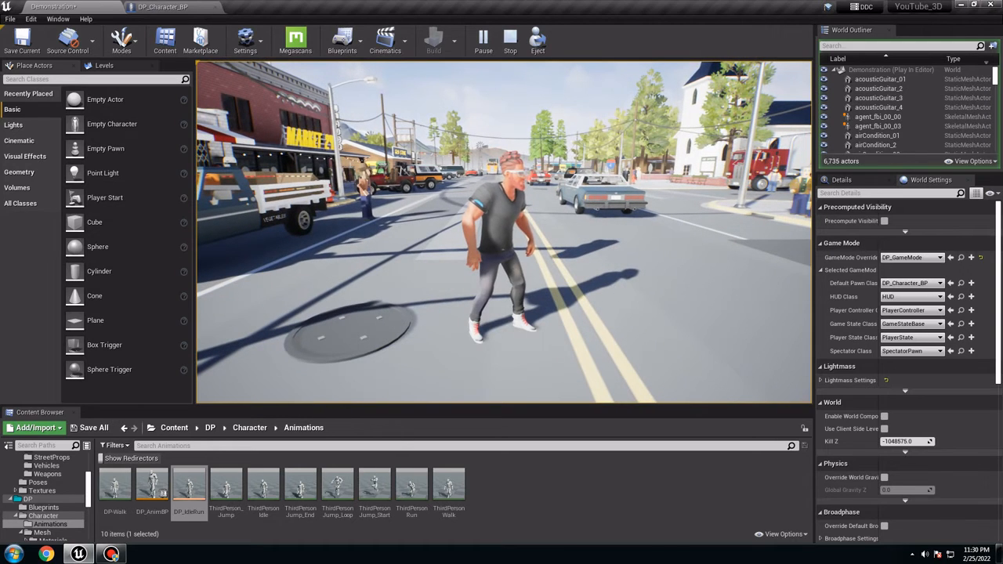
click(511, 37)
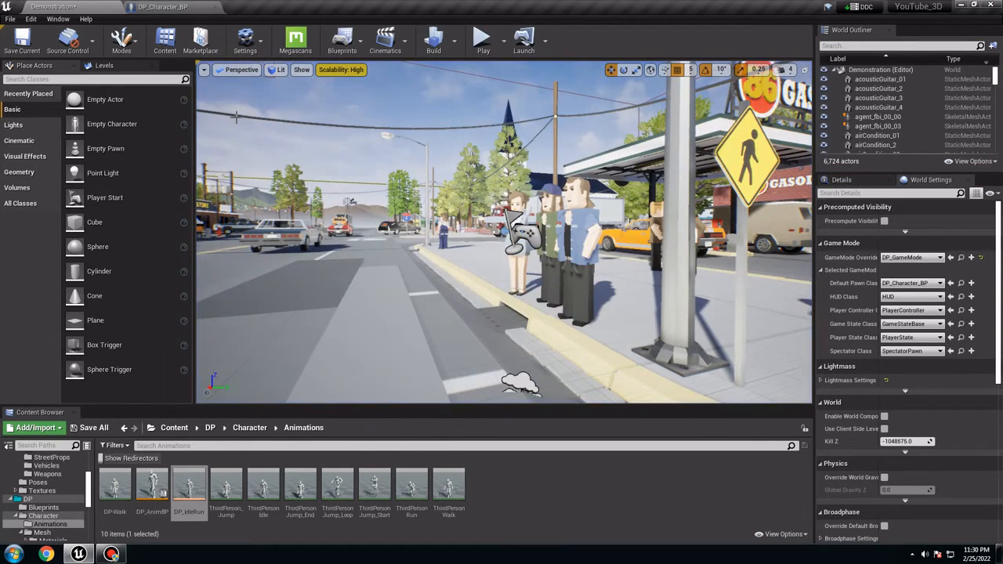
click(31, 19)
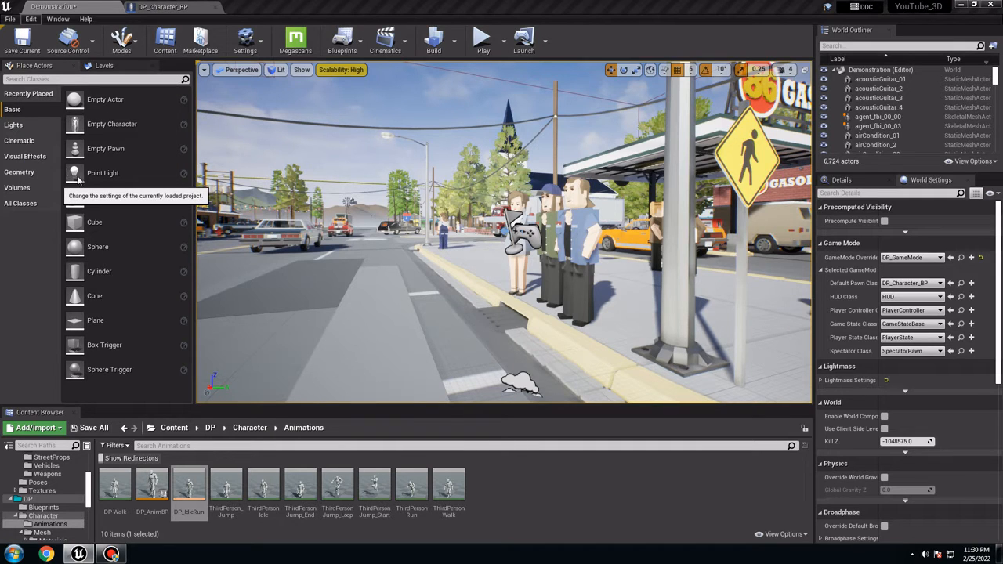
mouse_move(176, 103)
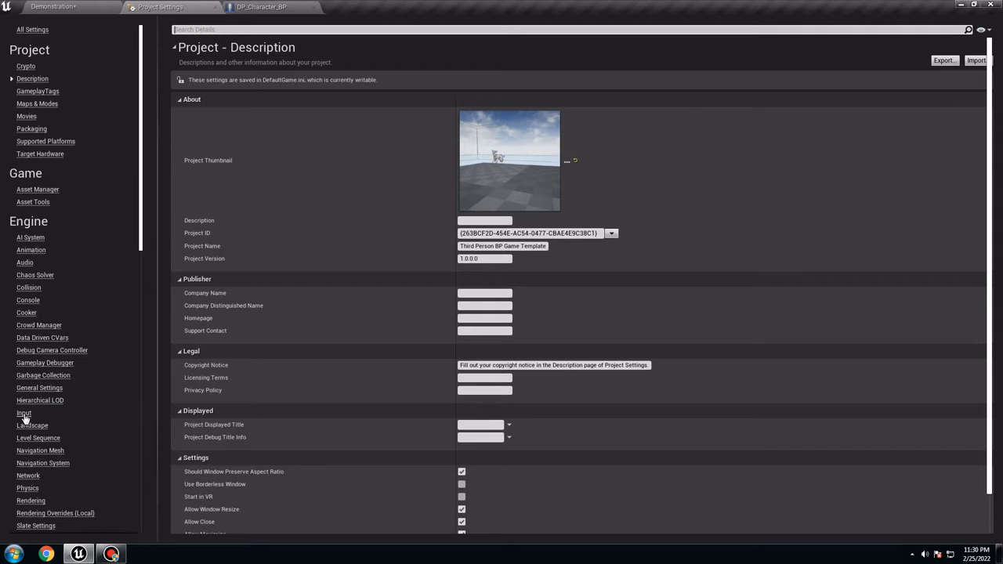
Add a Run action mapping in Input settings bound to Left Shift.
click(23, 414)
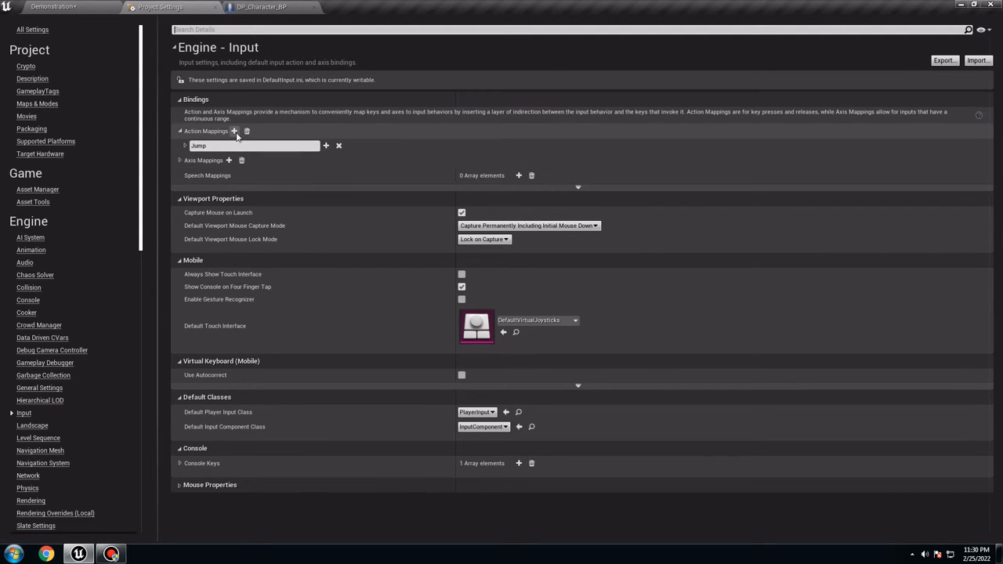
click(235, 132)
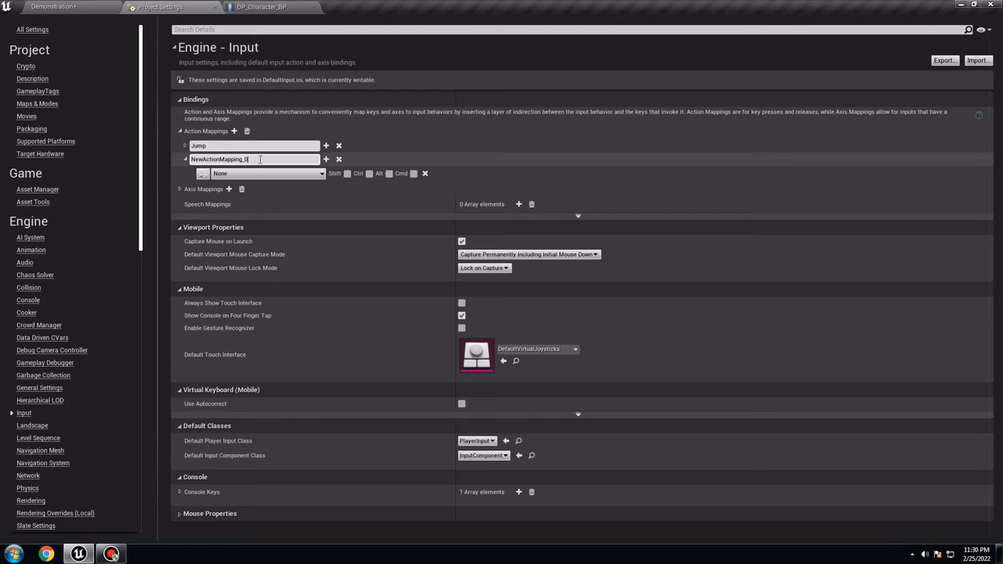
text(Run)
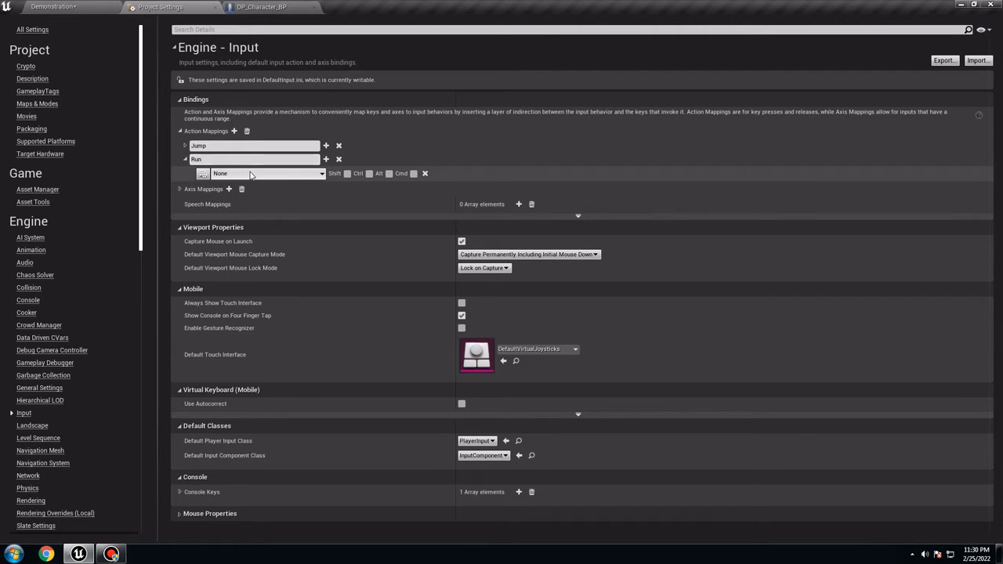
click(267, 172)
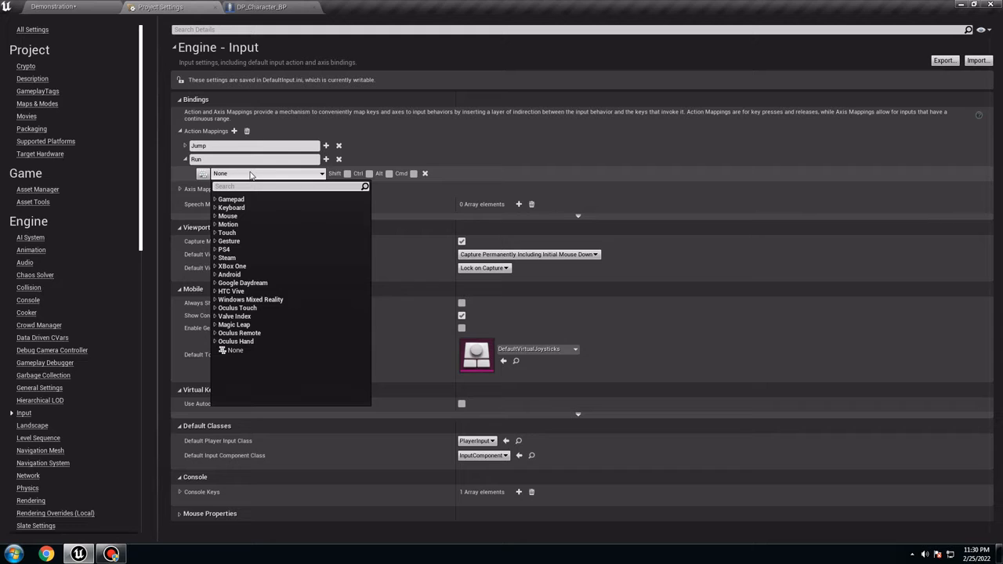
text(shift)
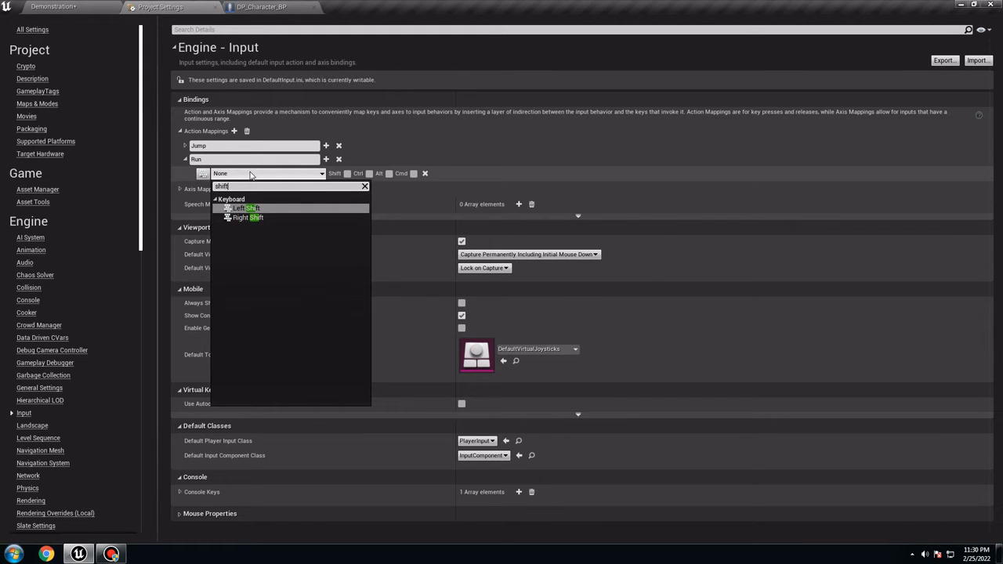
click(248, 207)
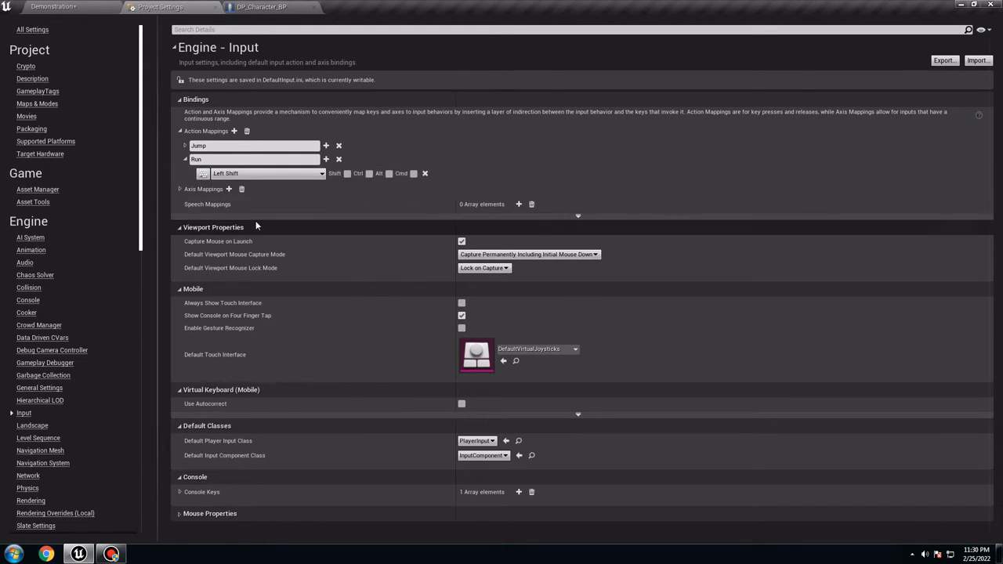
Add Gamepad Right Shoulder as a second key for the Run action.
click(326, 160)
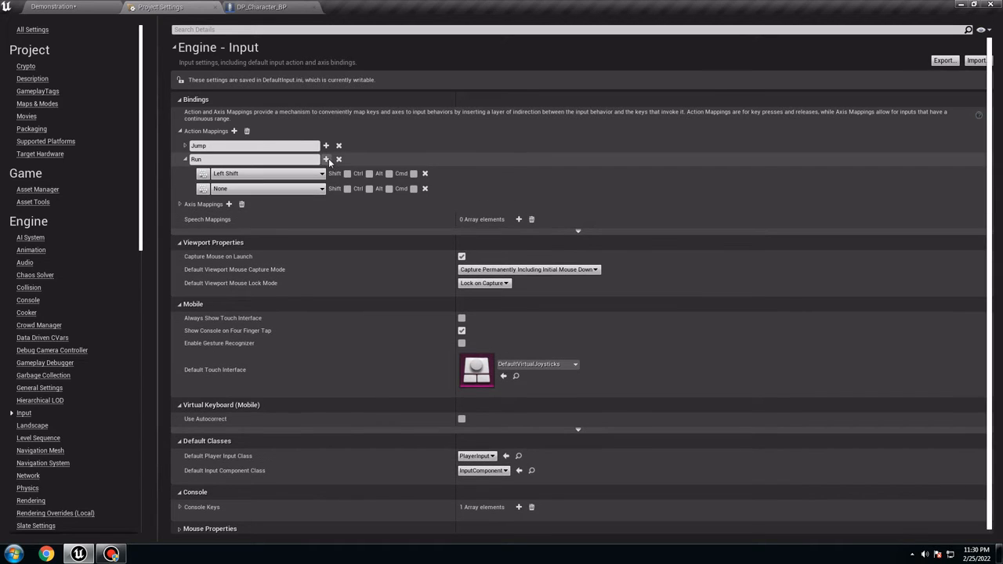
click(267, 188)
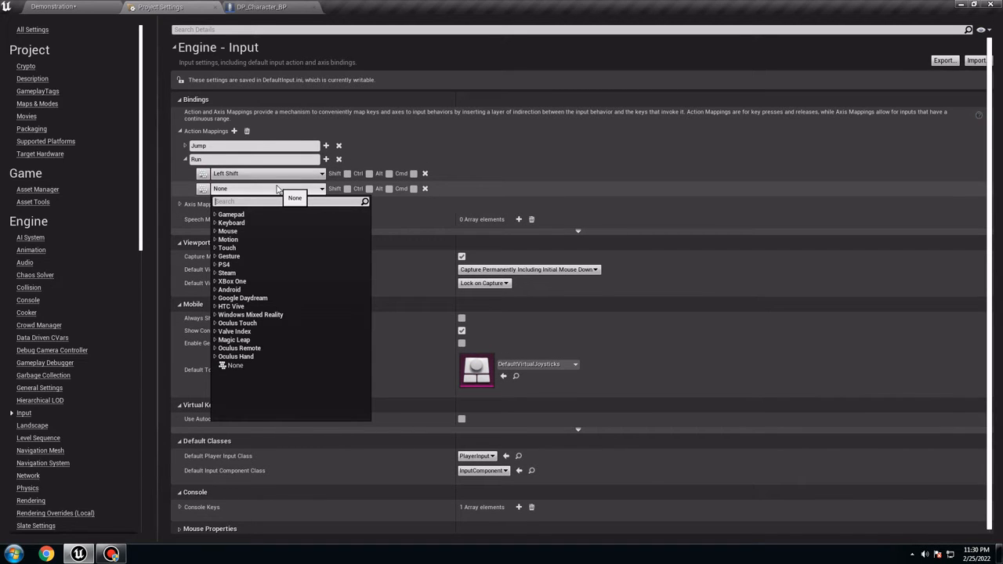
text(shou)
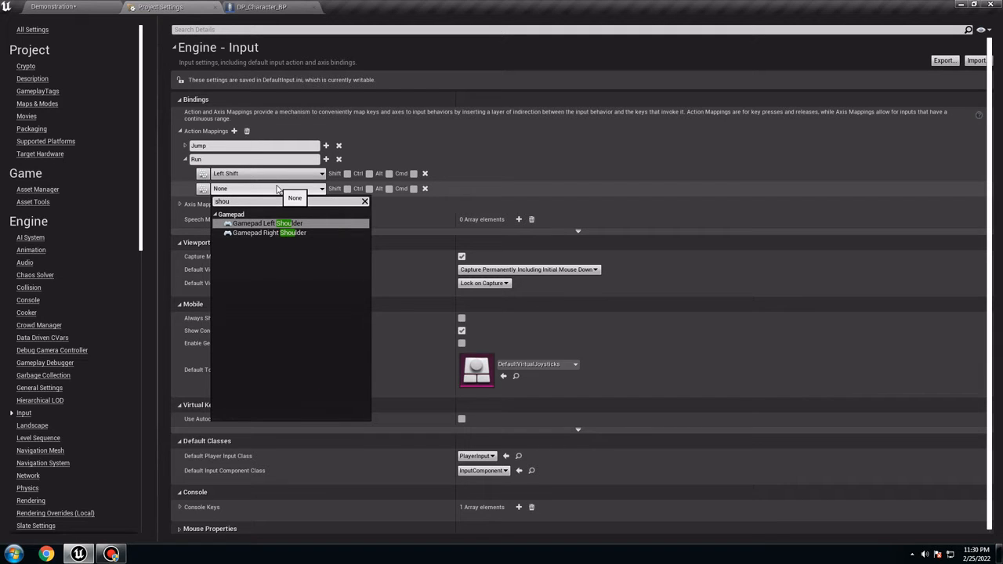
mouse_move(273, 231)
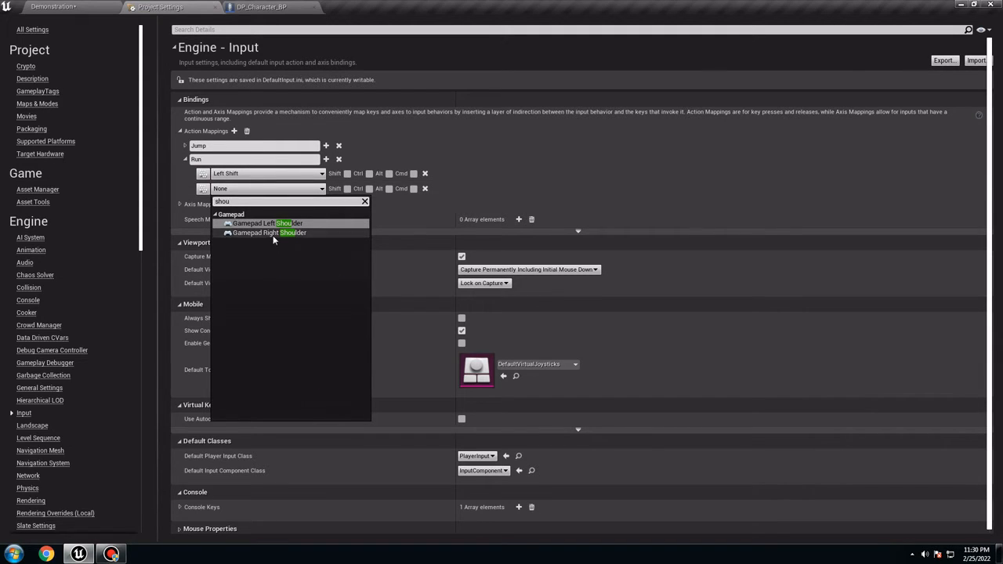
click(270, 232)
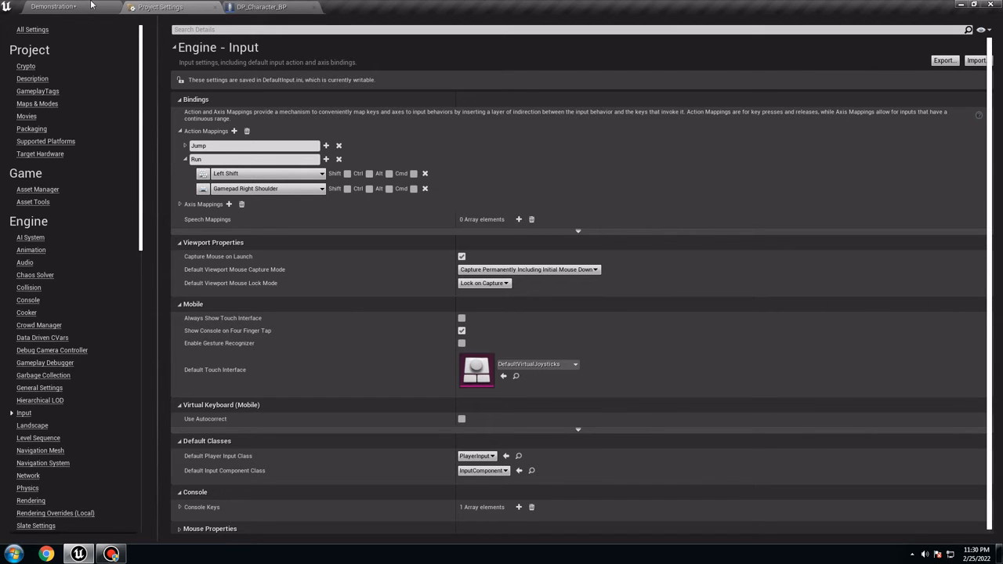
Add an InputAction Run event node to DP_Character_BP's event graph.
click(261, 6)
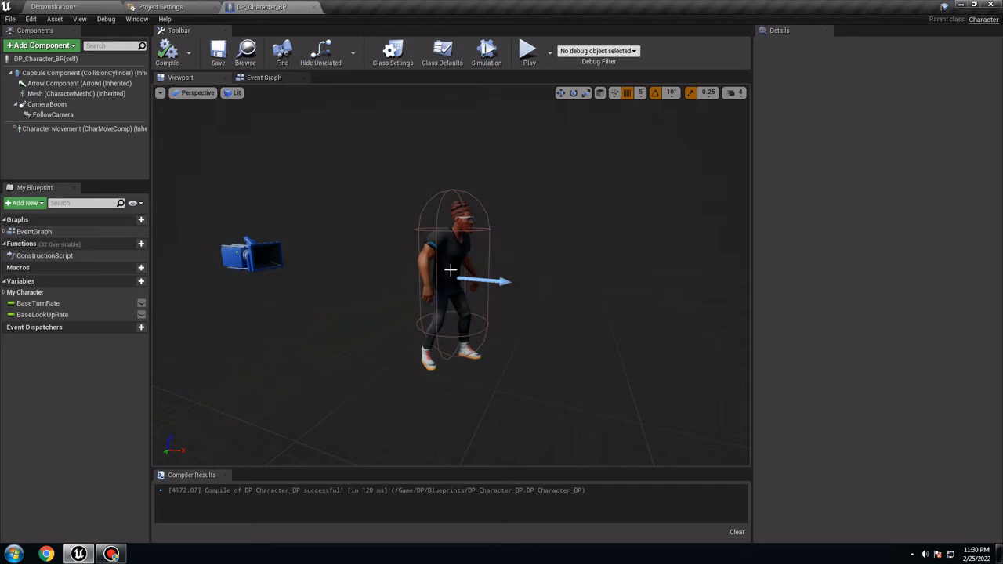
click(263, 77)
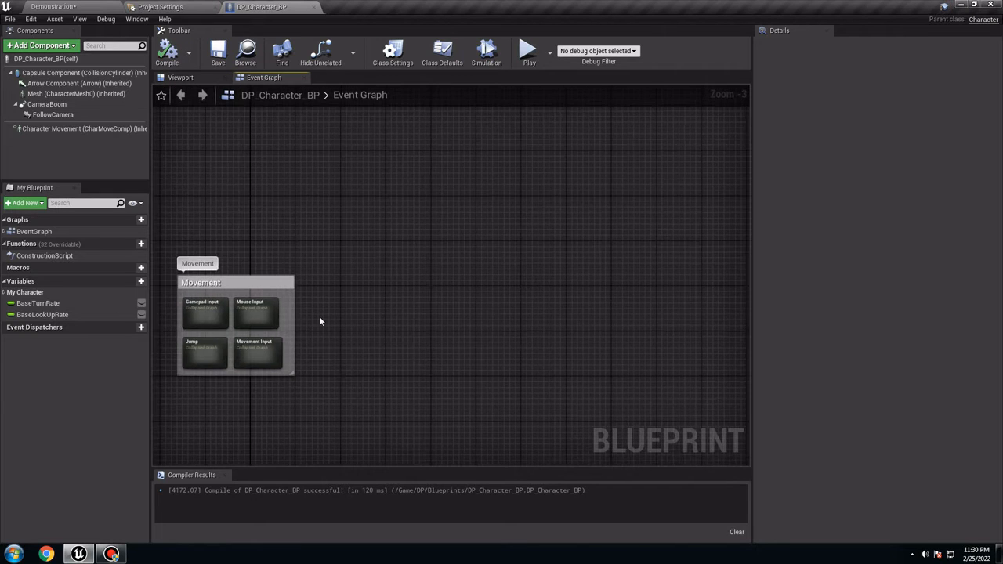
right_click(341, 324)
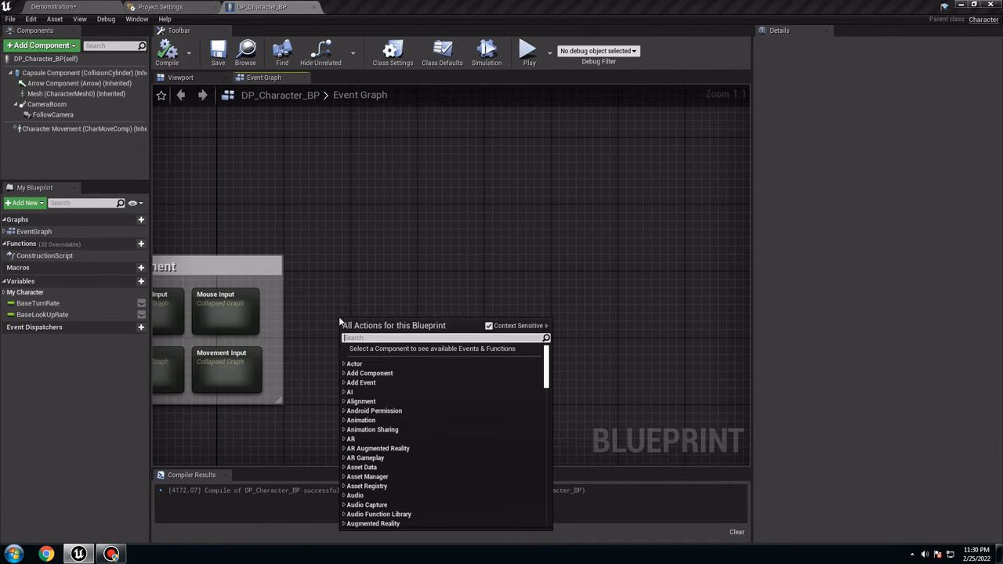
text(run)
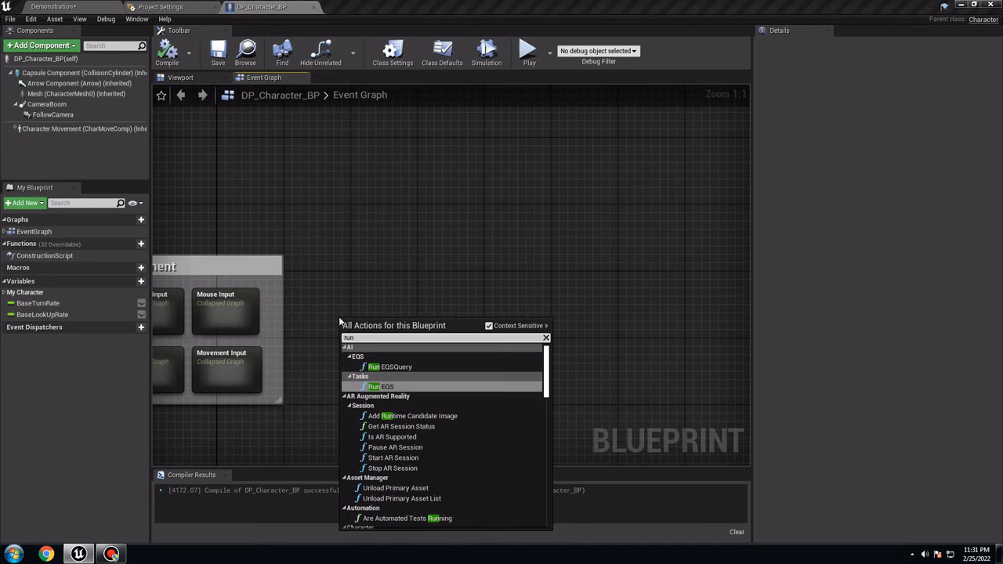
scroll(down, 3)
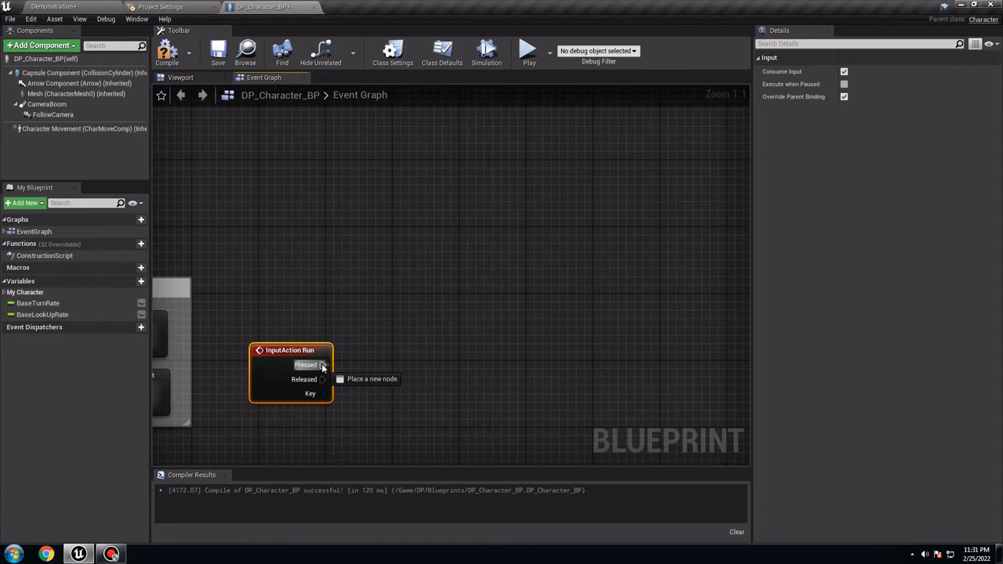
drag(322, 364, 430, 372)
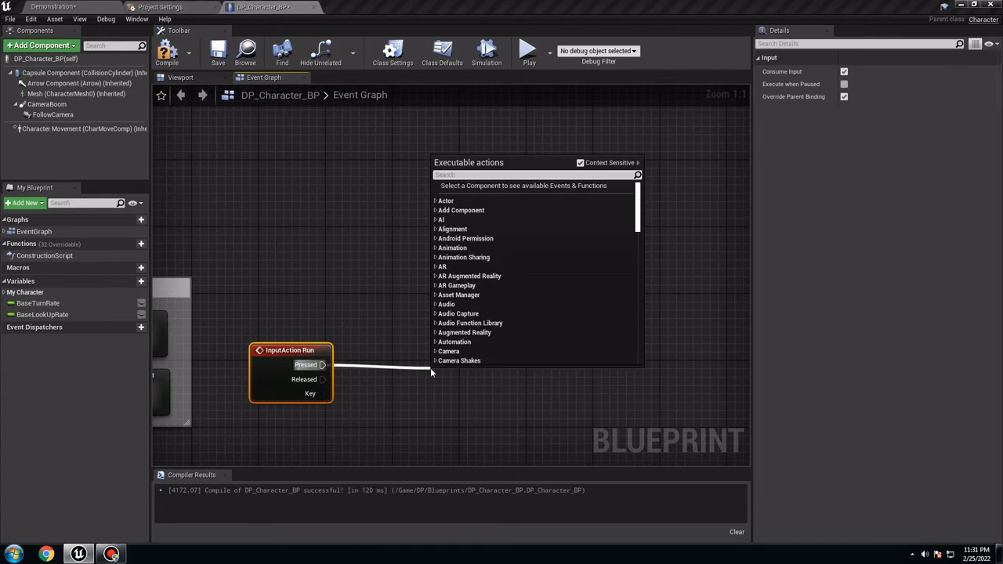
Add a Character Movement reference and a Set Max Walk Speed node dragged off it.
text(set max)
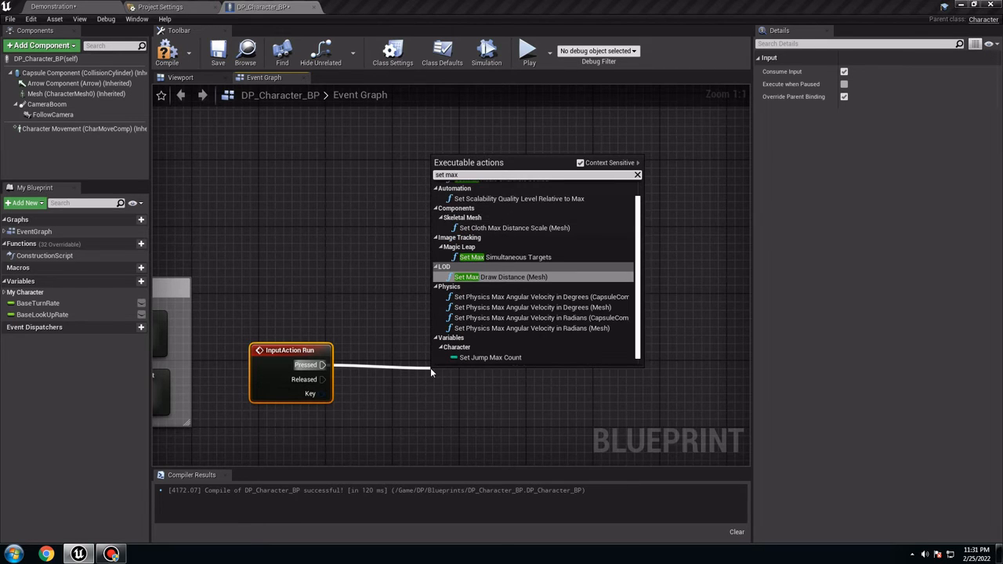
text(wa)
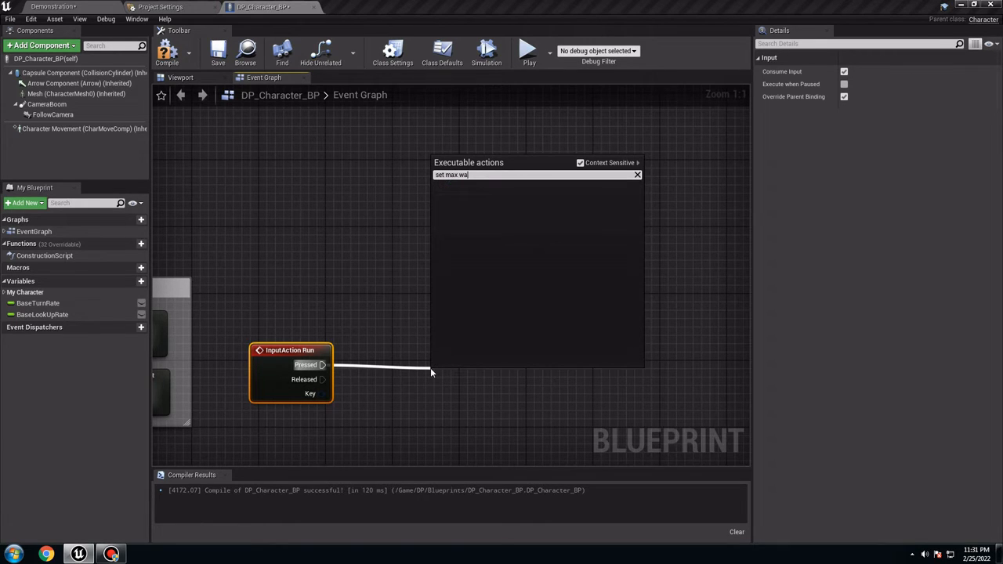
click(634, 176)
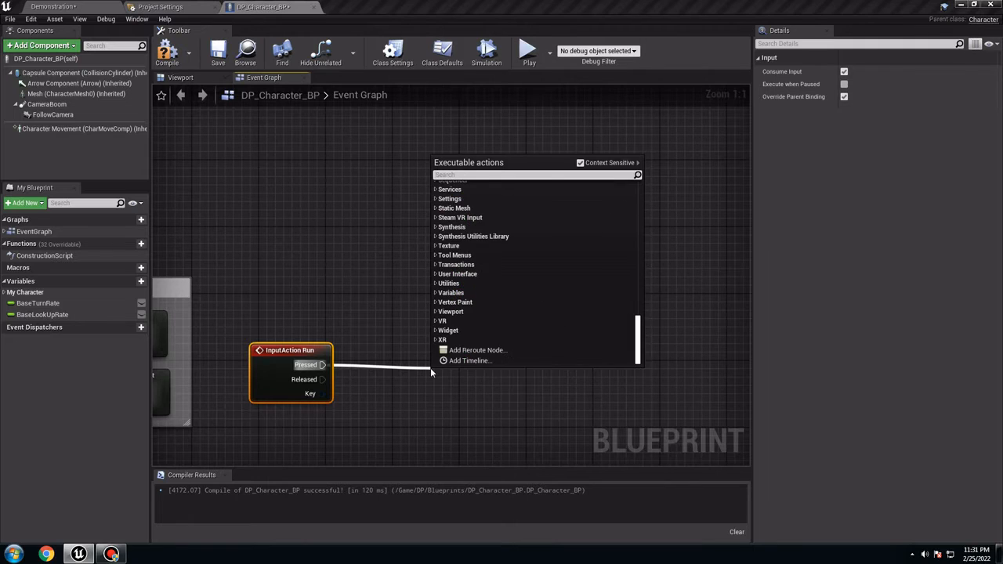
text(max wal)
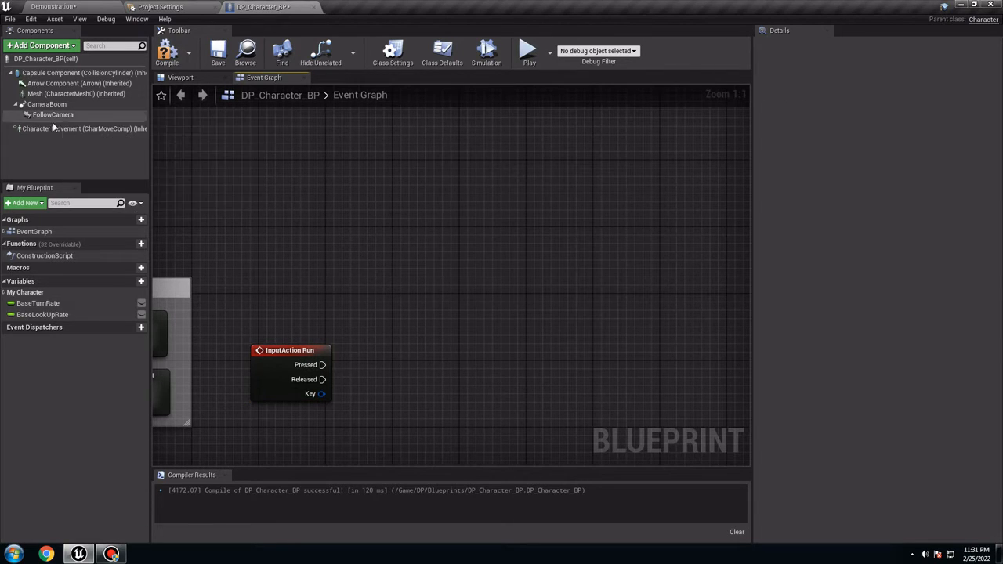
click(71, 129)
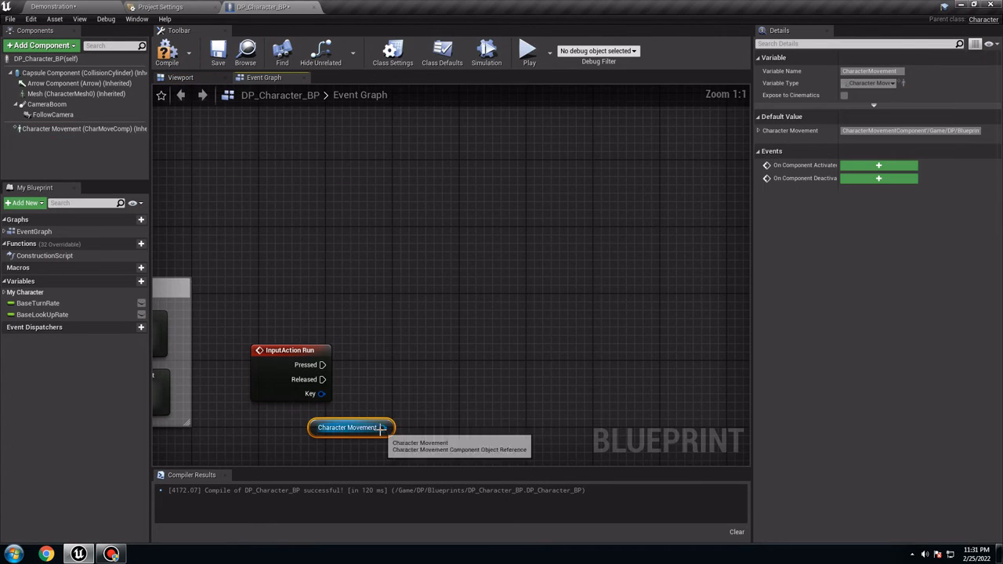
drag(382, 426, 442, 384)
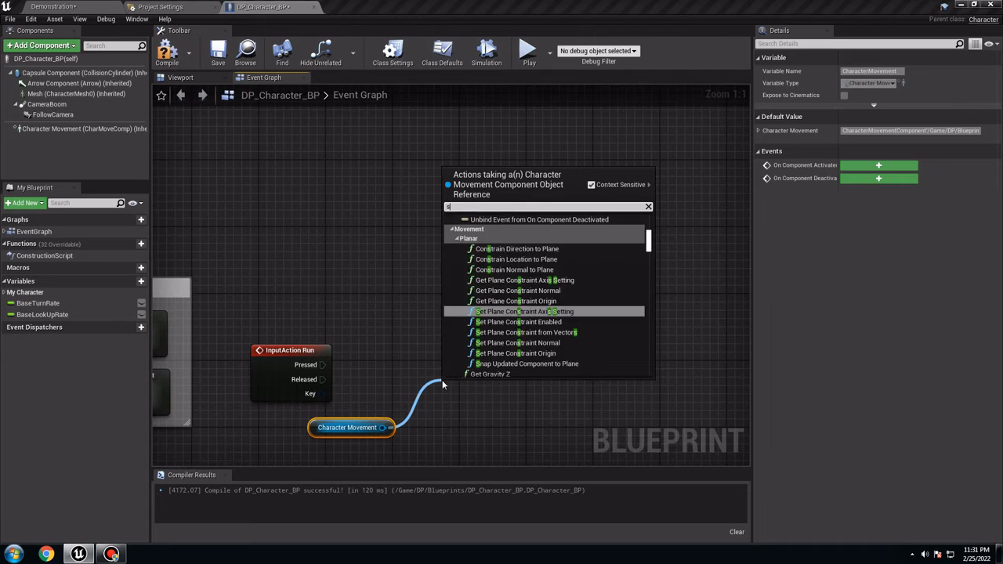
text(set max)
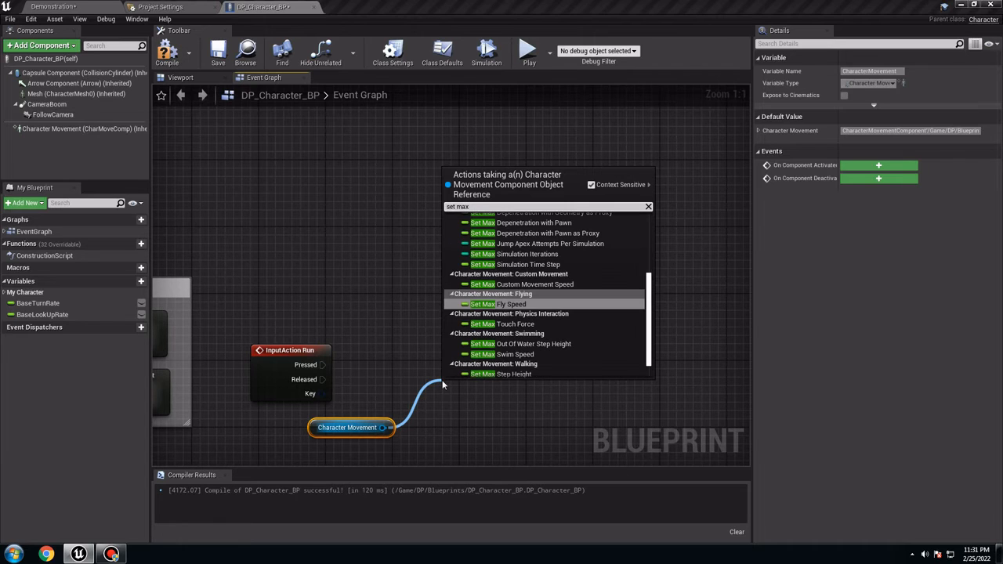
text(wal)
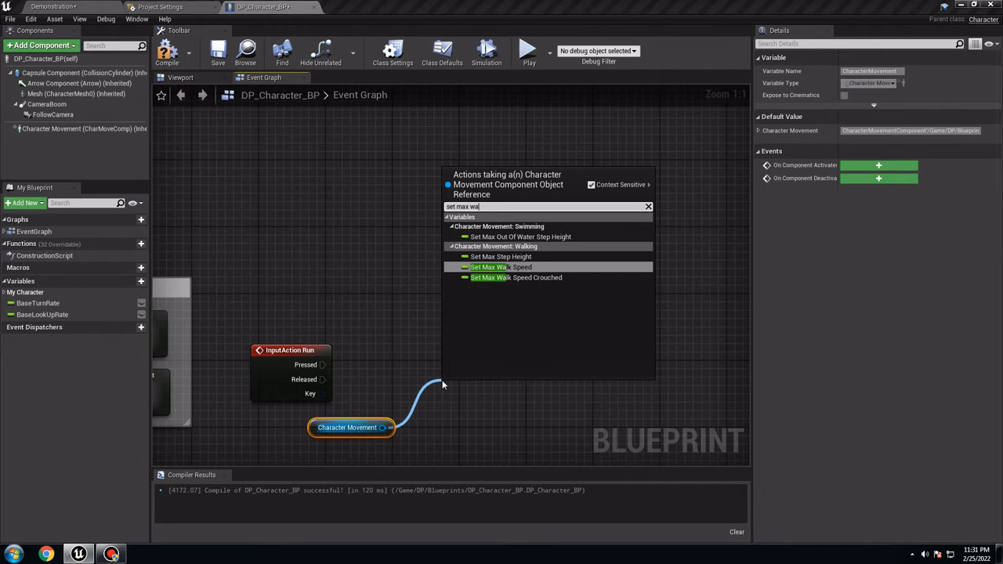
click(500, 266)
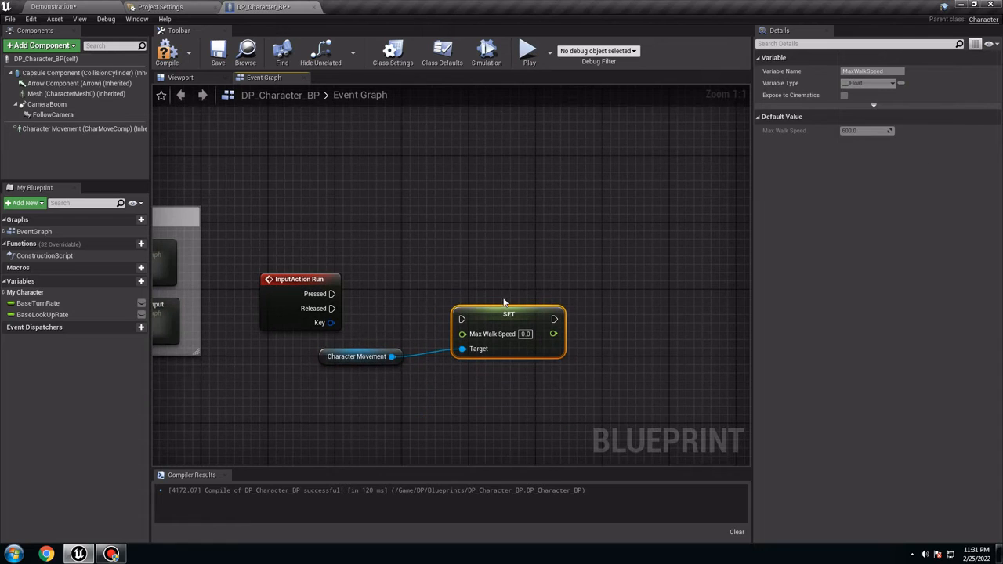
Add a second Set Max Walk Speed (Pressed 600, Released 300), compile and play-test.
drag(508, 314, 533, 280)
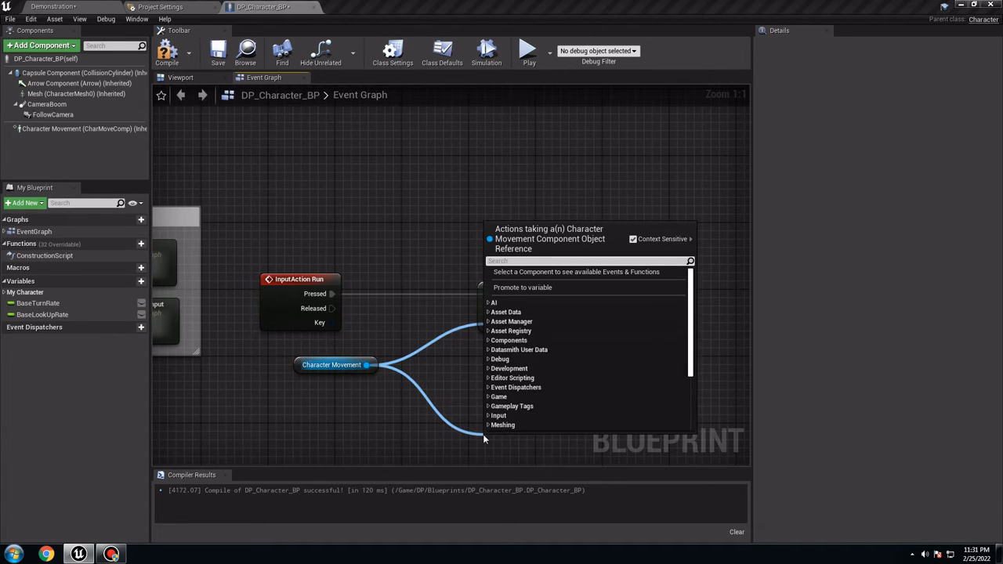
text(set max)
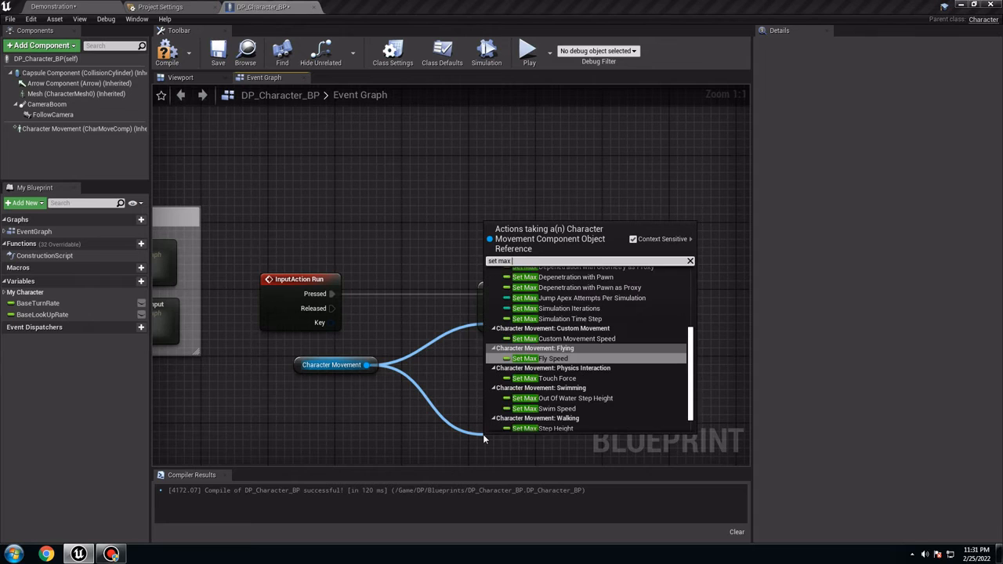
click(545, 429)
text(300)
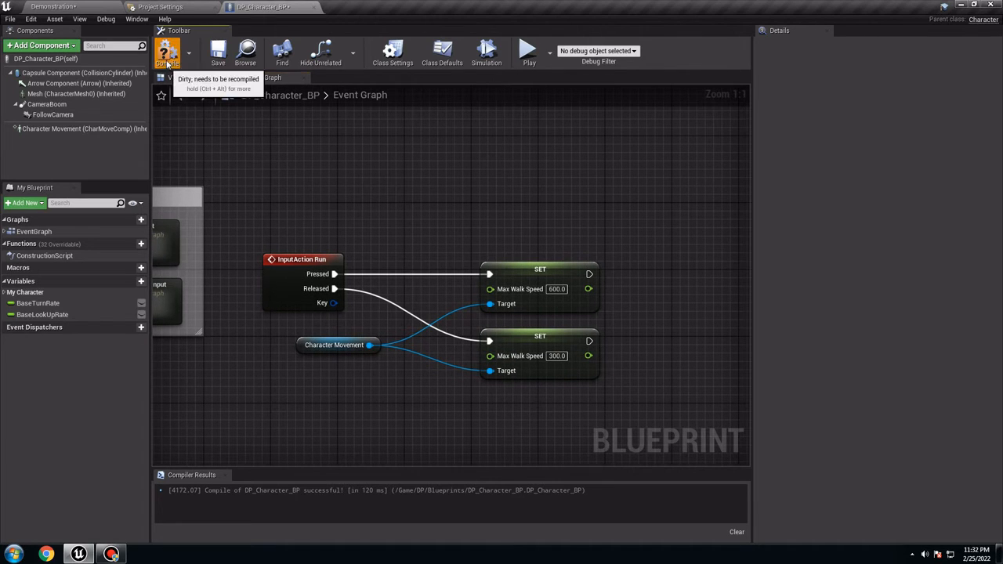
click(168, 53)
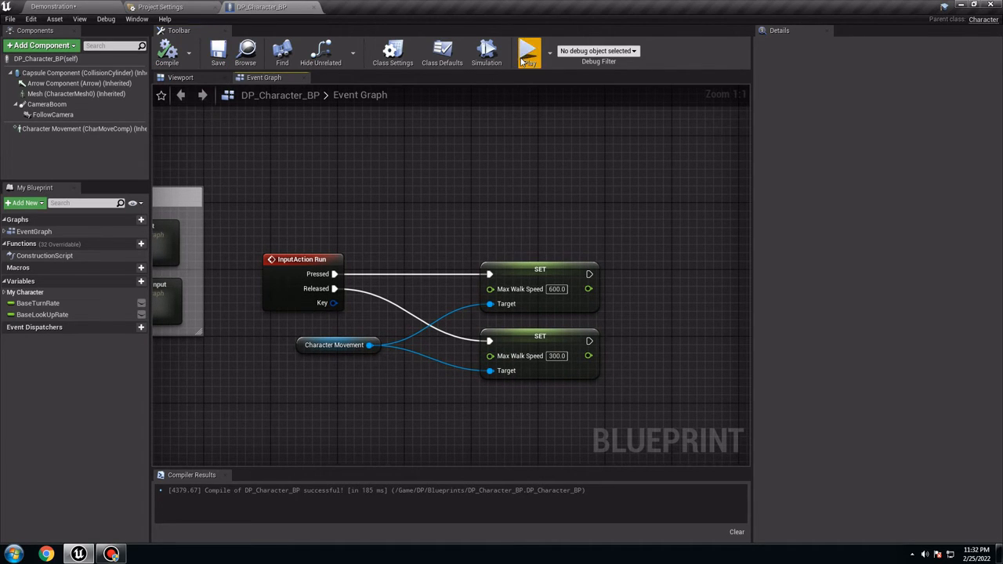
mouse_move(493, 225)
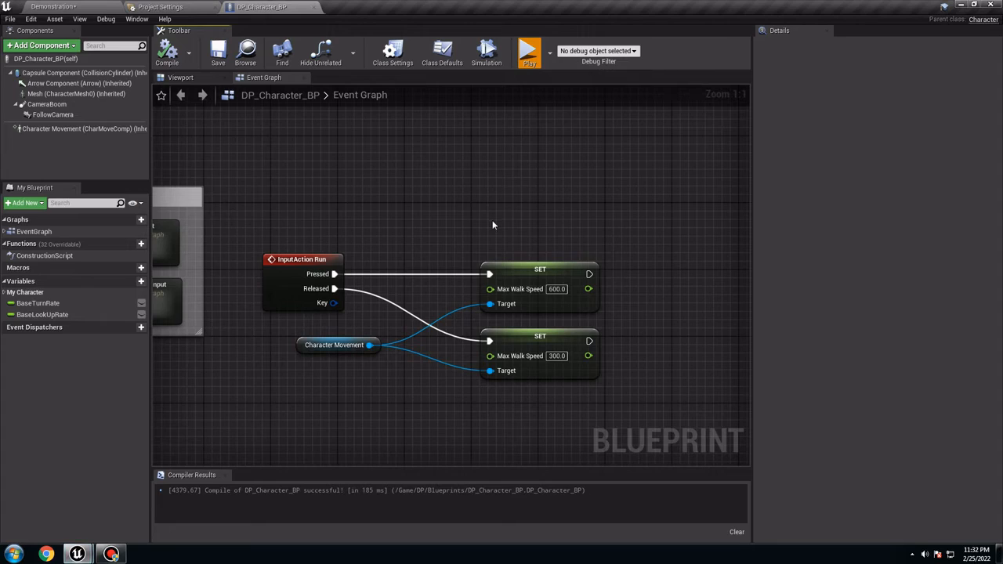
click(530, 50)
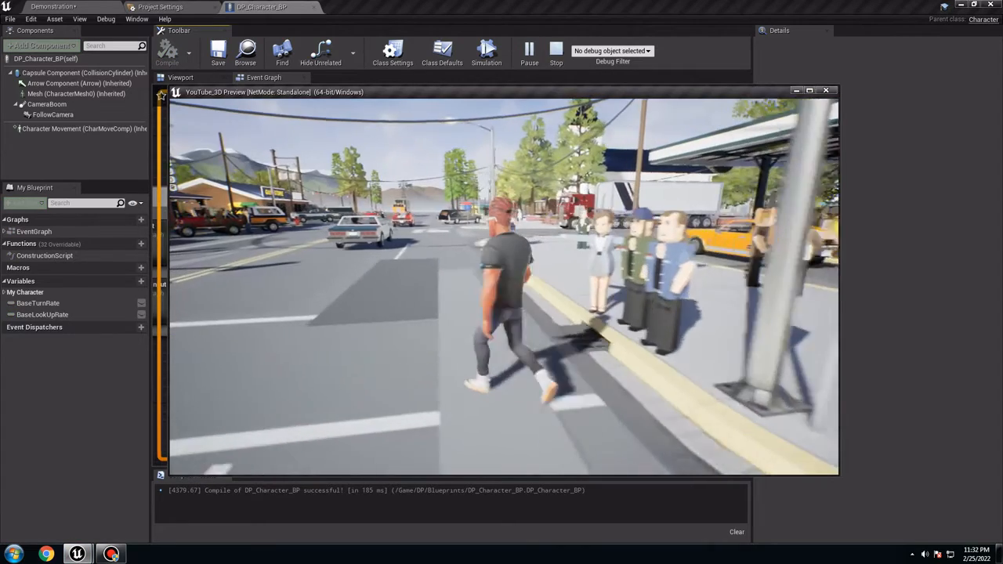